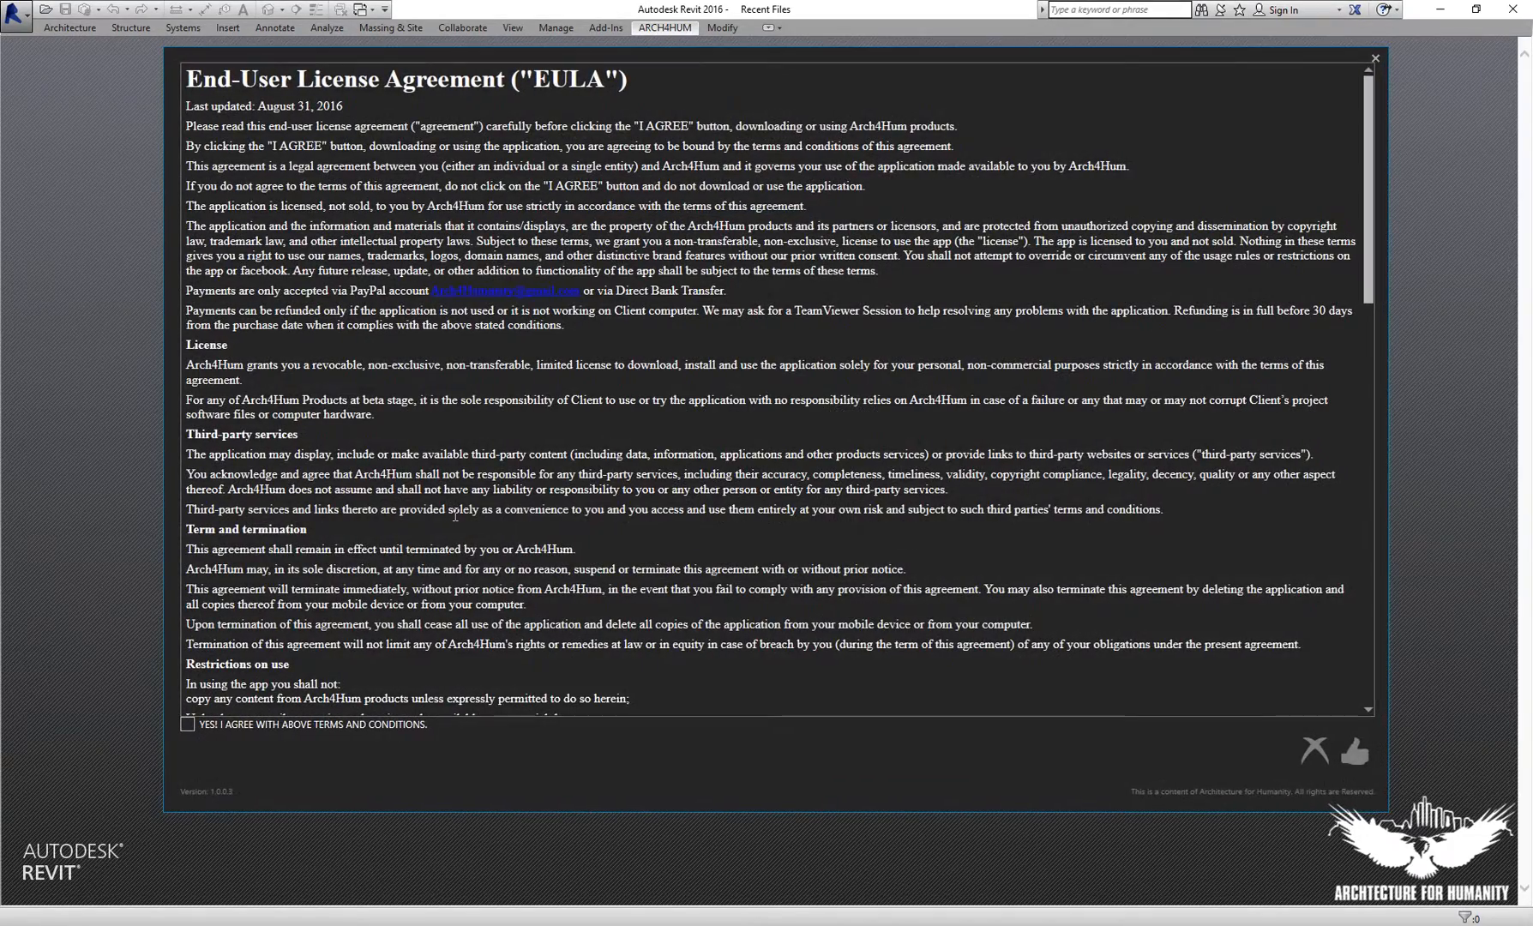
mouse_move(389, 761)
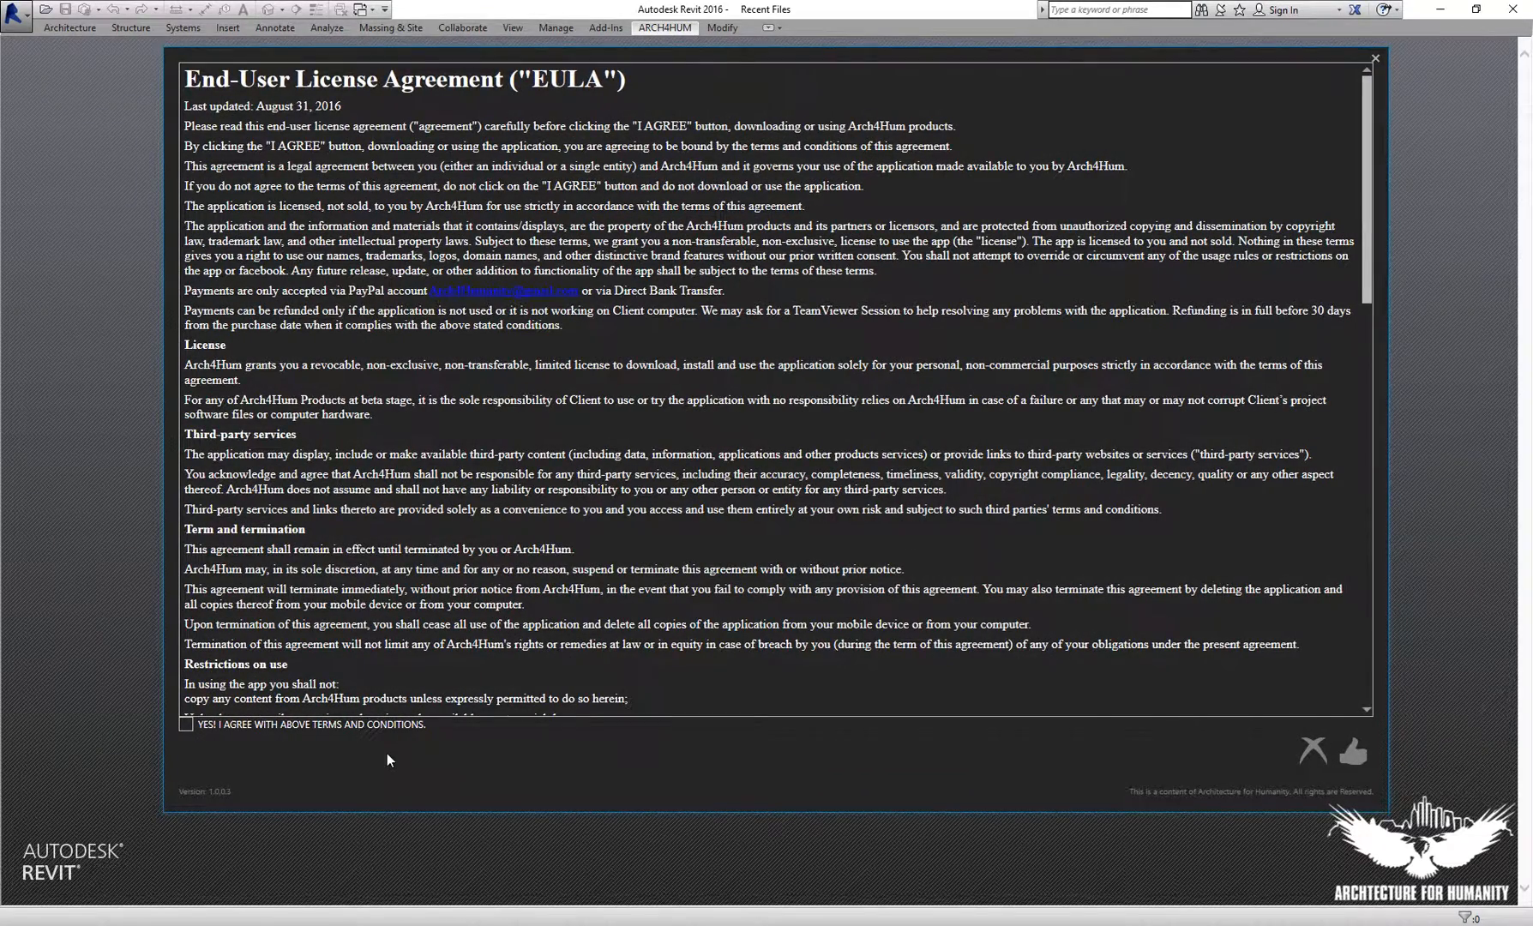
mouse_move(272, 756)
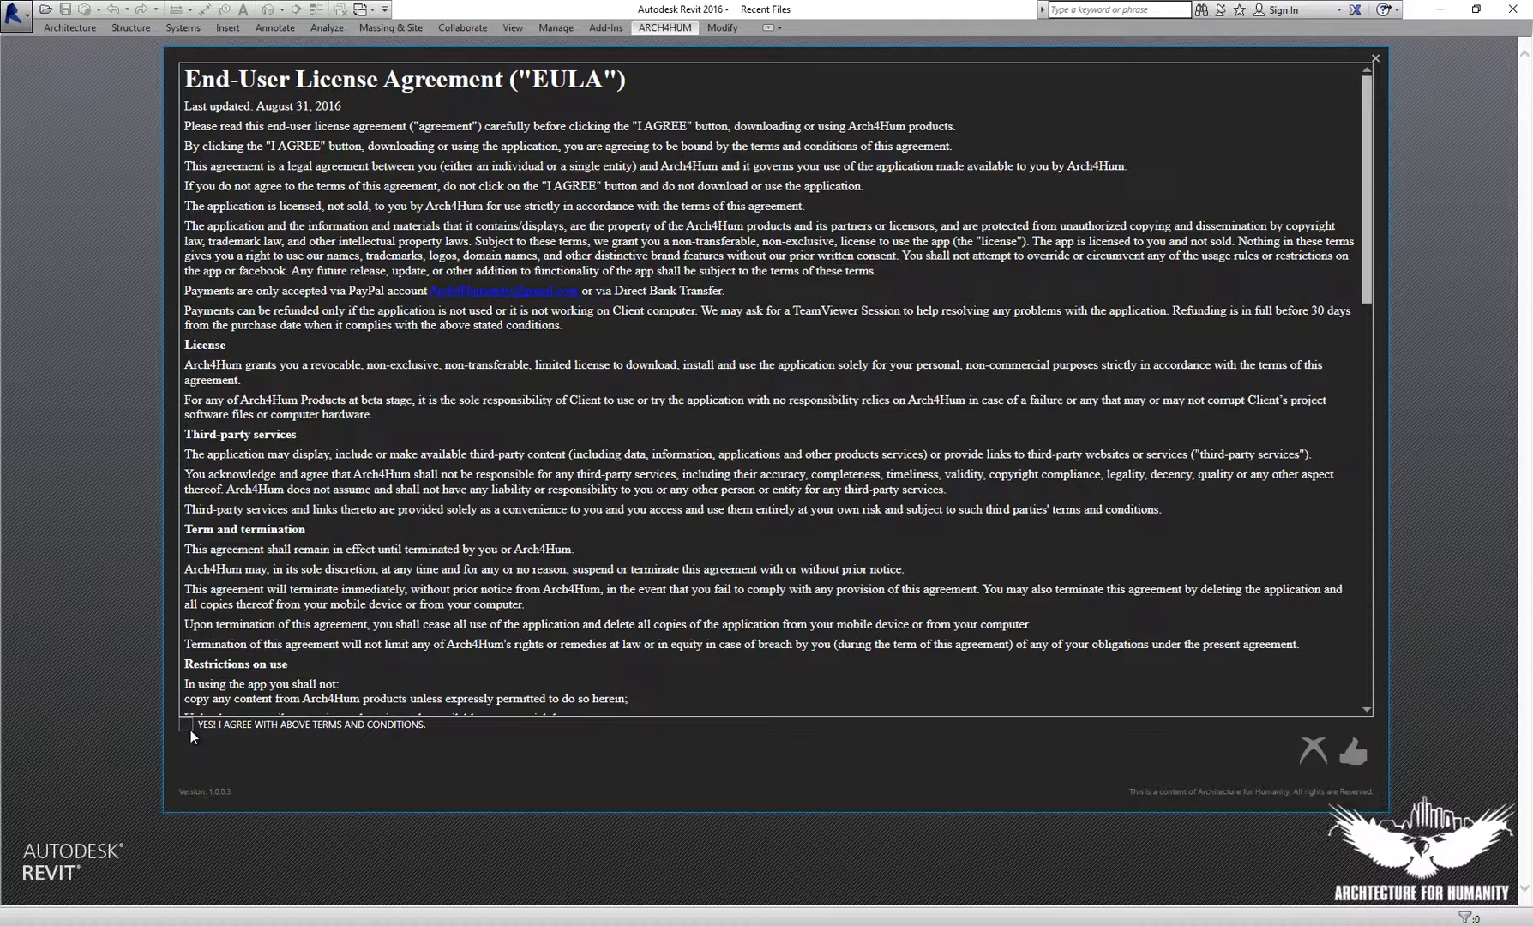
Agree to the RAAPS terms and conditions and accept the license agreement.
left_click(186, 726)
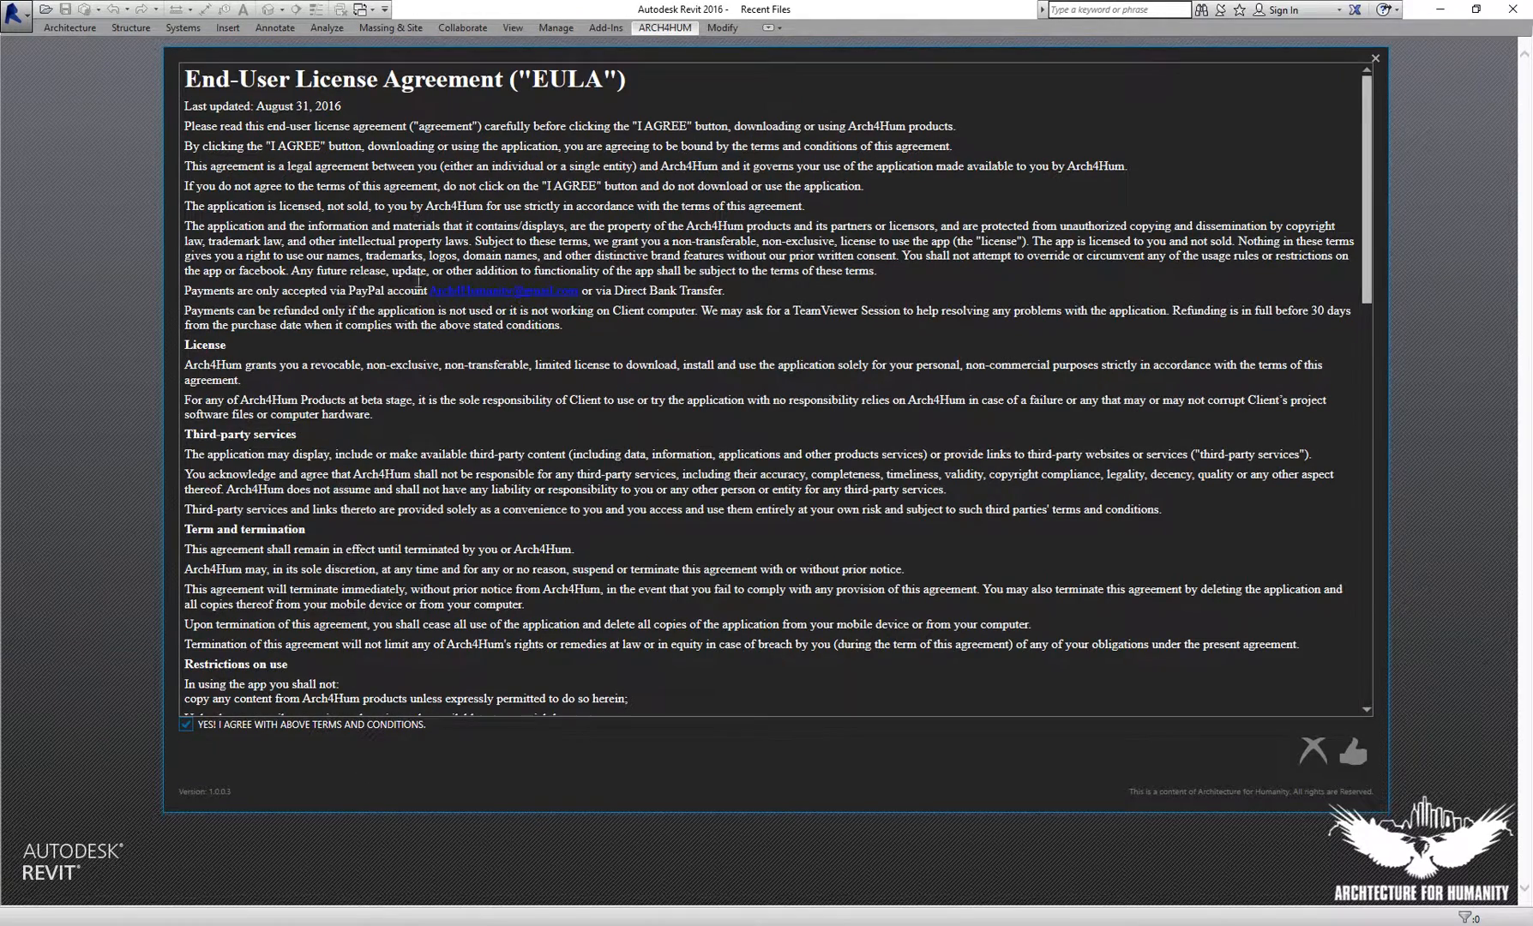
left_click(1351, 753)
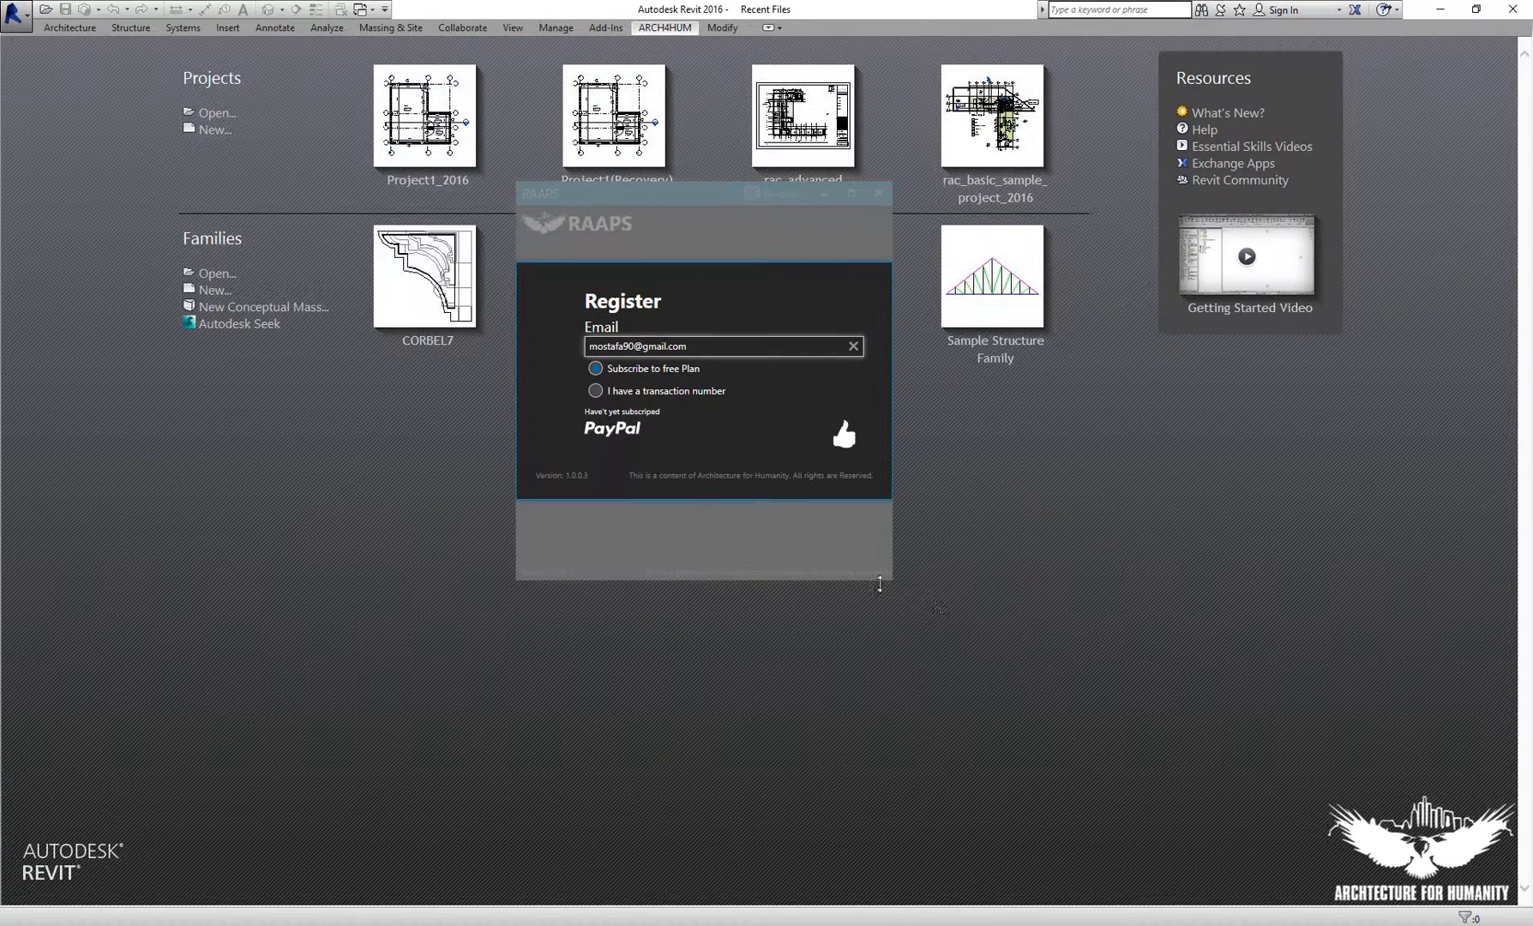
mouse_move(856, 593)
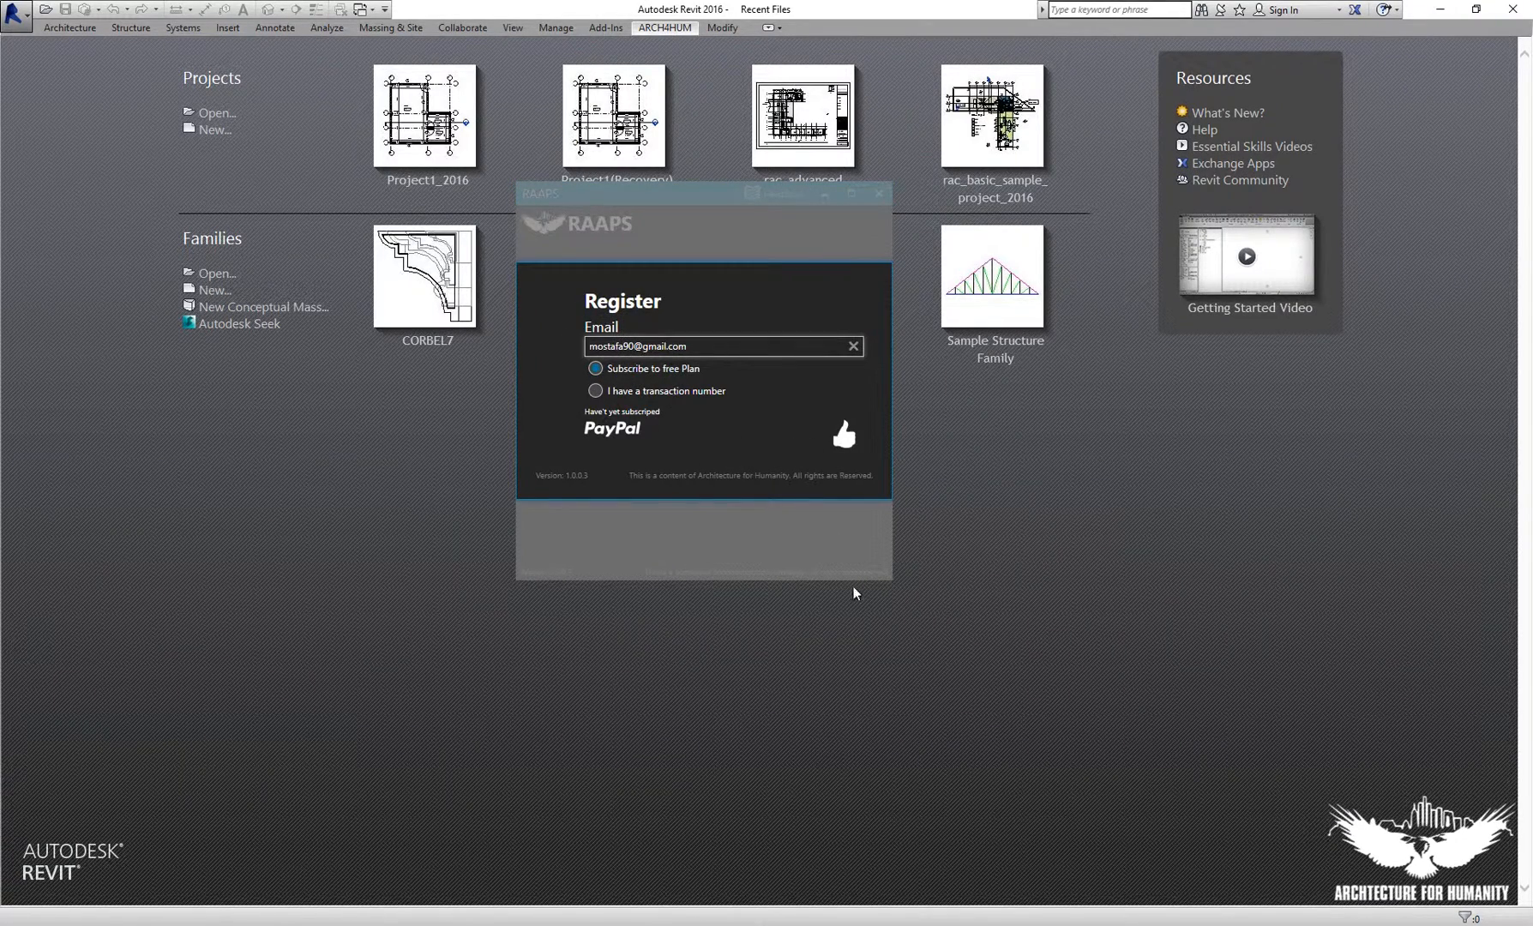
mouse_move(895, 587)
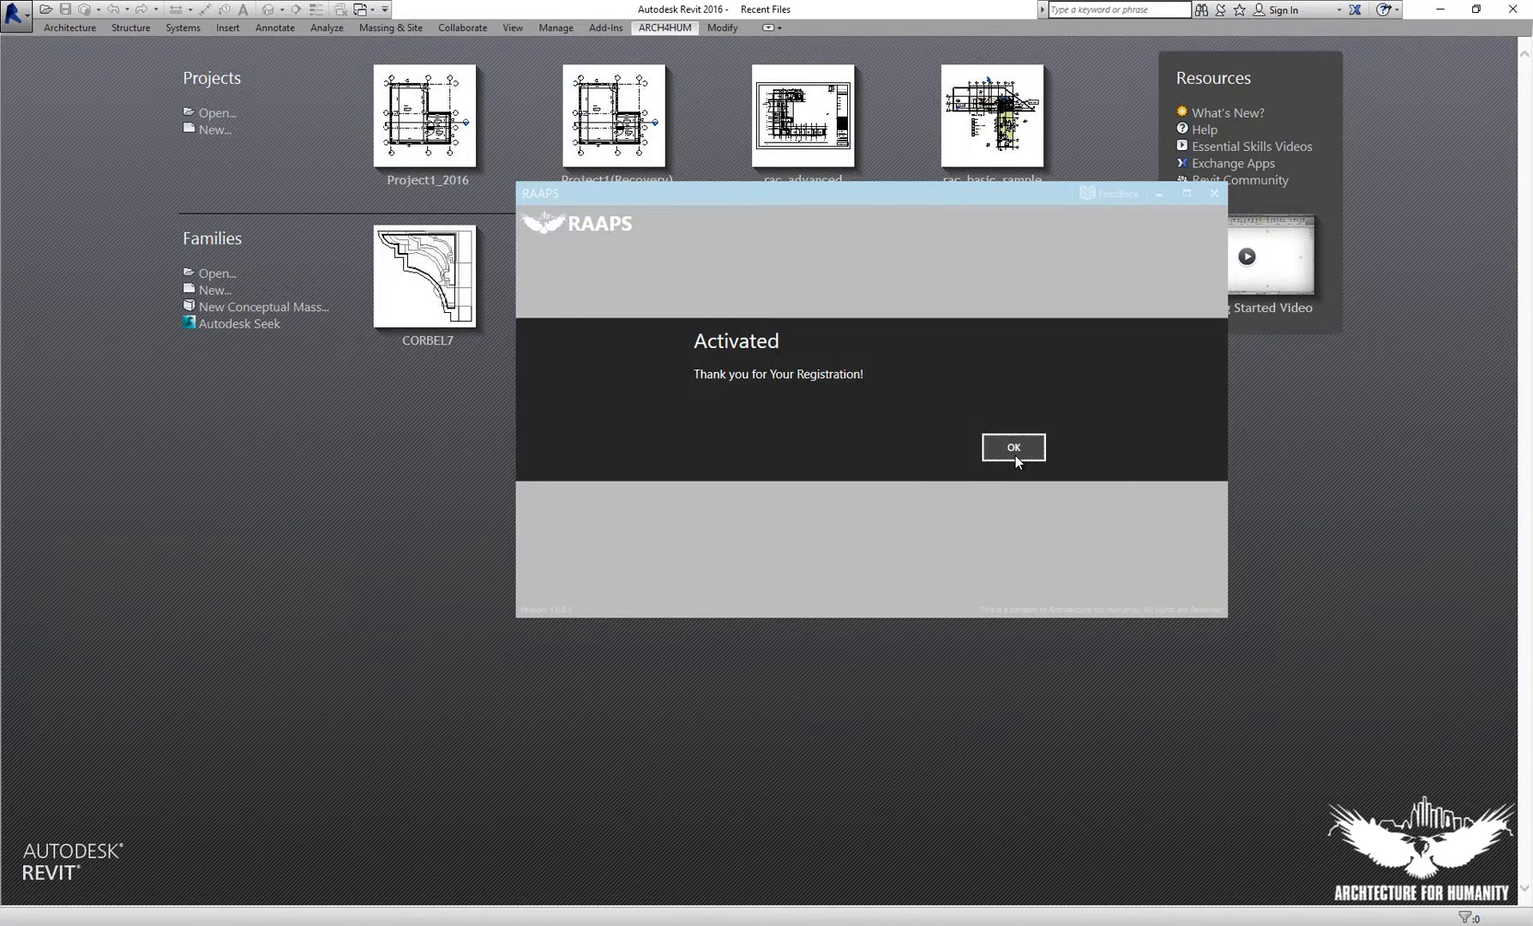
Acknowledge the RAAPS 'Activated' confirmation message with OK.
left_click(1014, 448)
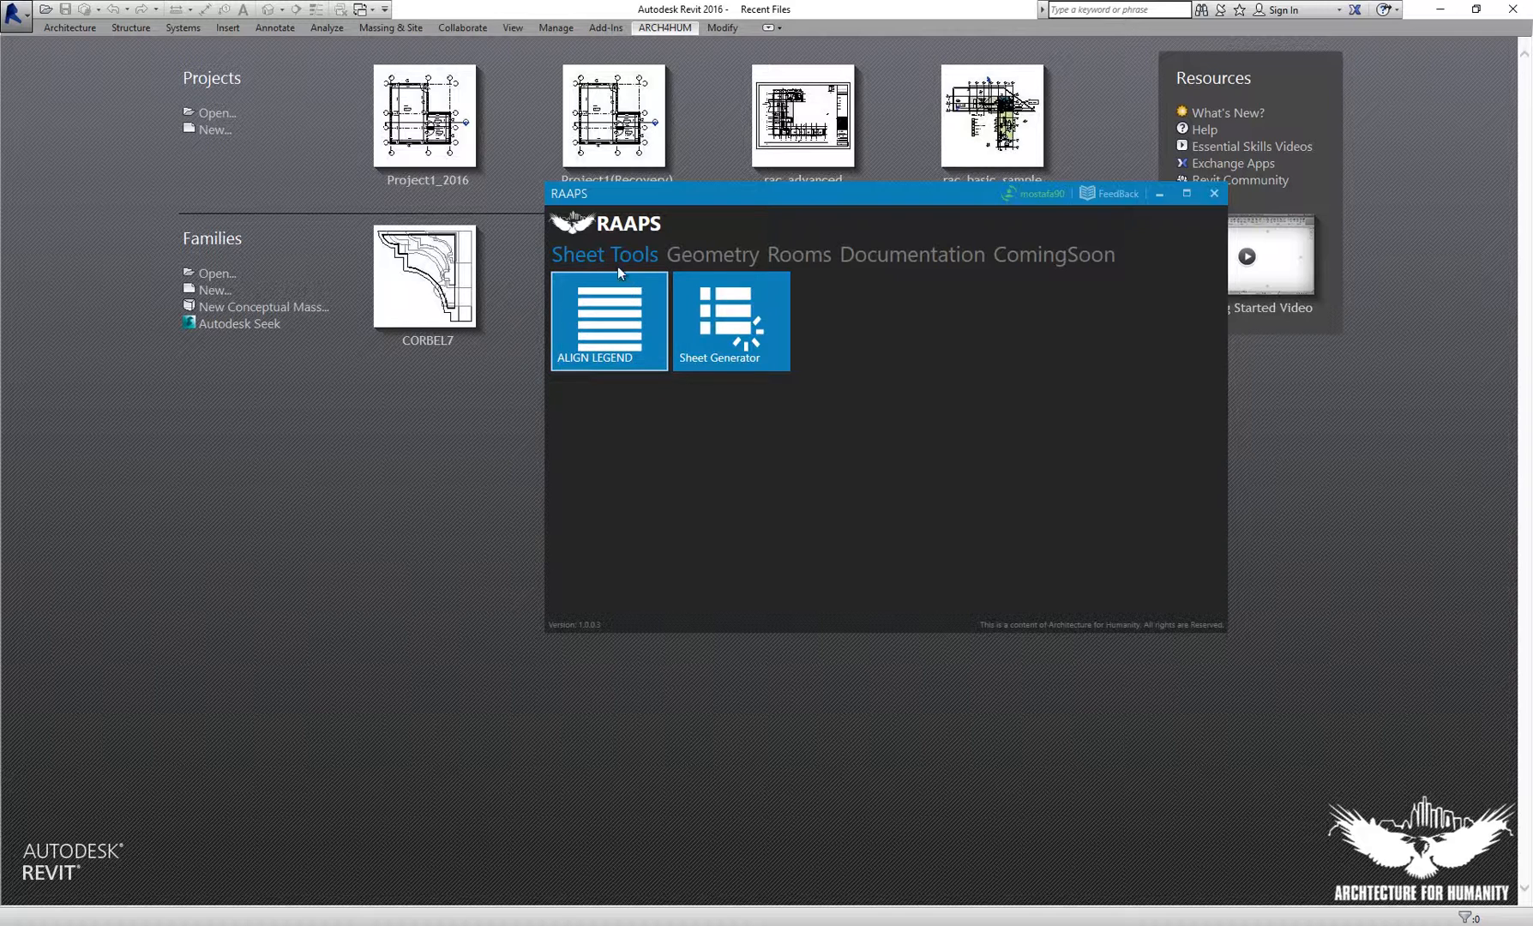
mouse_move(843, 357)
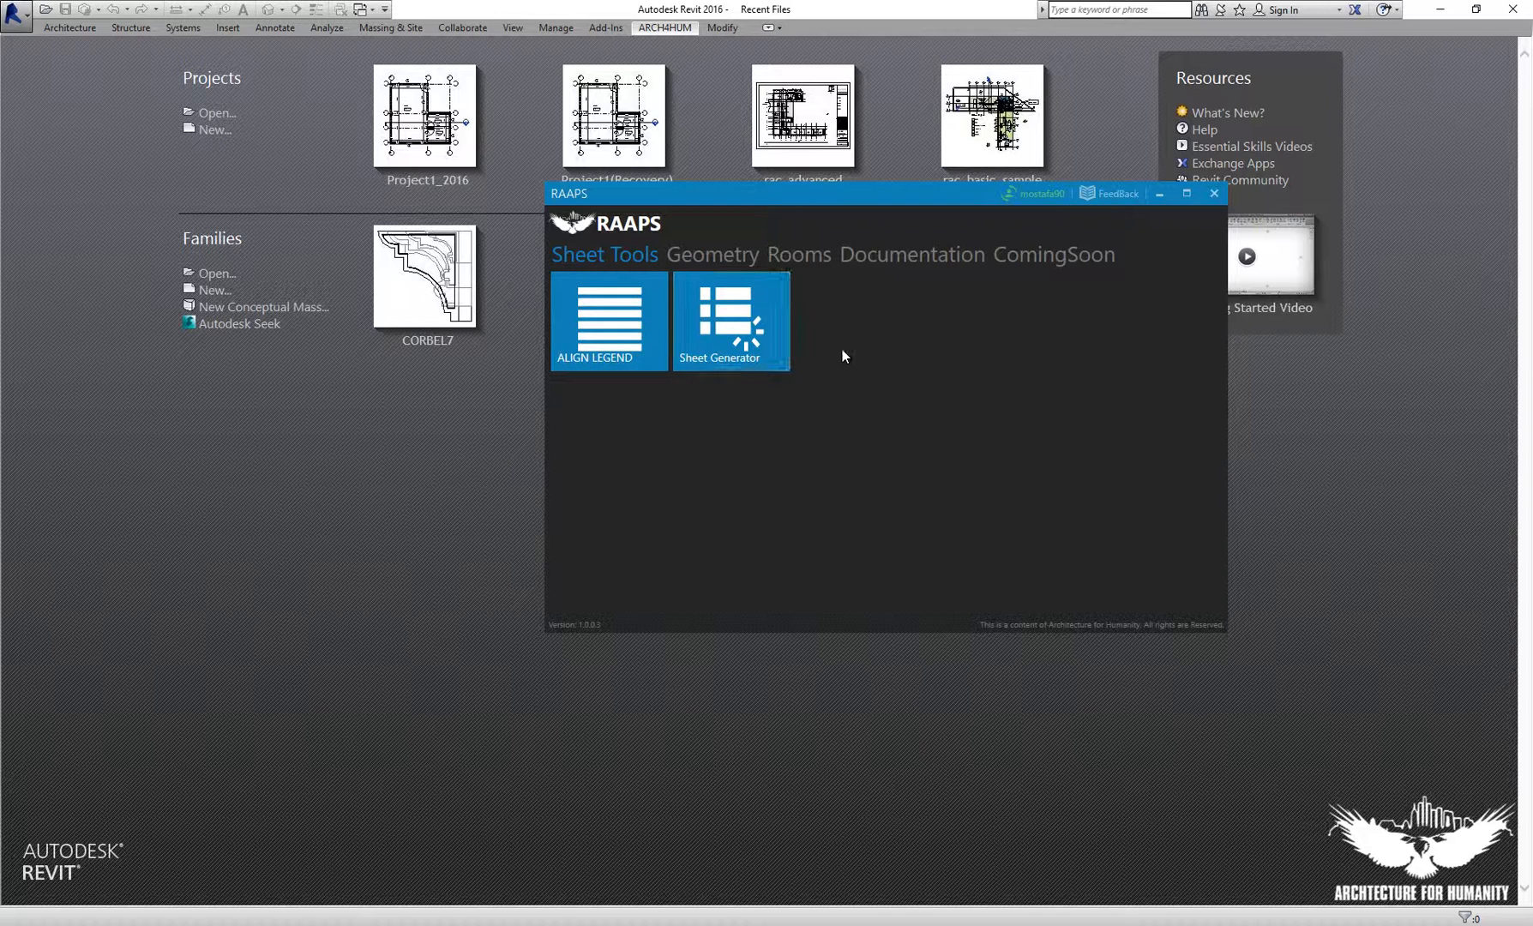
mouse_move(840, 349)
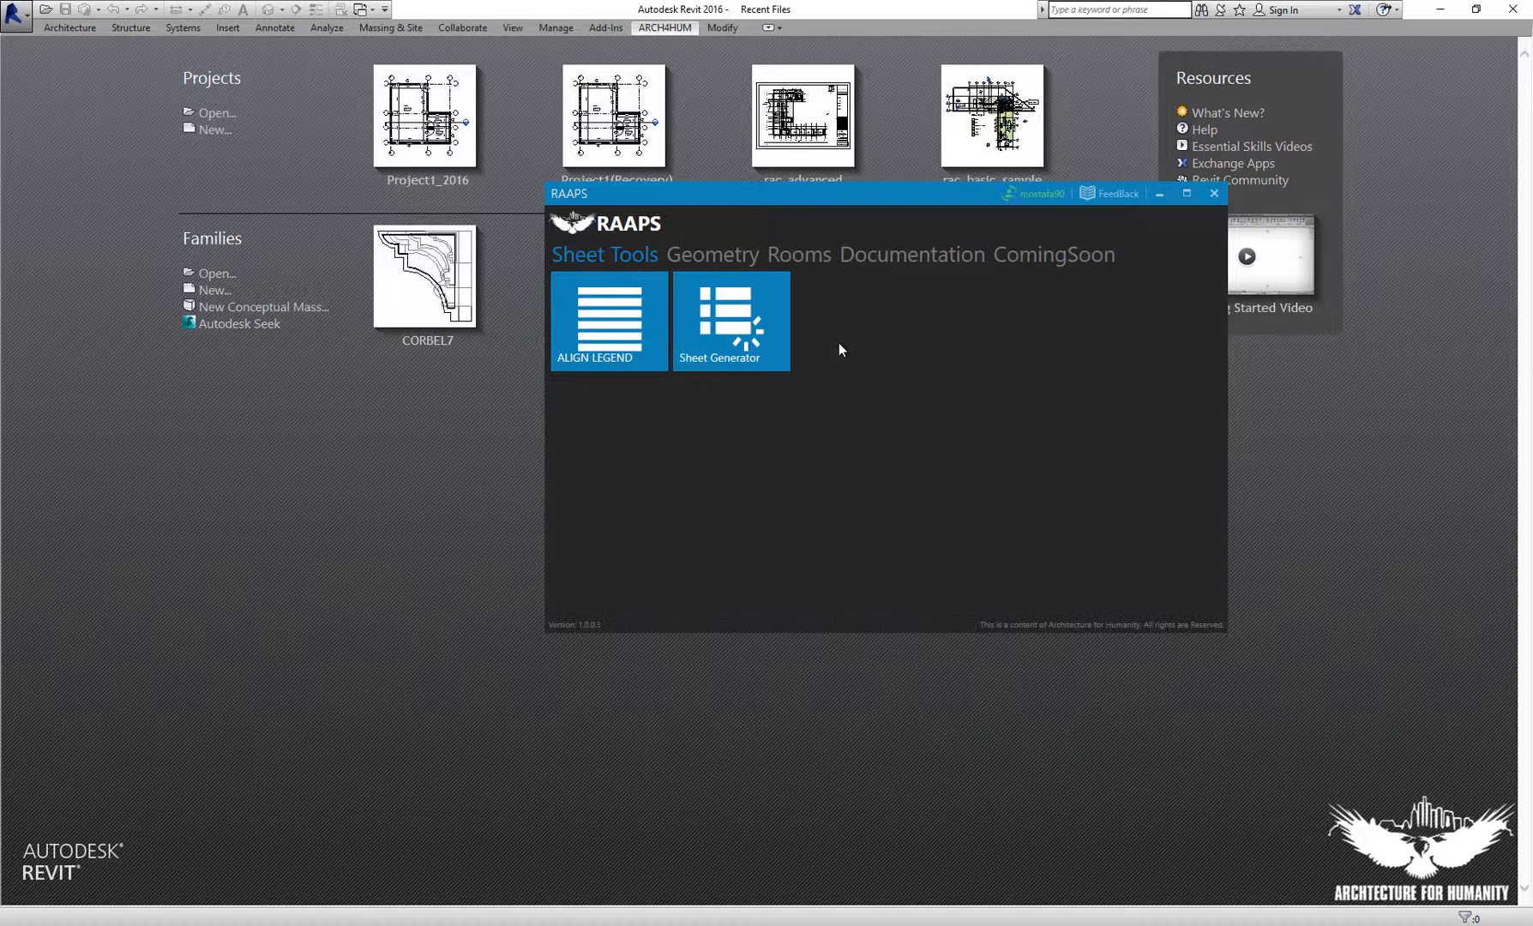
mouse_move(646, 317)
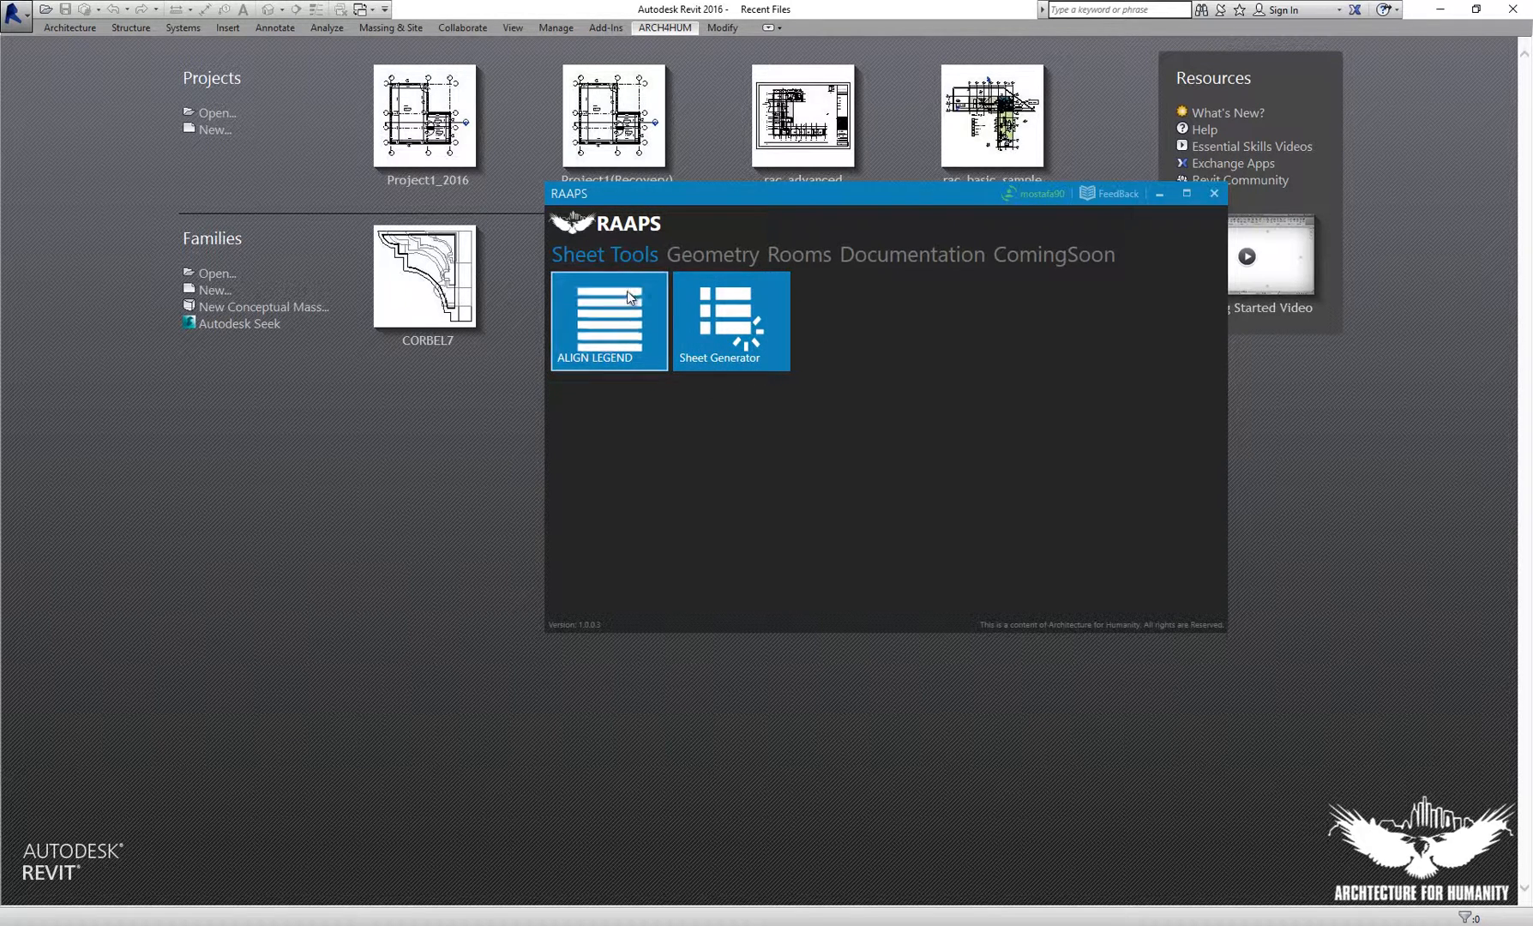
mouse_move(655, 398)
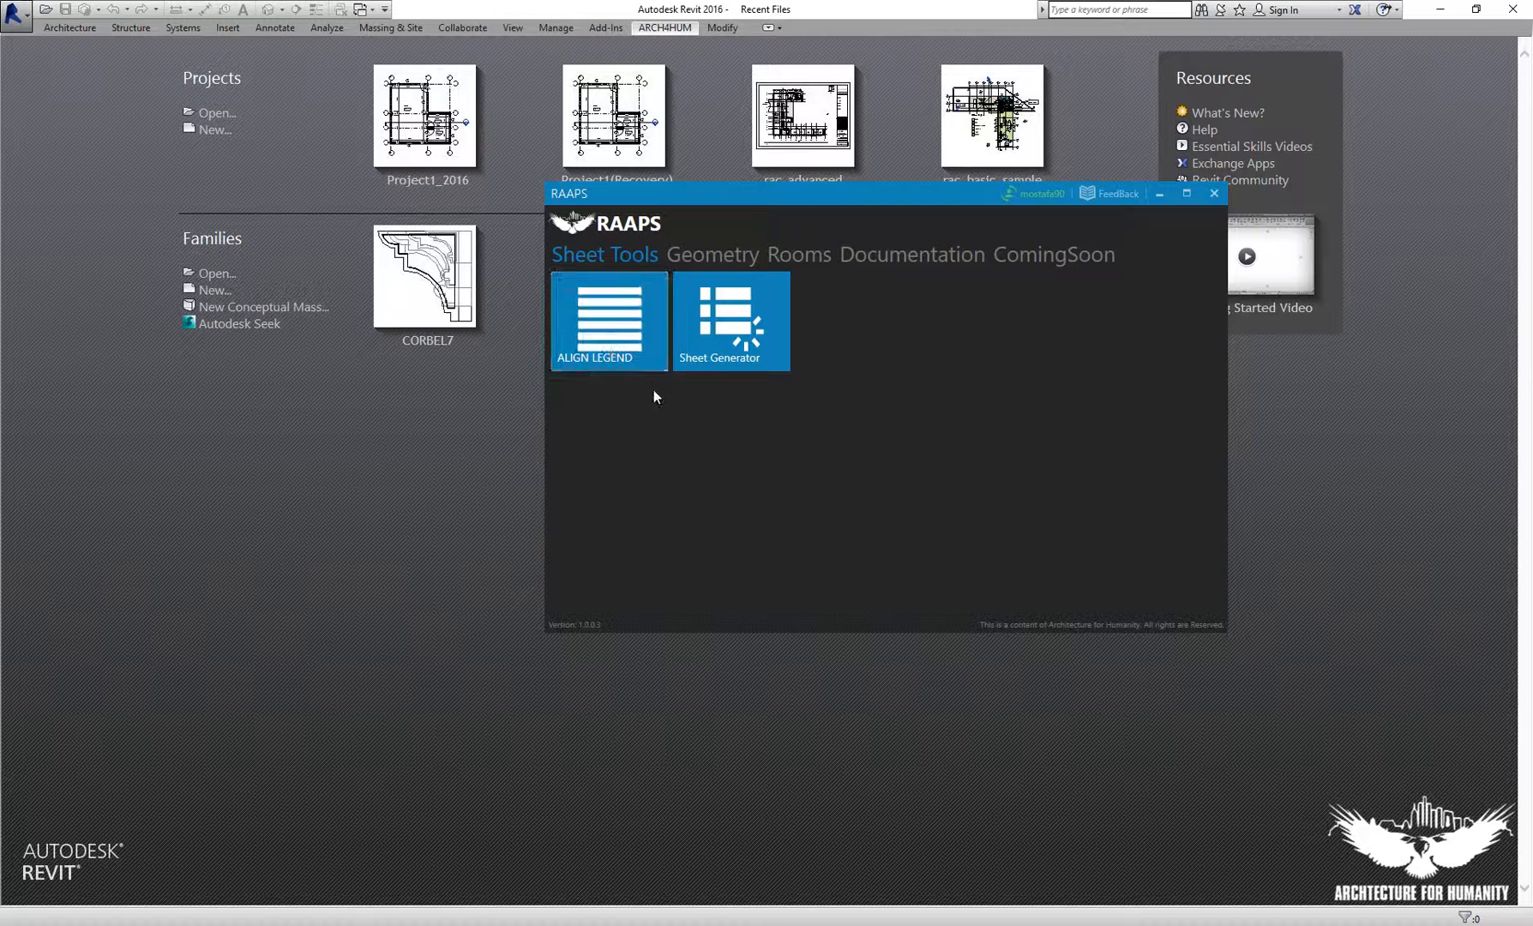
mouse_move(723, 258)
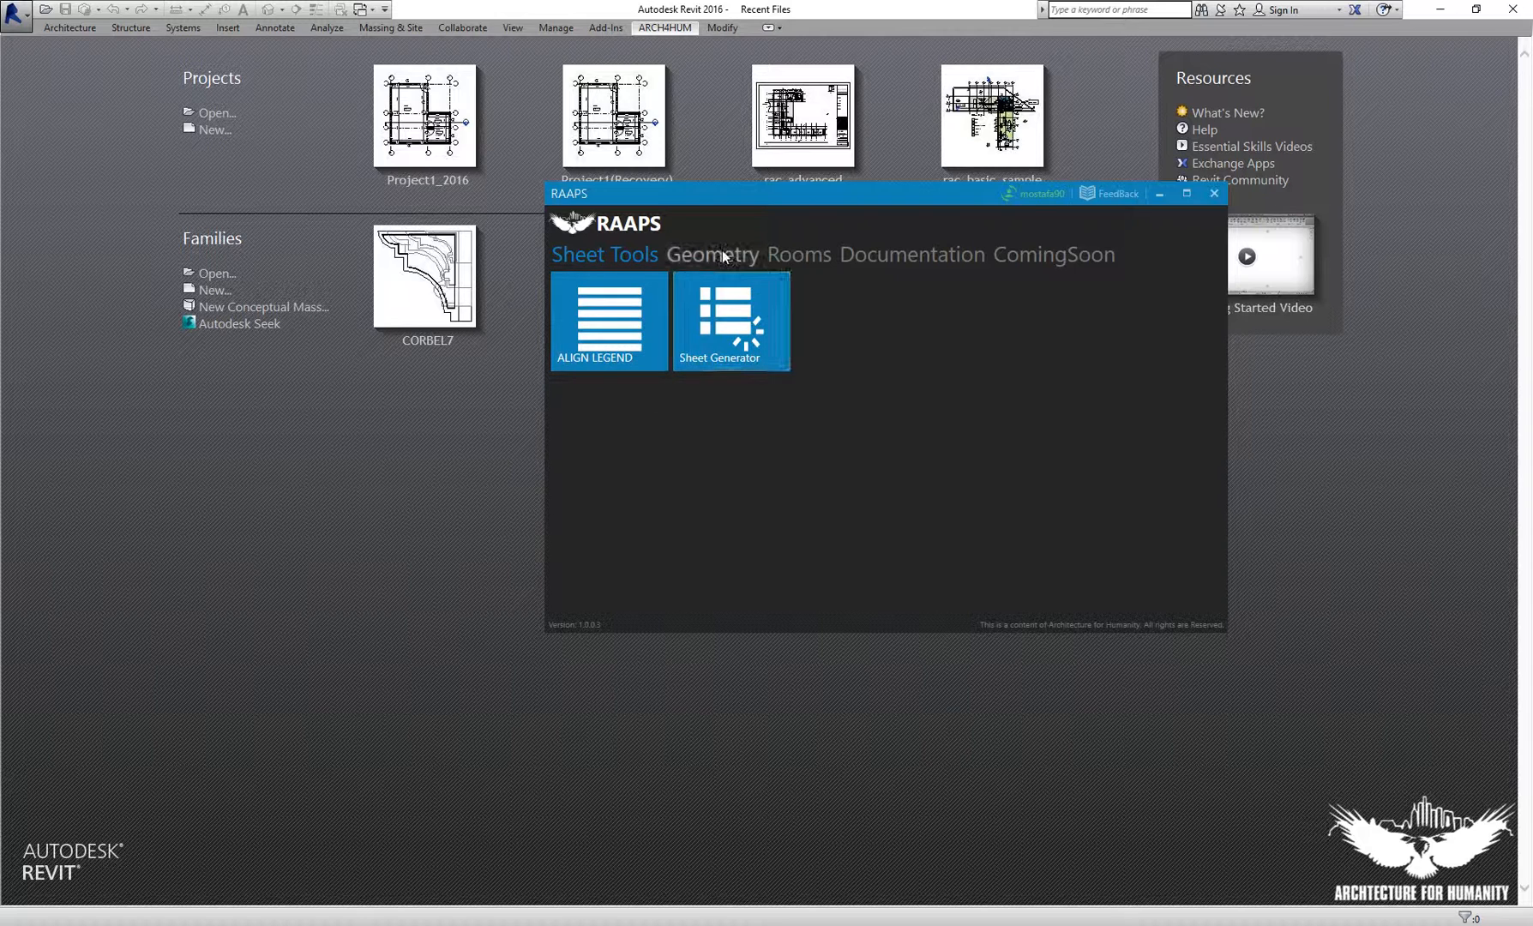
Browse the Geometry, Rooms and Documentation app categories, ending on Files Upgrader.
left_click(711, 255)
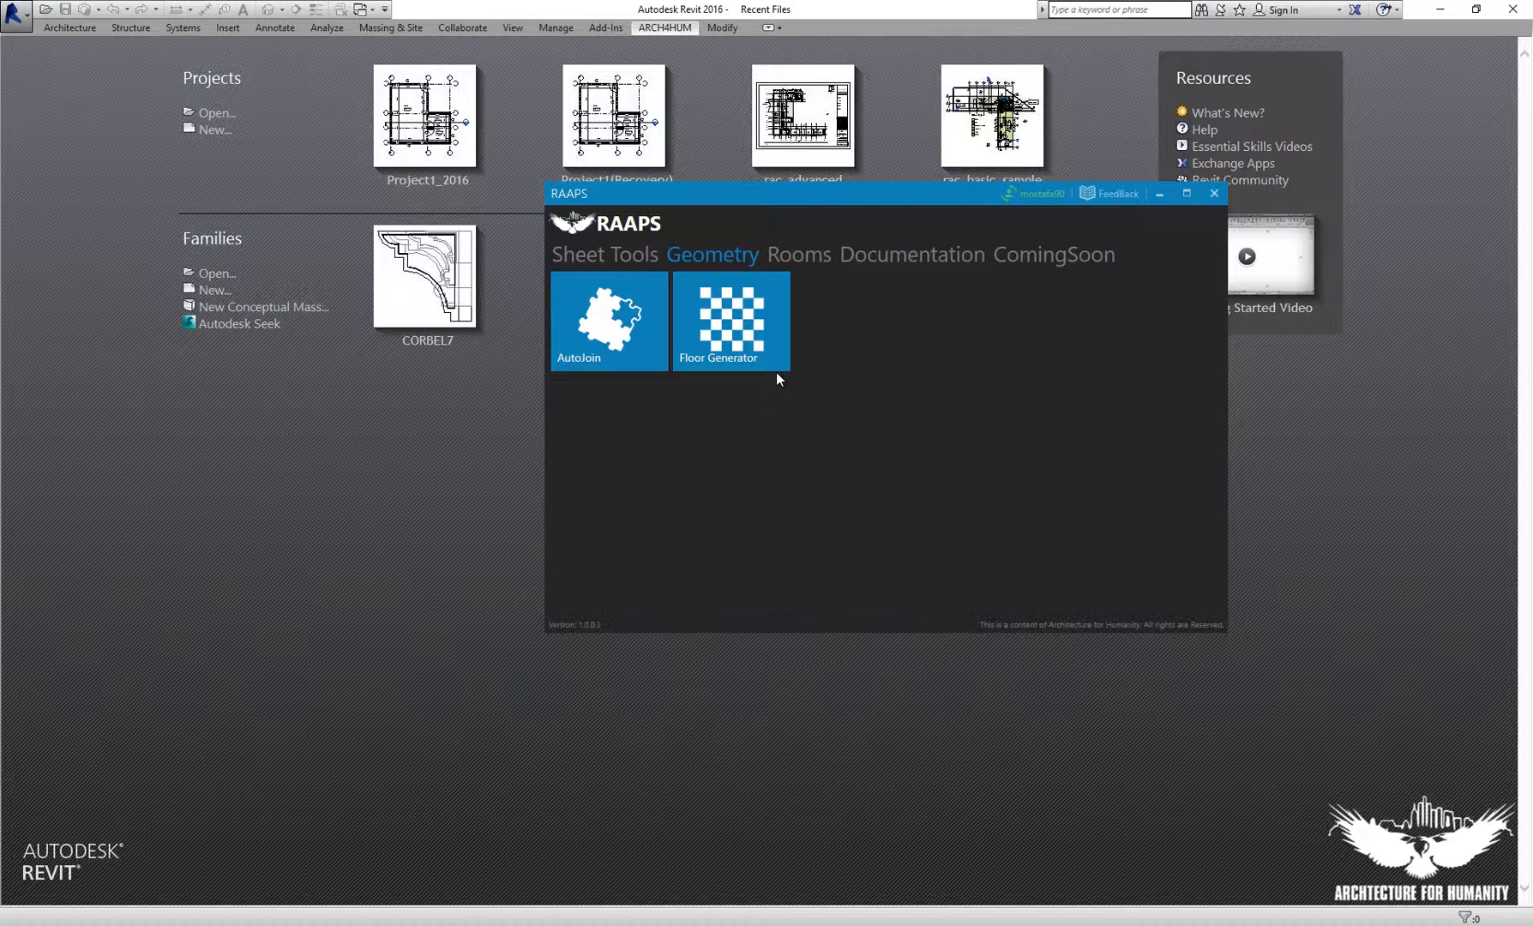
left_click(799, 256)
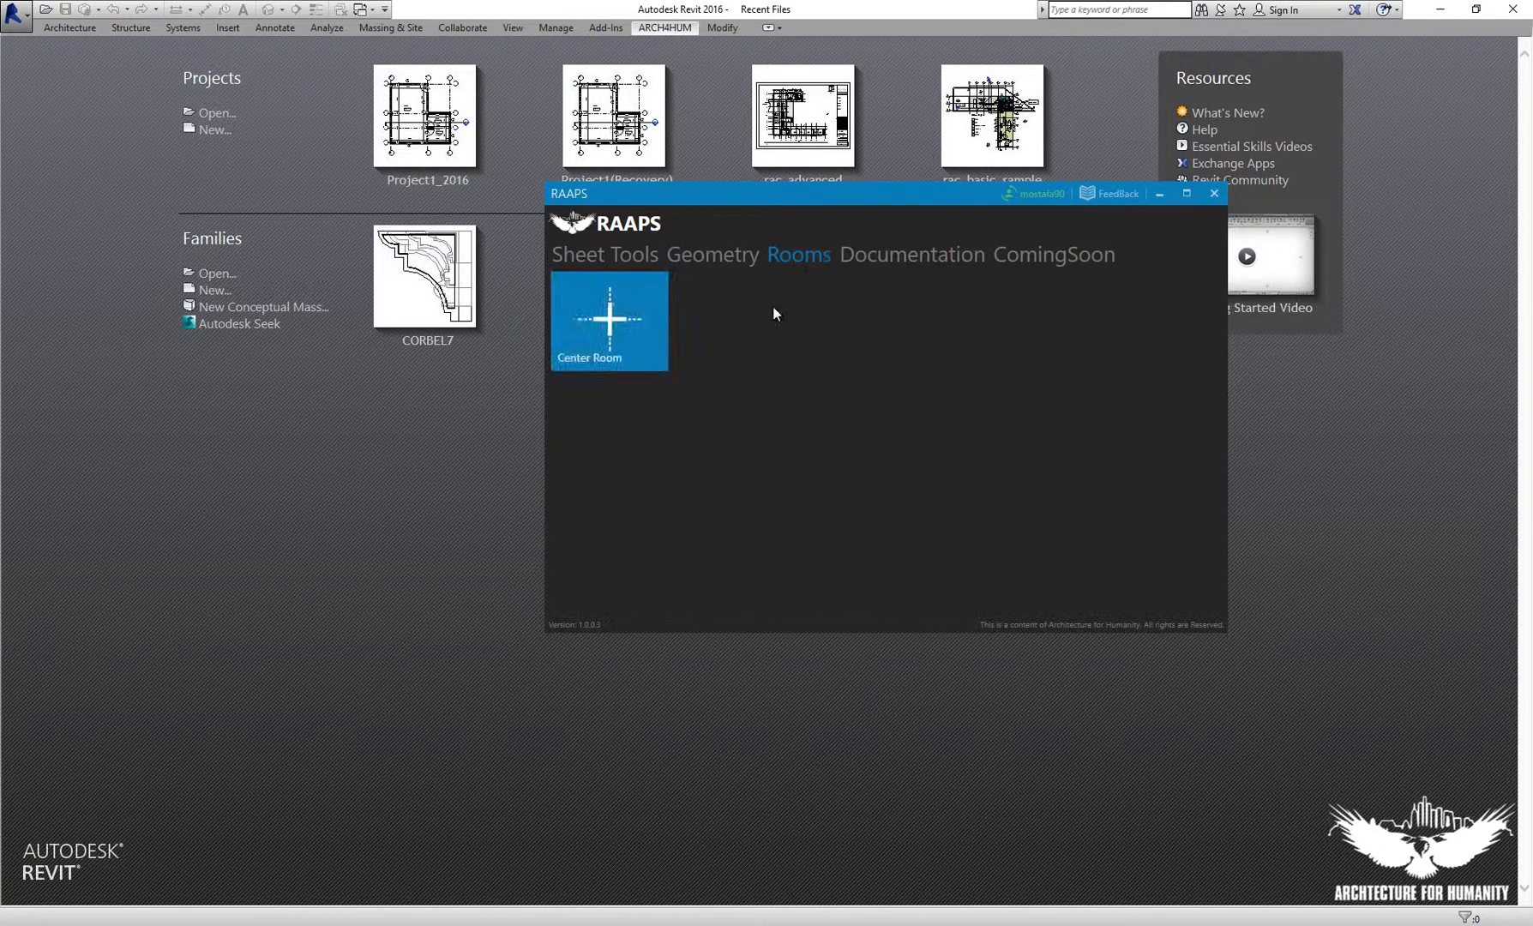
left_click(912, 255)
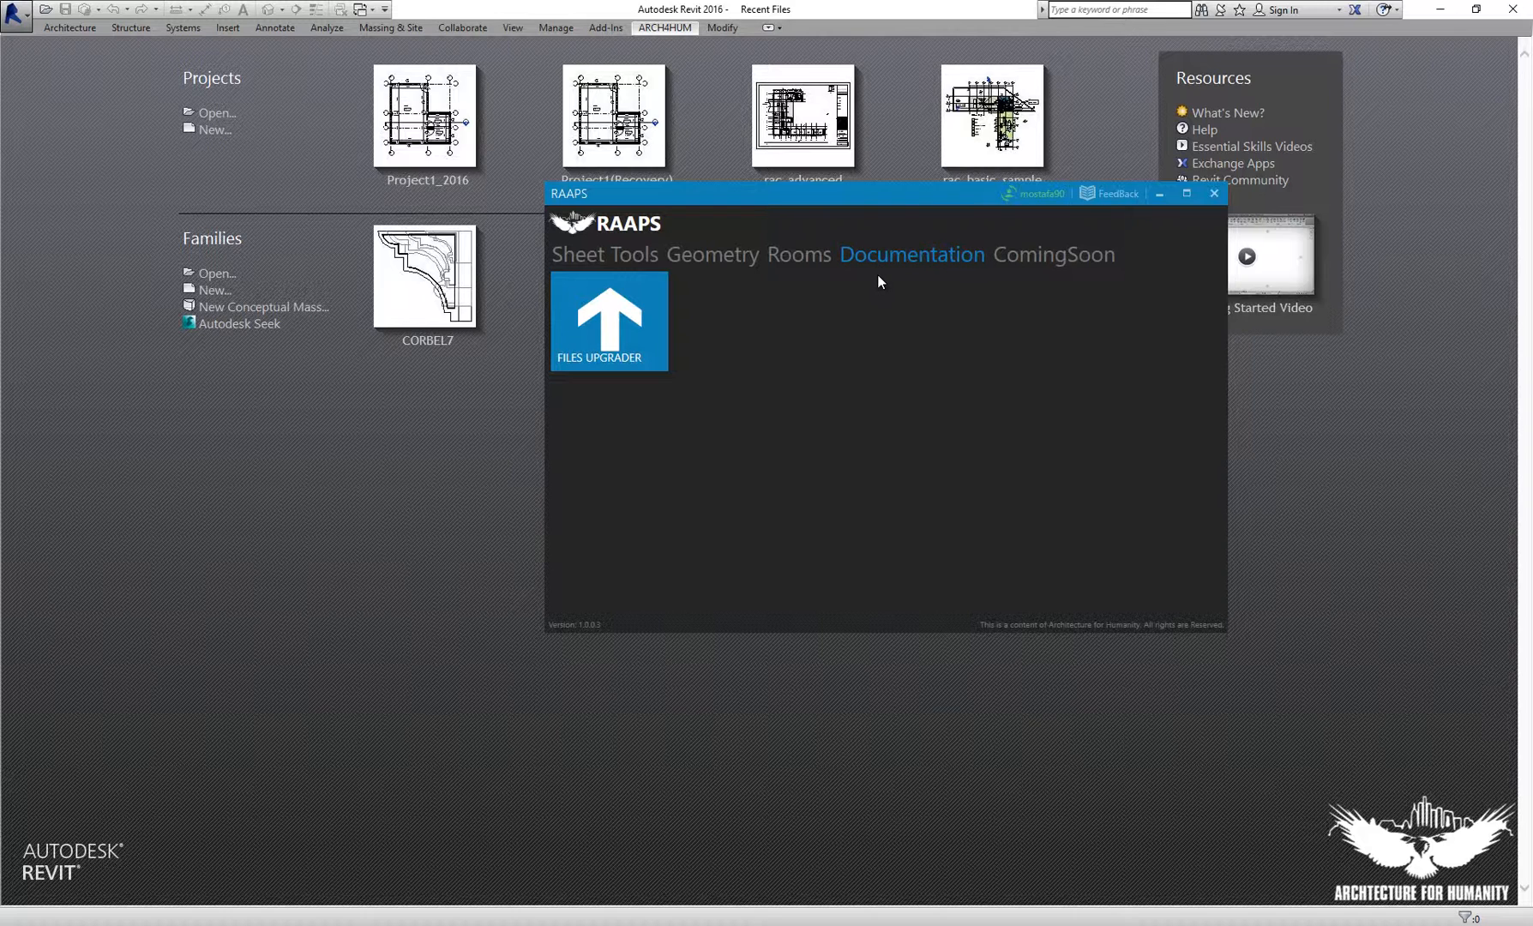
mouse_move(881, 286)
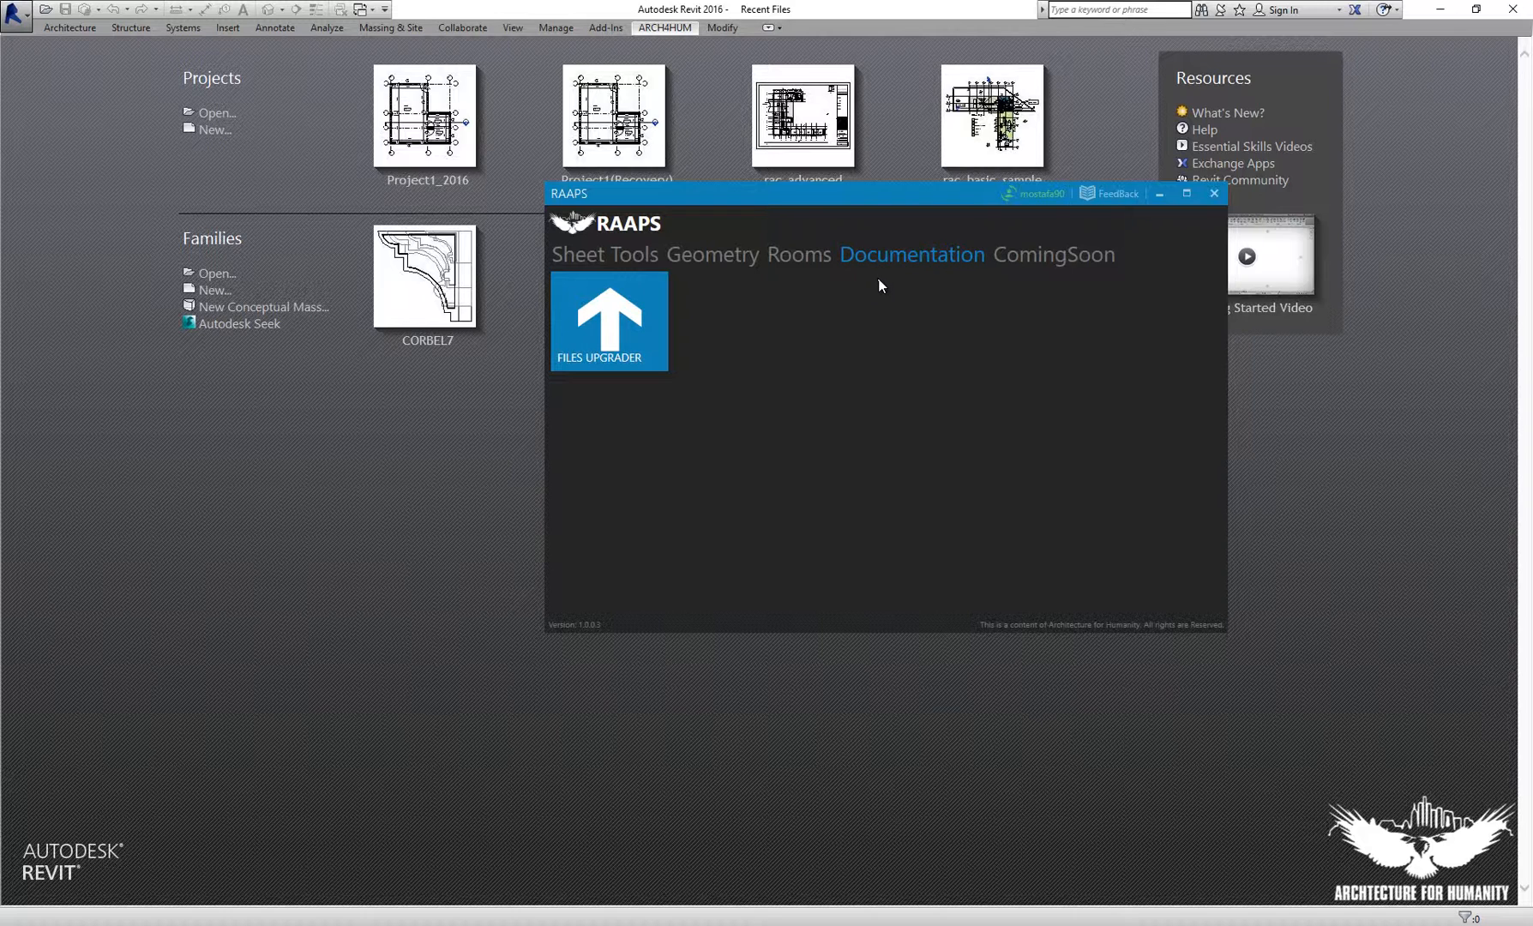
mouse_move(890, 295)
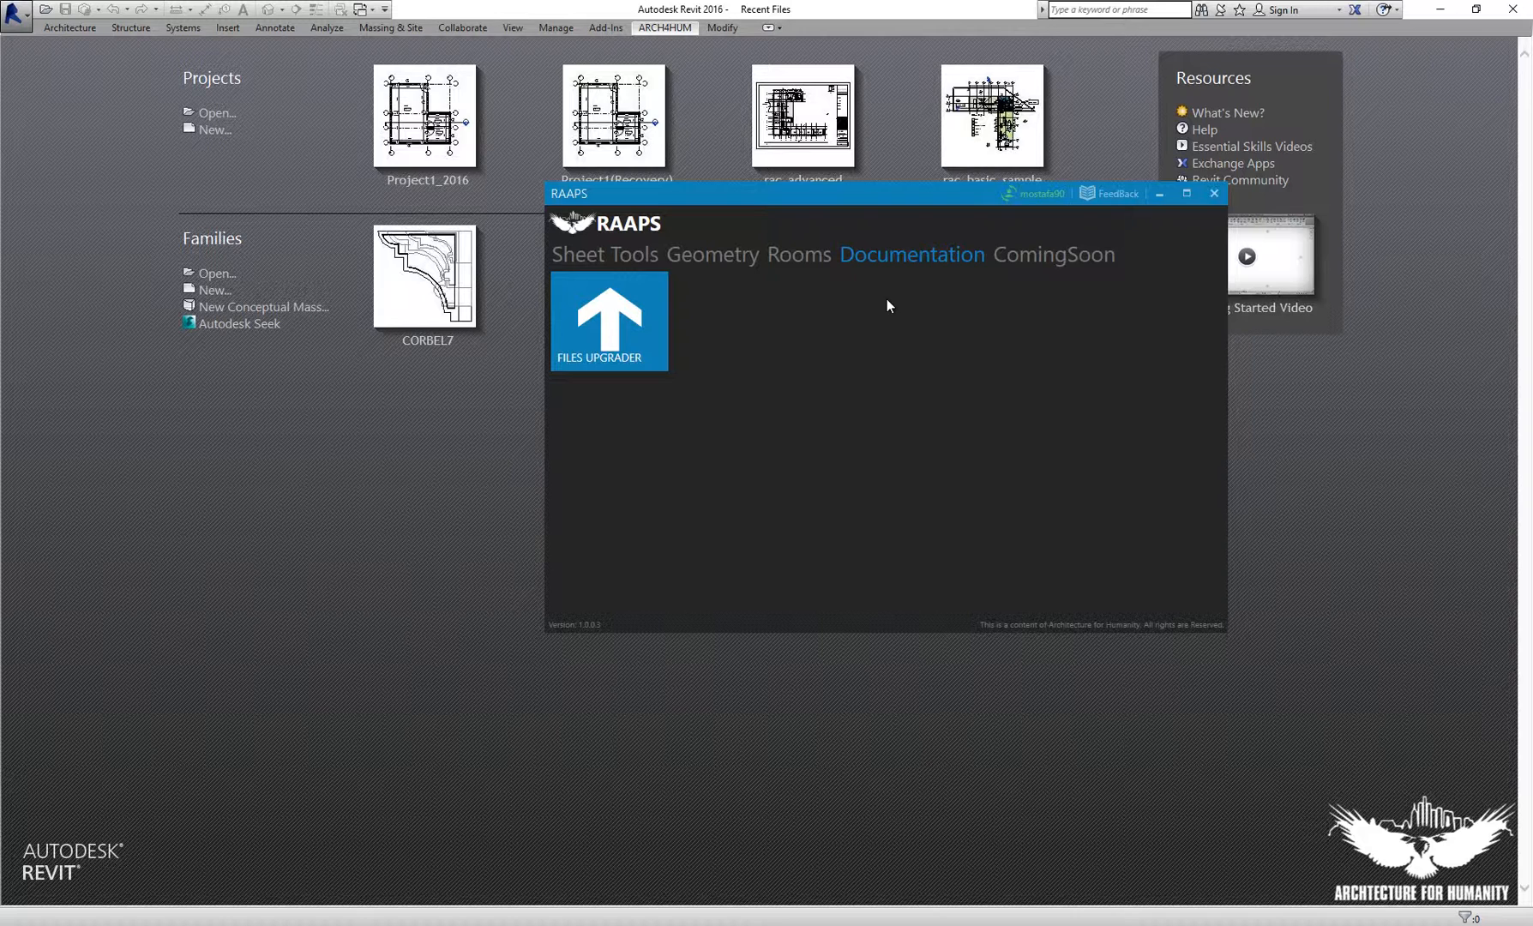
mouse_move(912, 305)
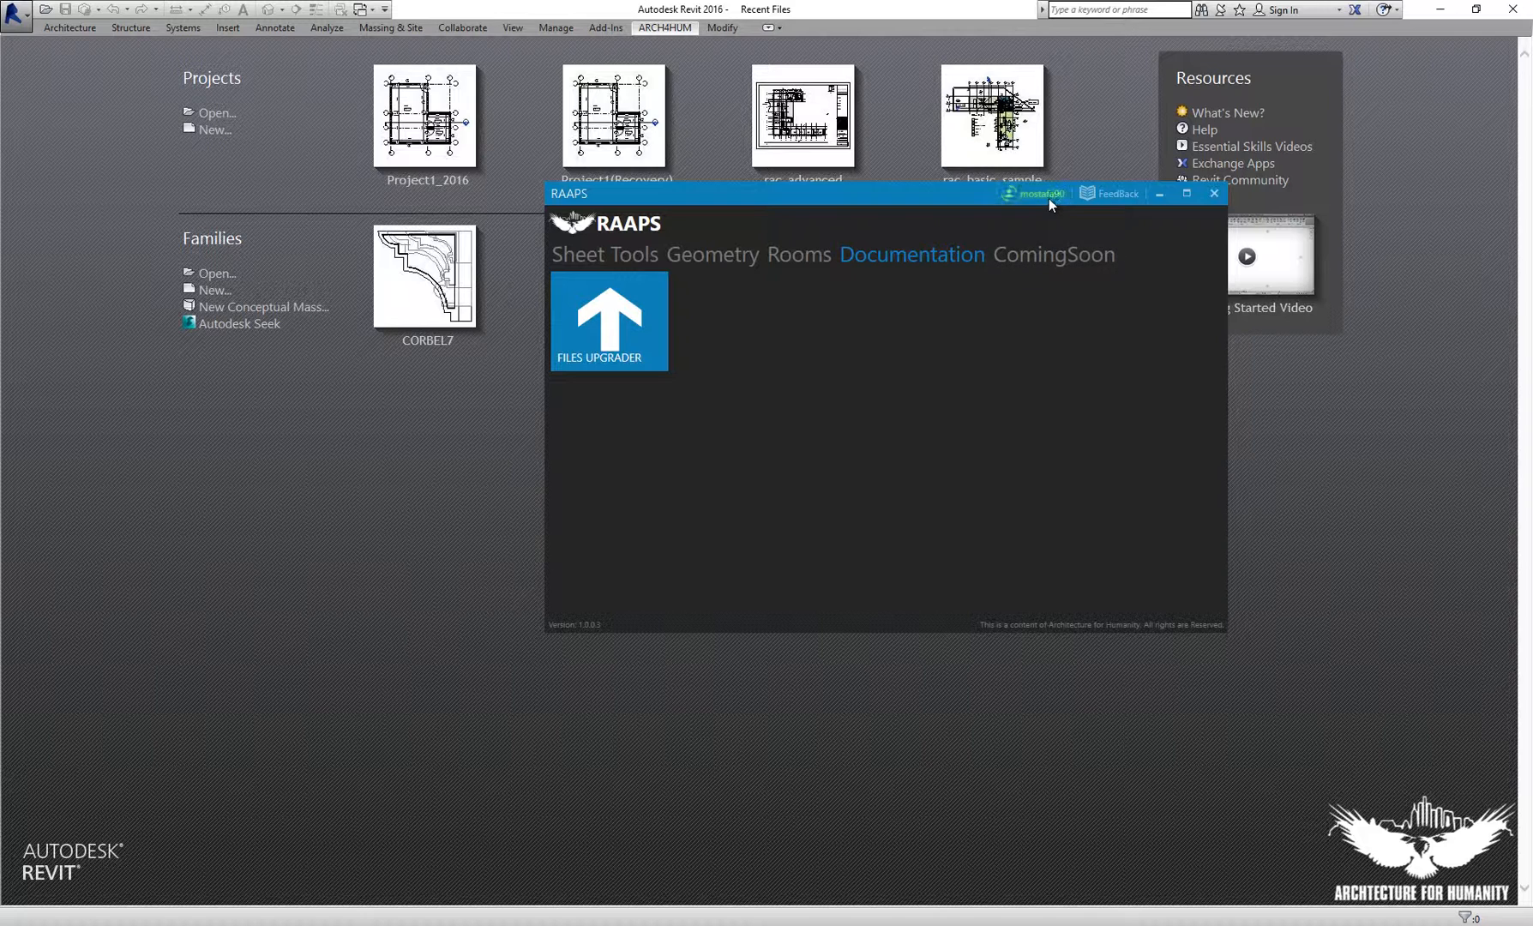
mouse_move(672, 403)
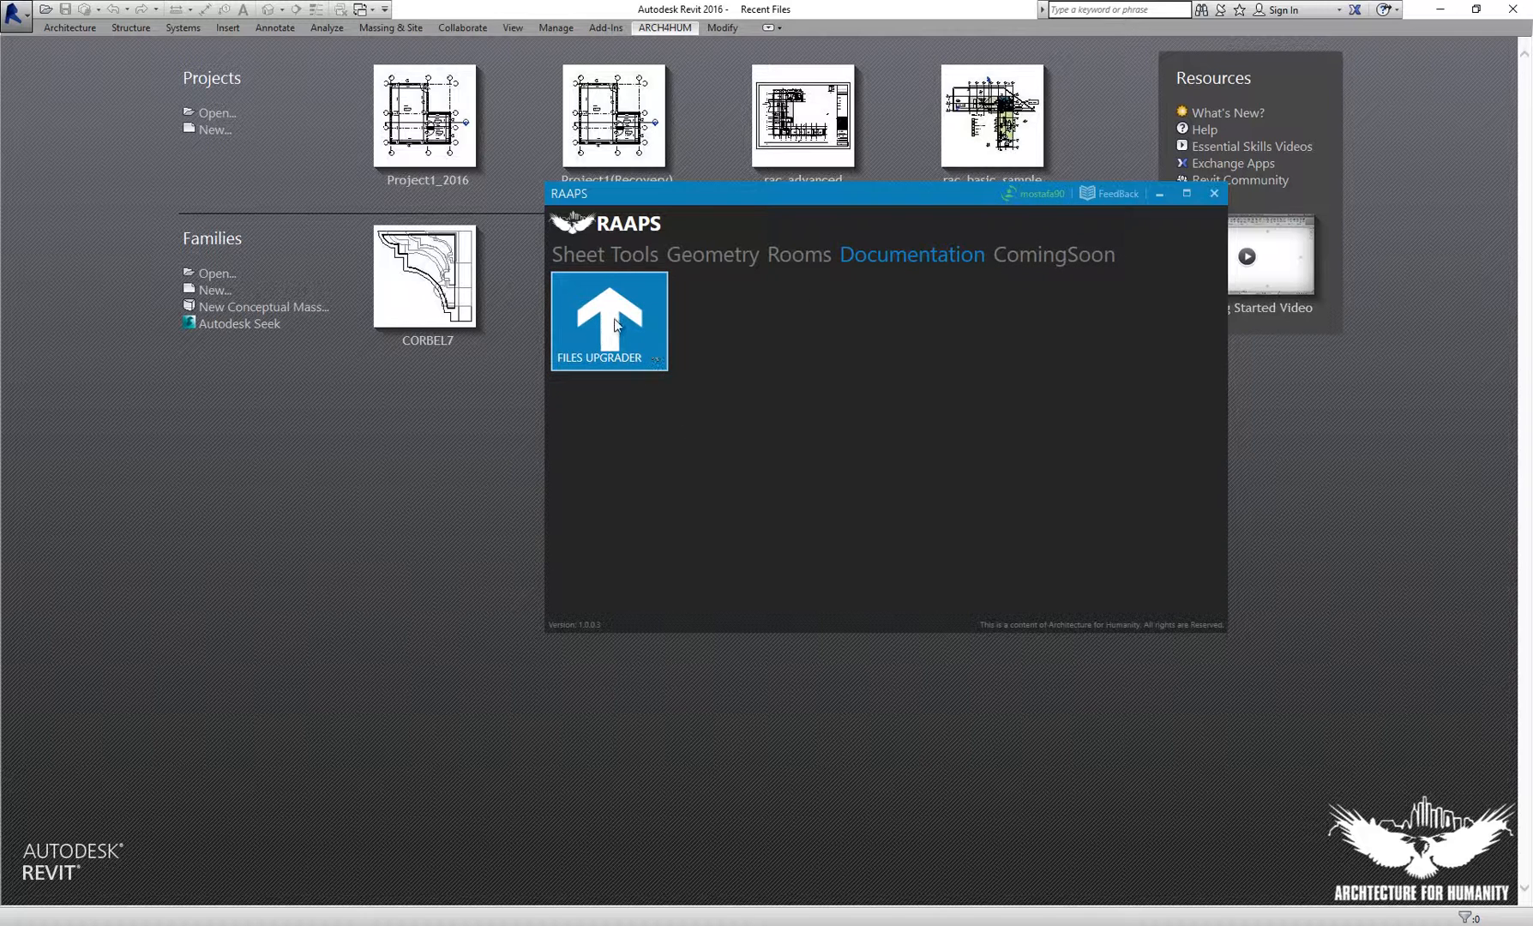
Add Files Upgrader to Favorites and load the PayPal checkout for the $10.51 upgrade order.
right_click(614, 322)
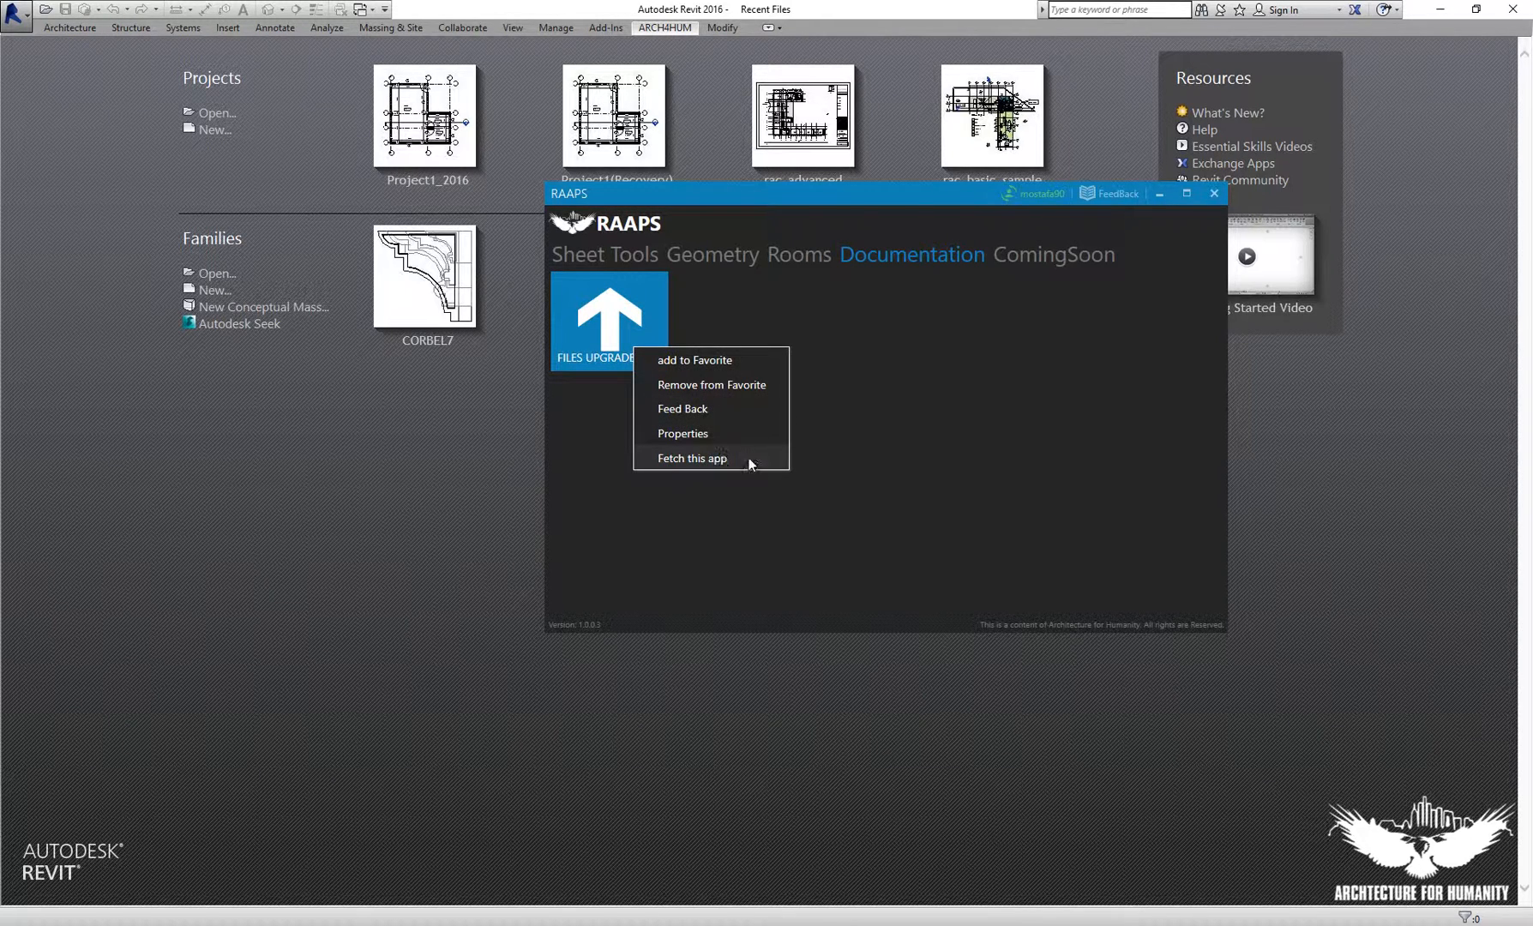
mouse_move(794, 456)
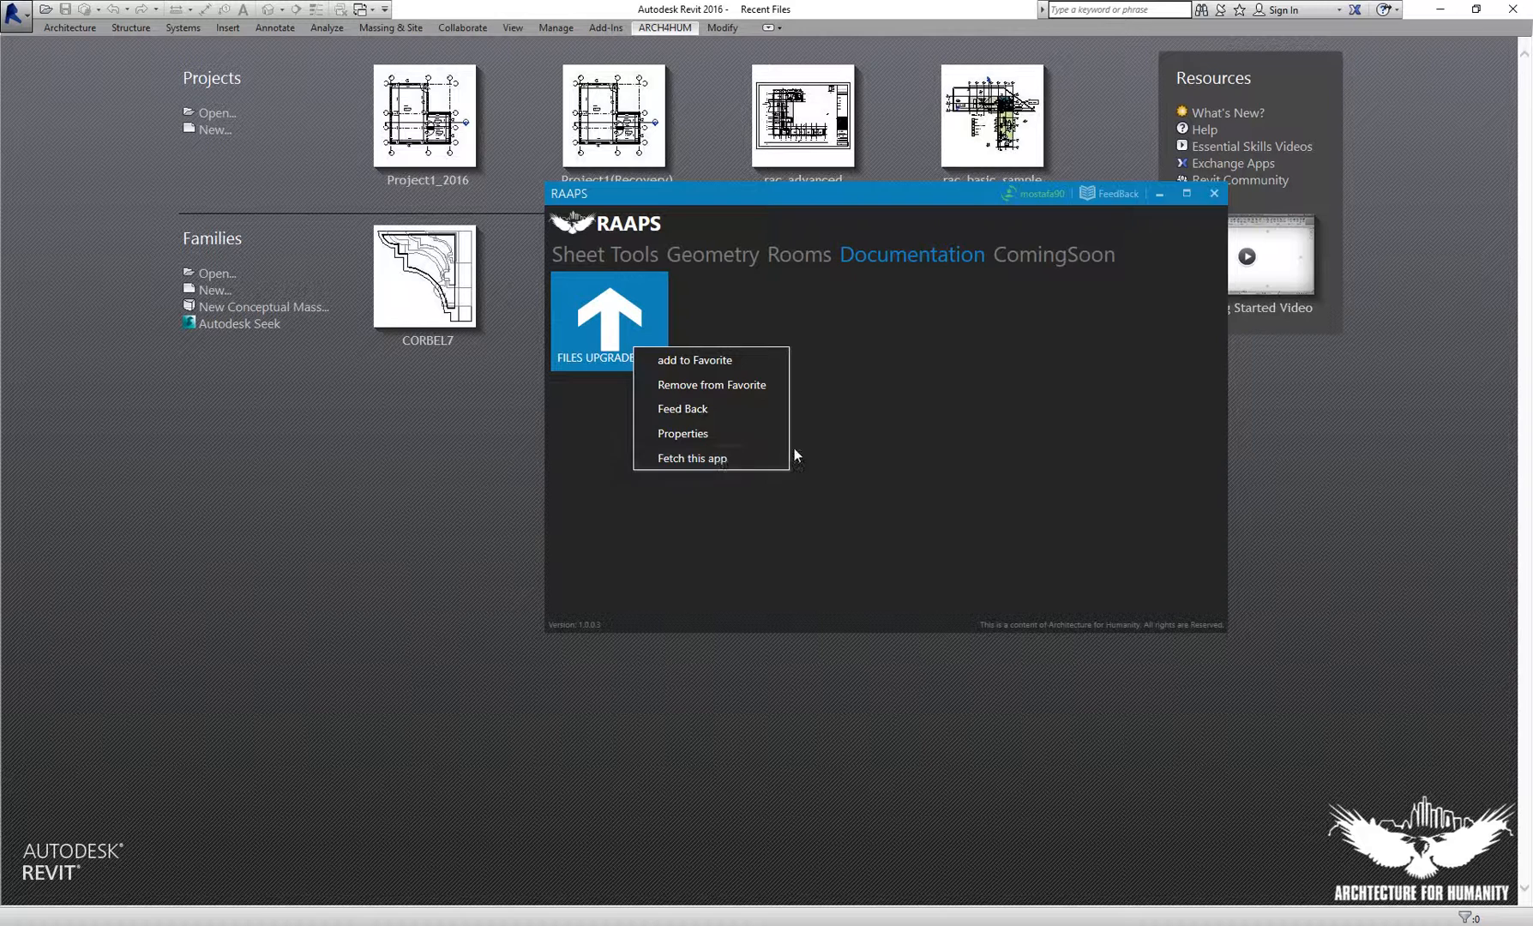
mouse_move(813, 355)
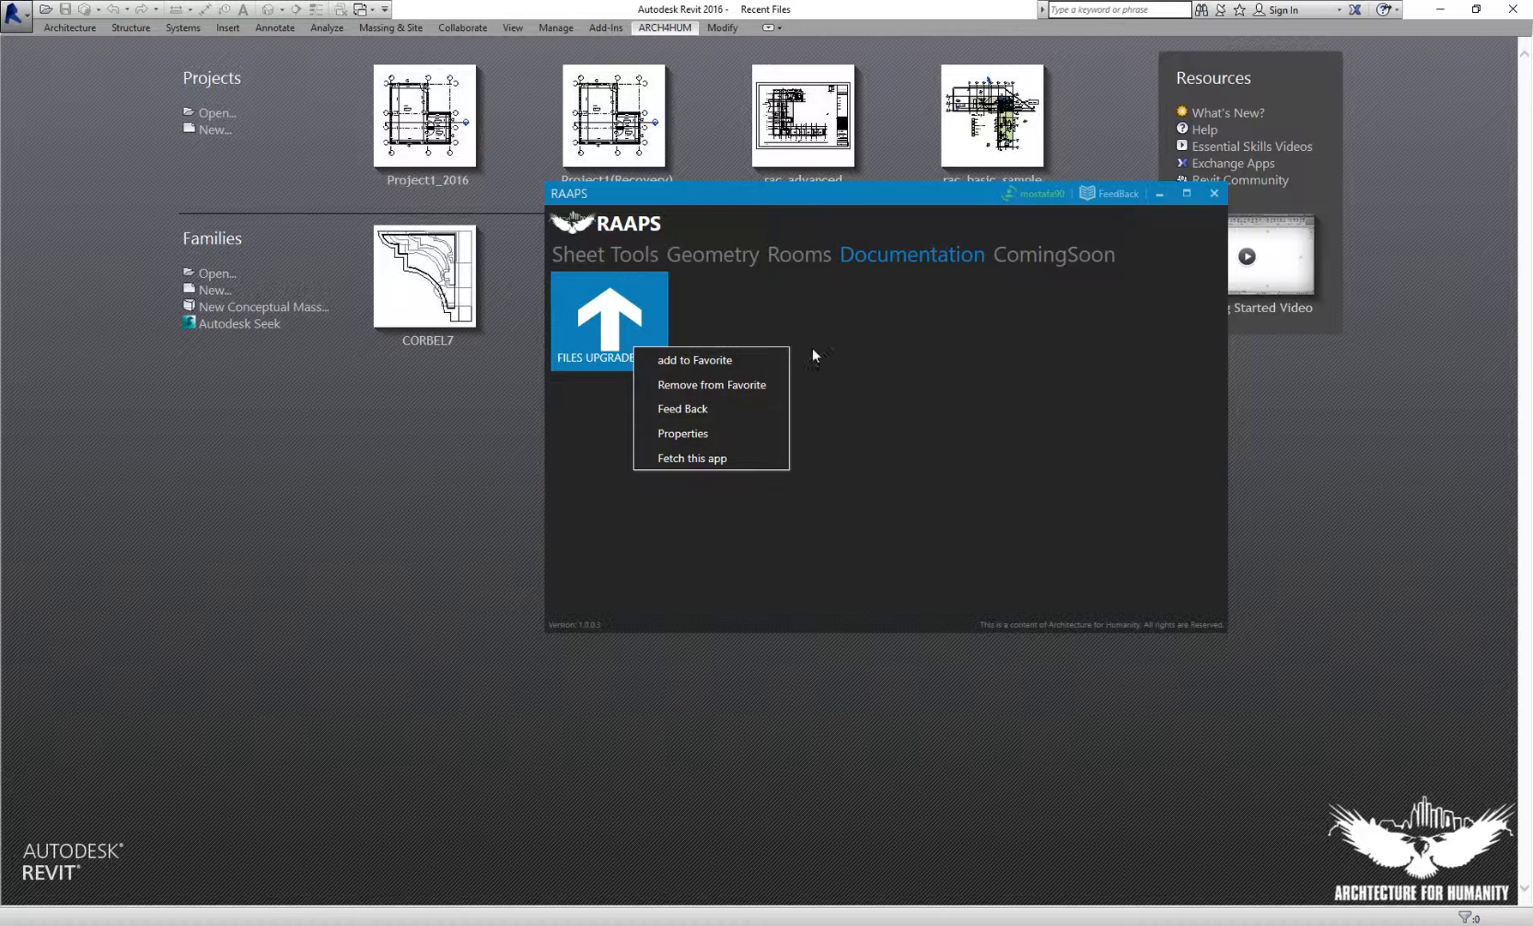
mouse_move(771, 499)
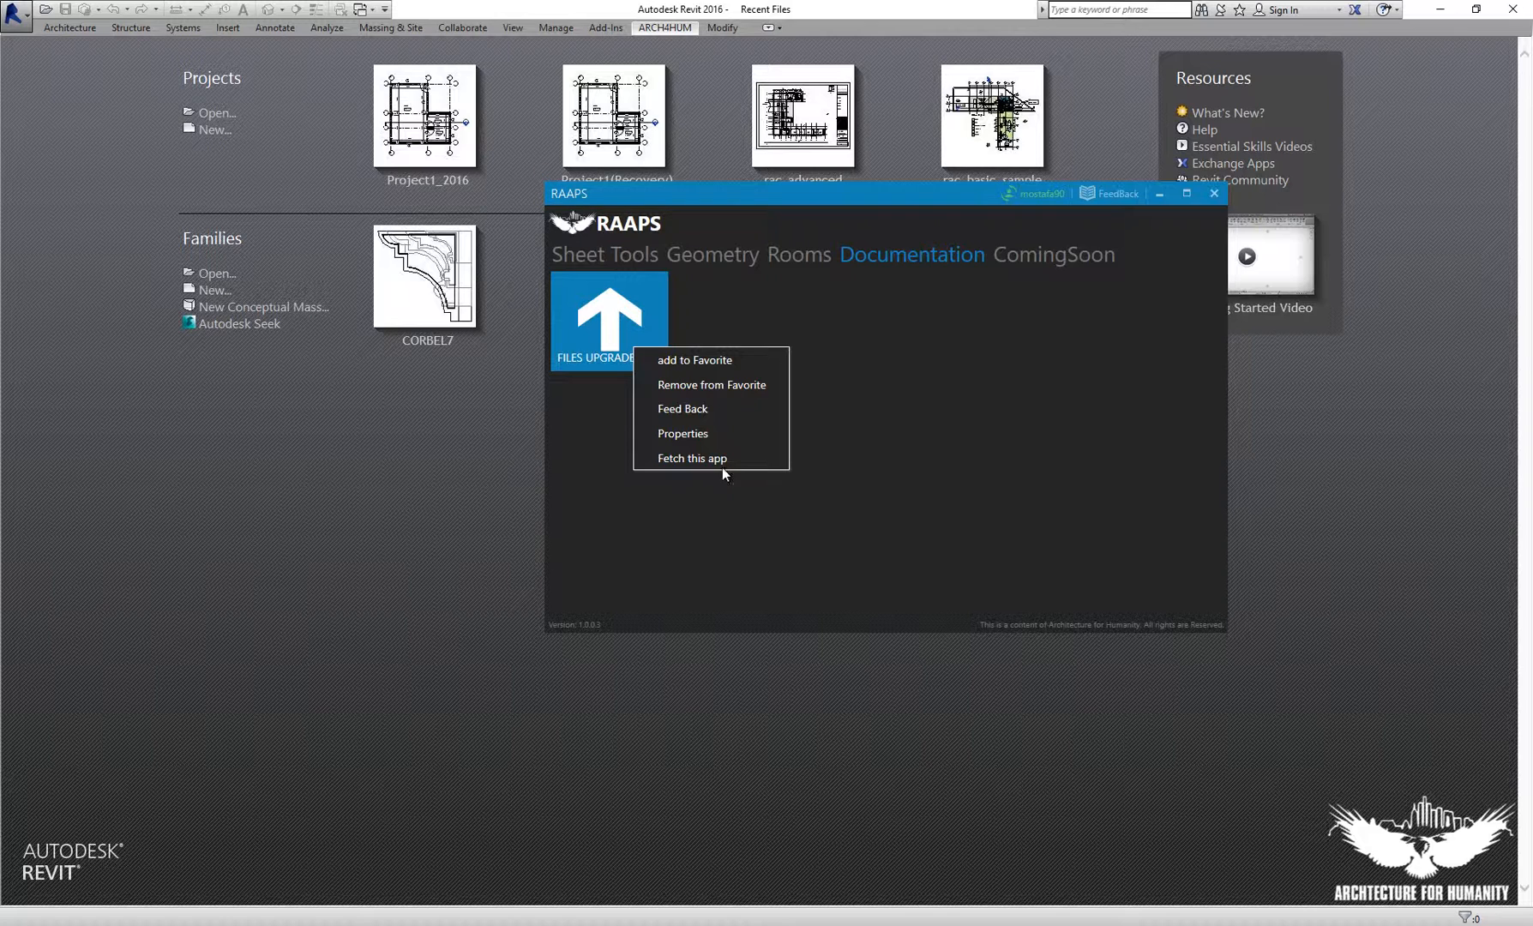
left_click(691, 458)
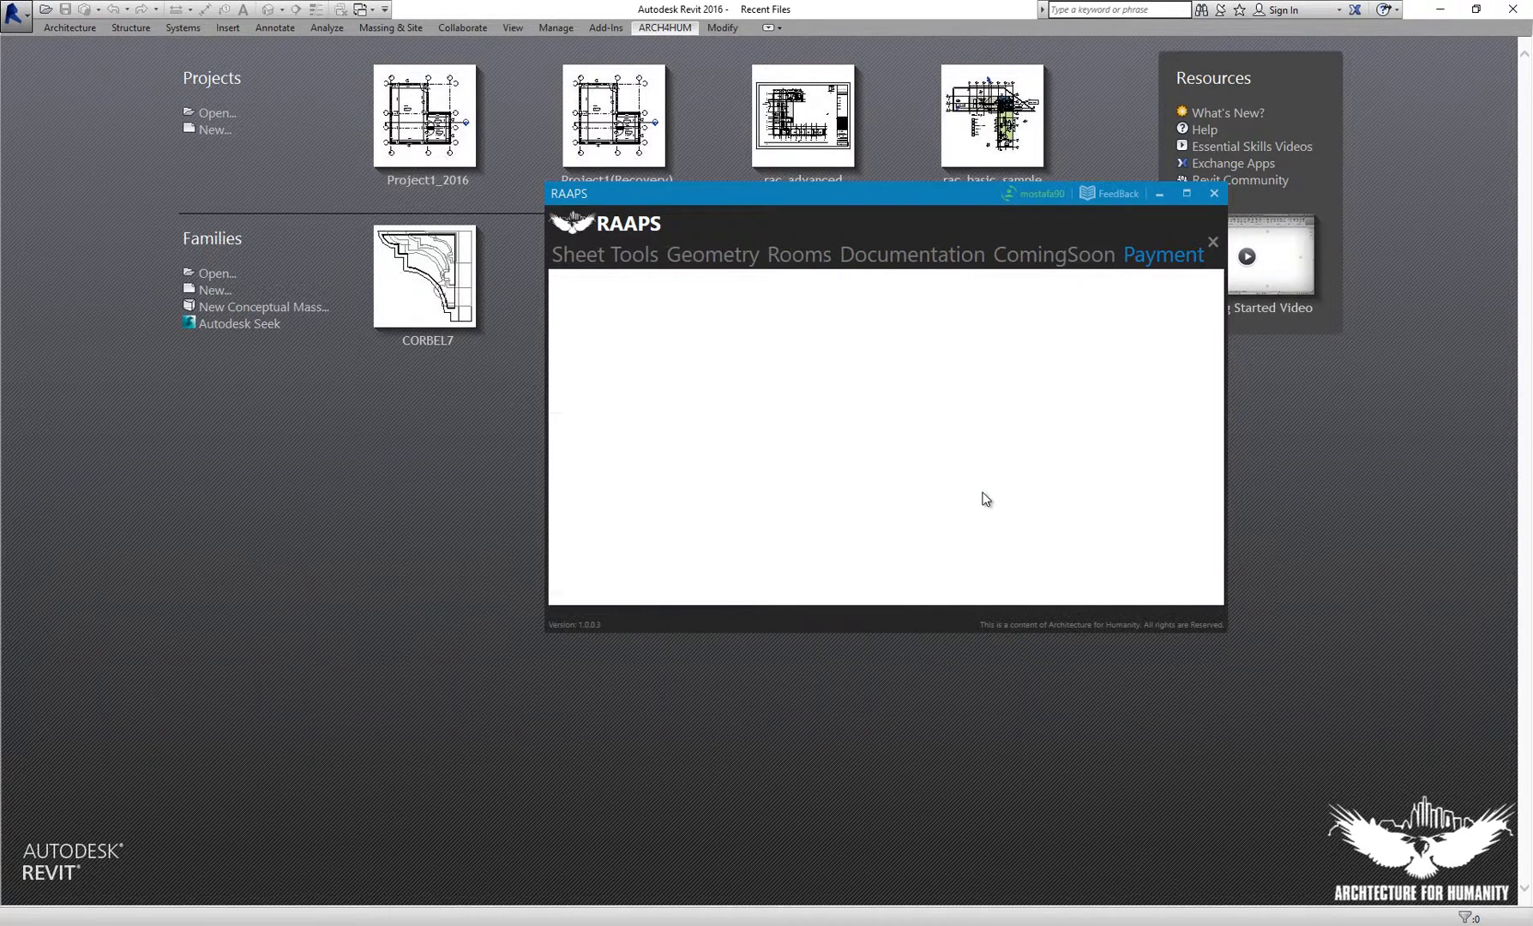
left_click(1163, 255)
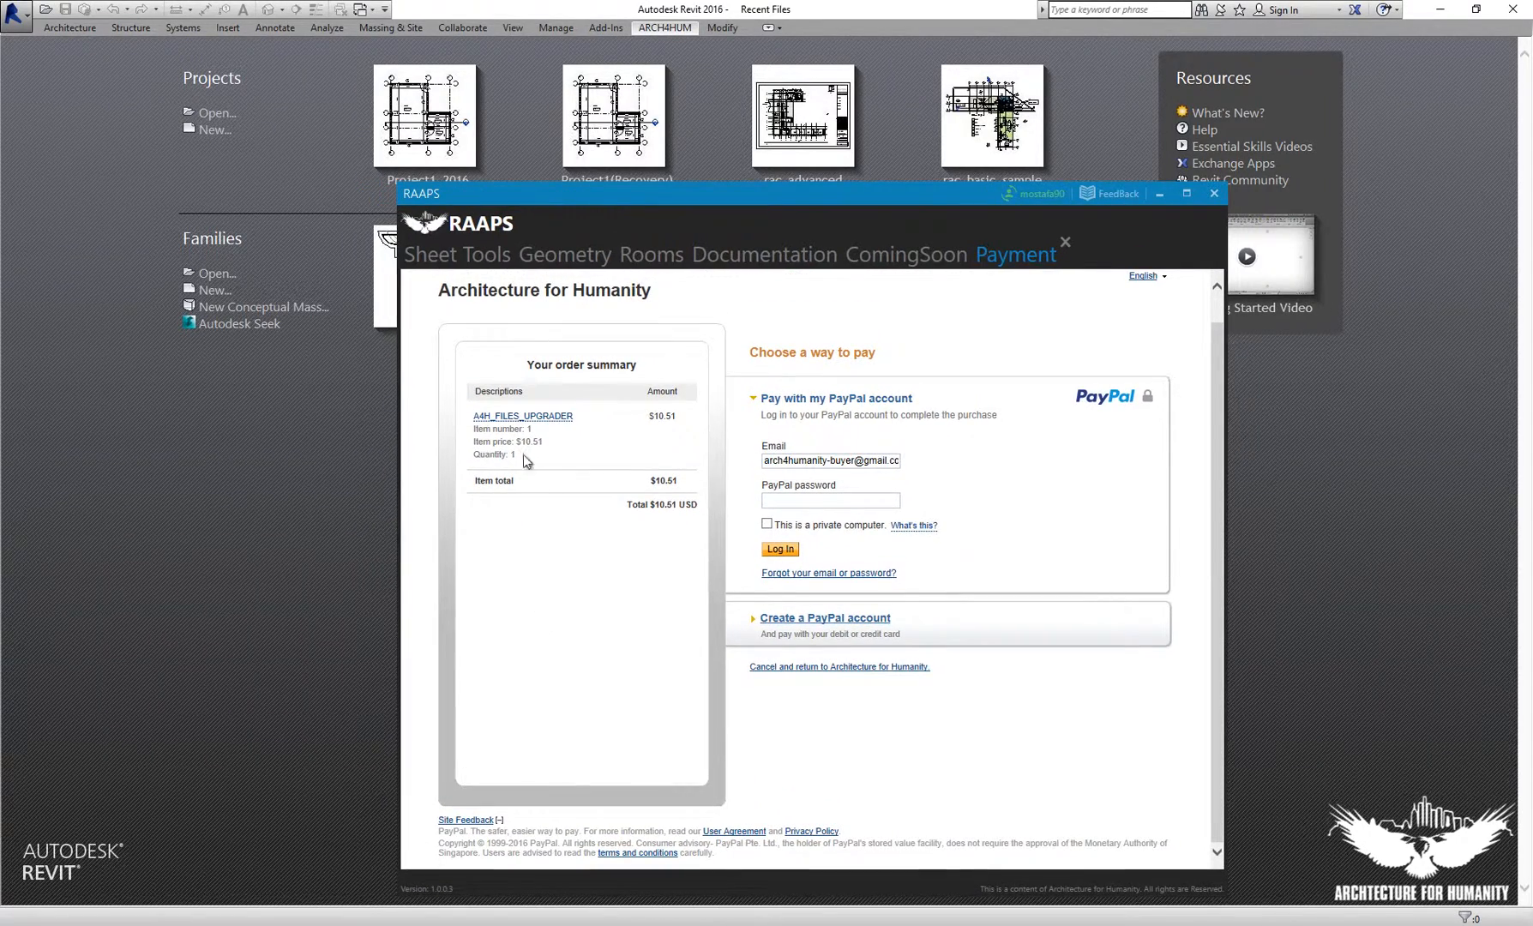
mouse_move(774, 612)
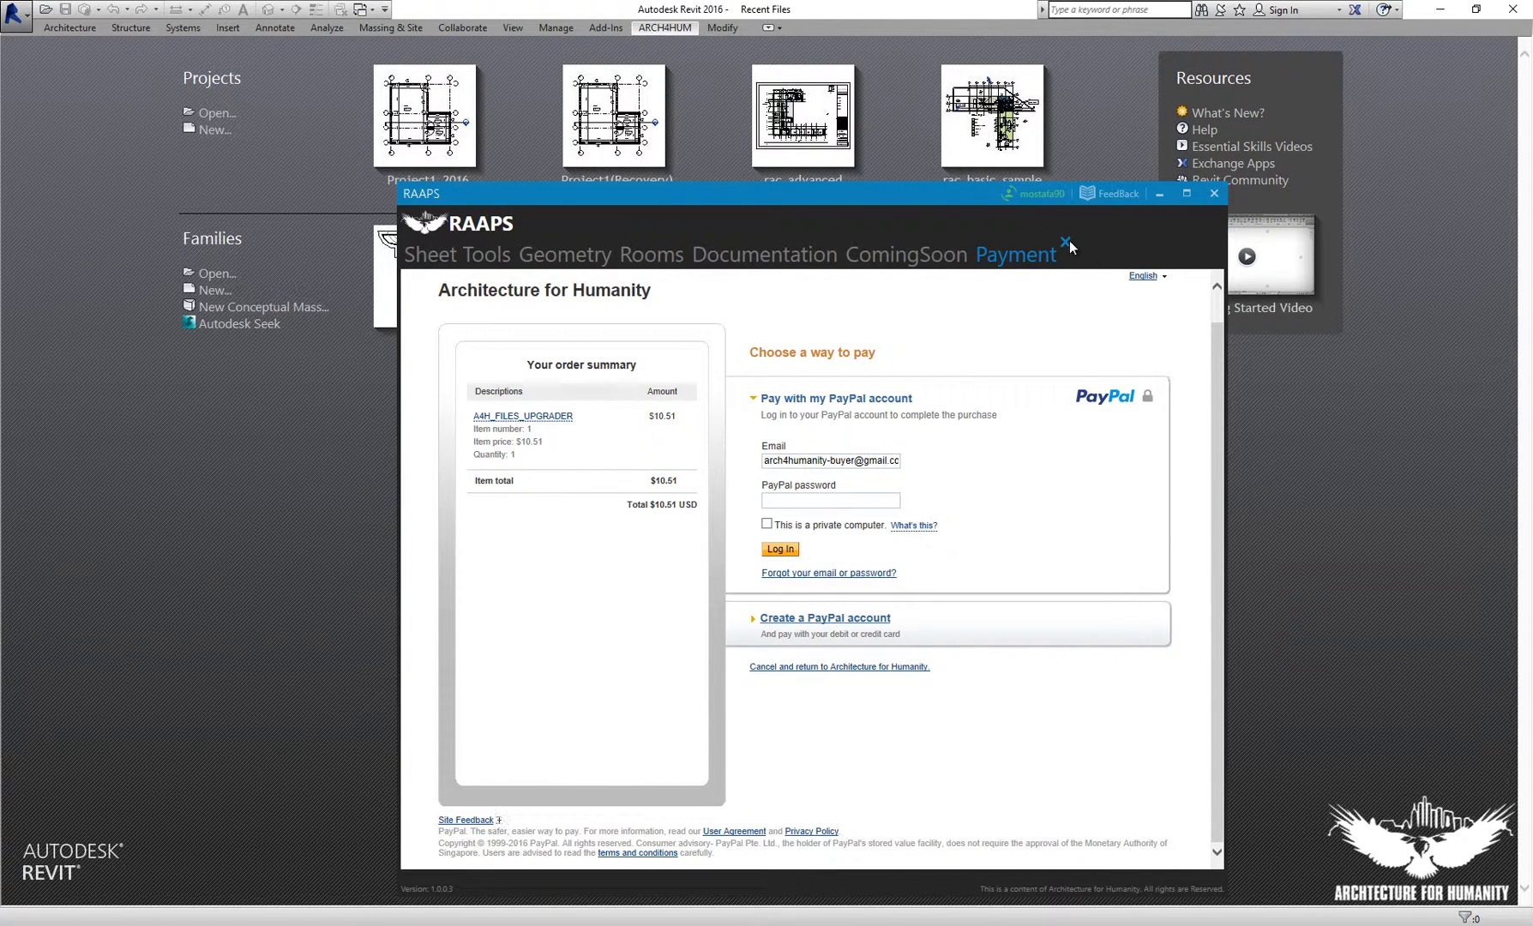
Close the PayPal payment page, returning to the ComingSoon app list.
left_click(905, 255)
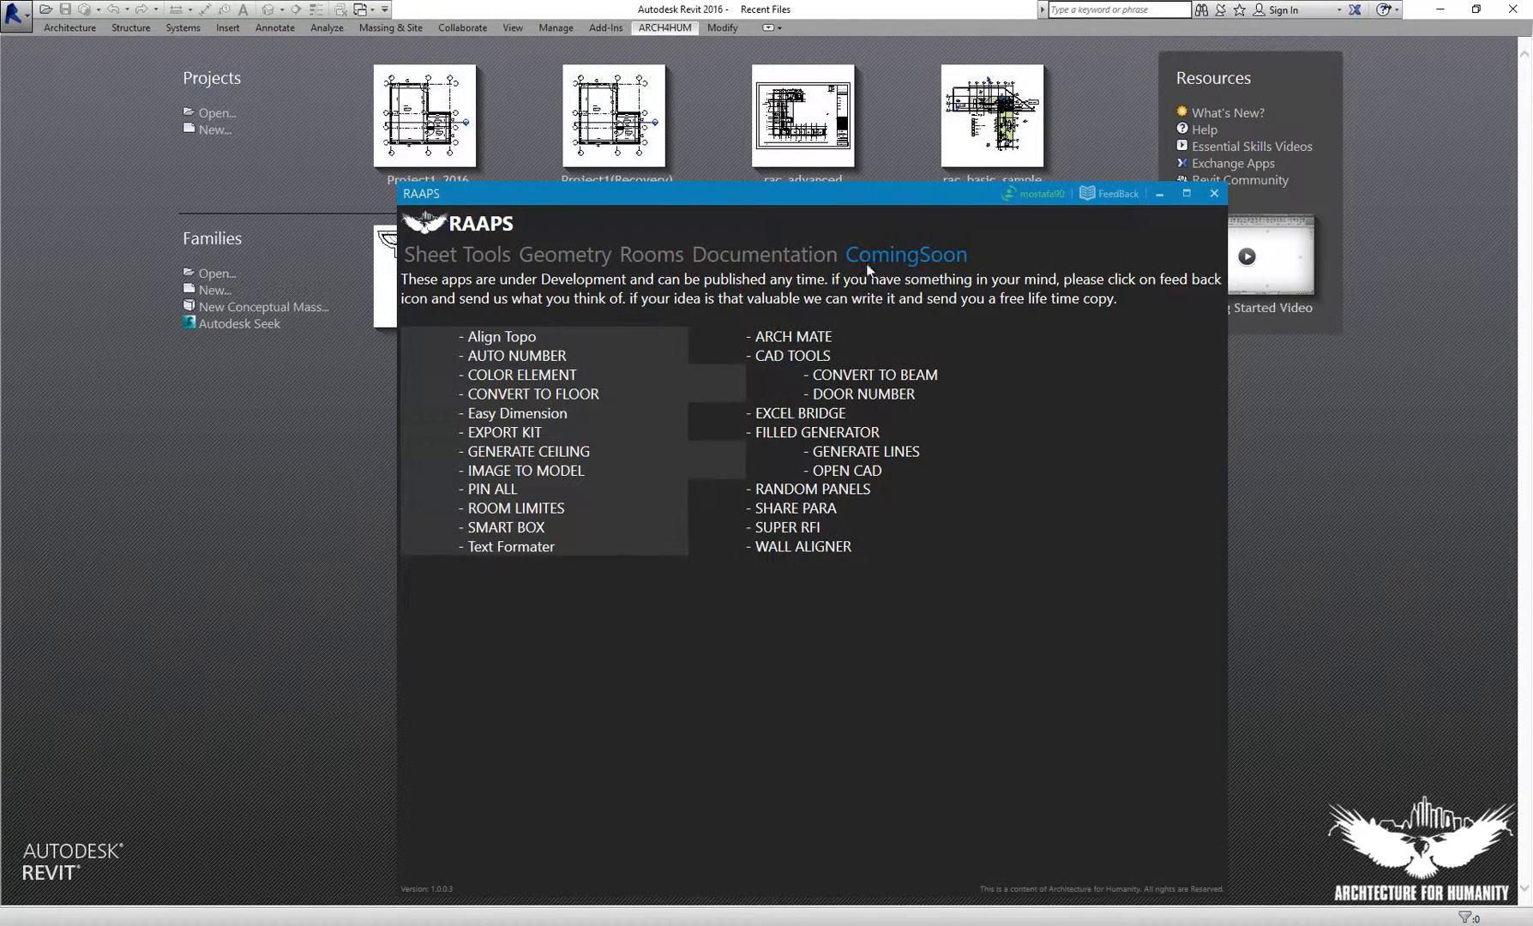
mouse_move(532, 490)
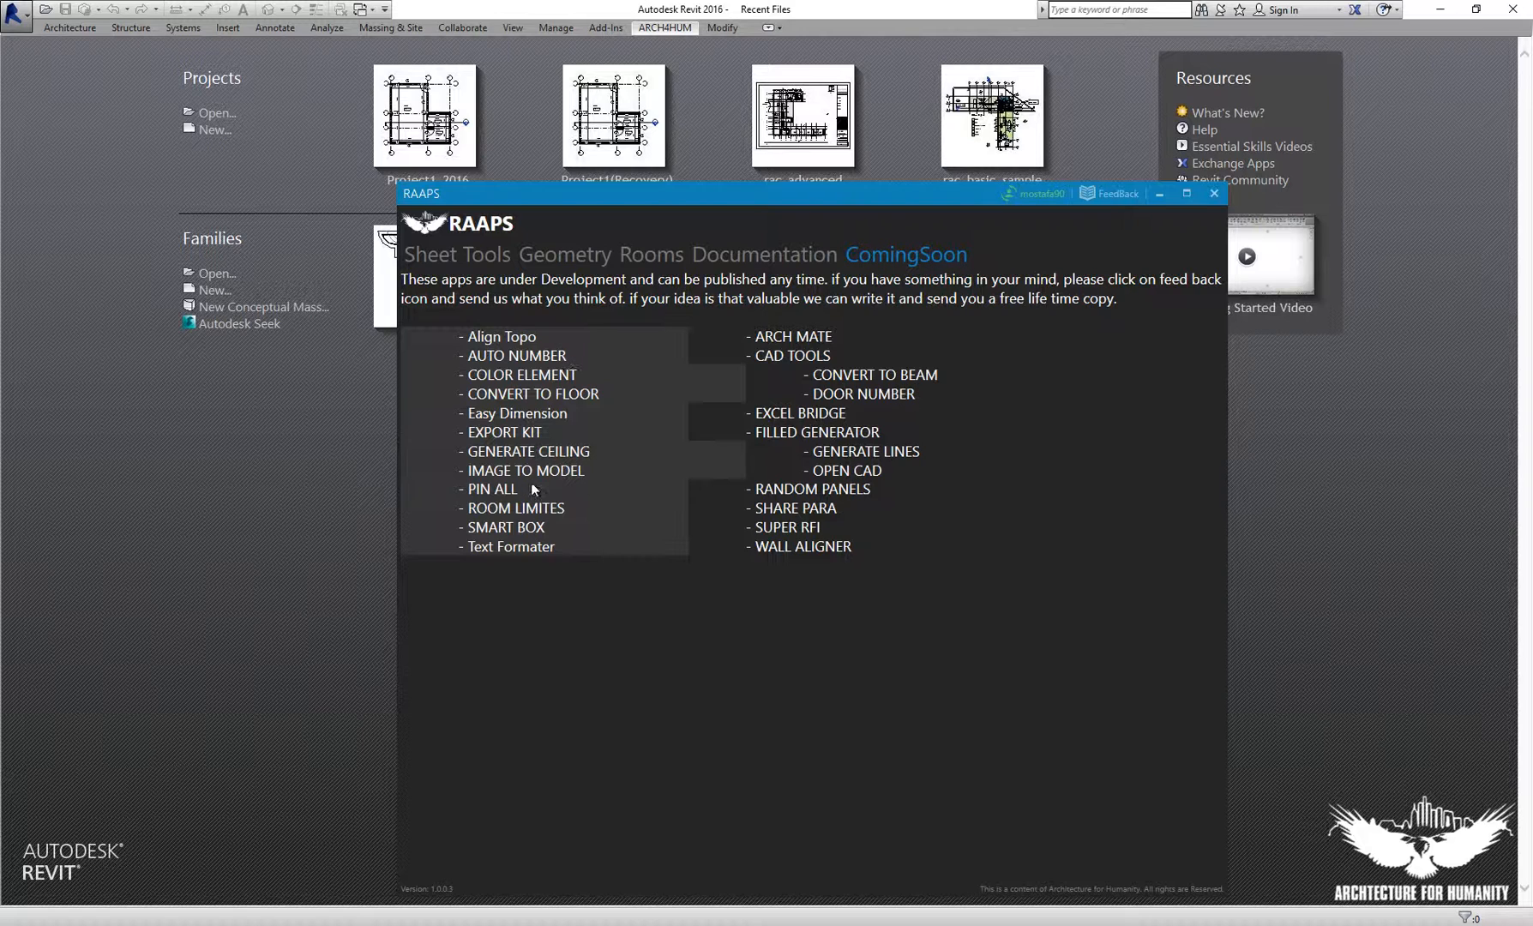
mouse_move(600, 451)
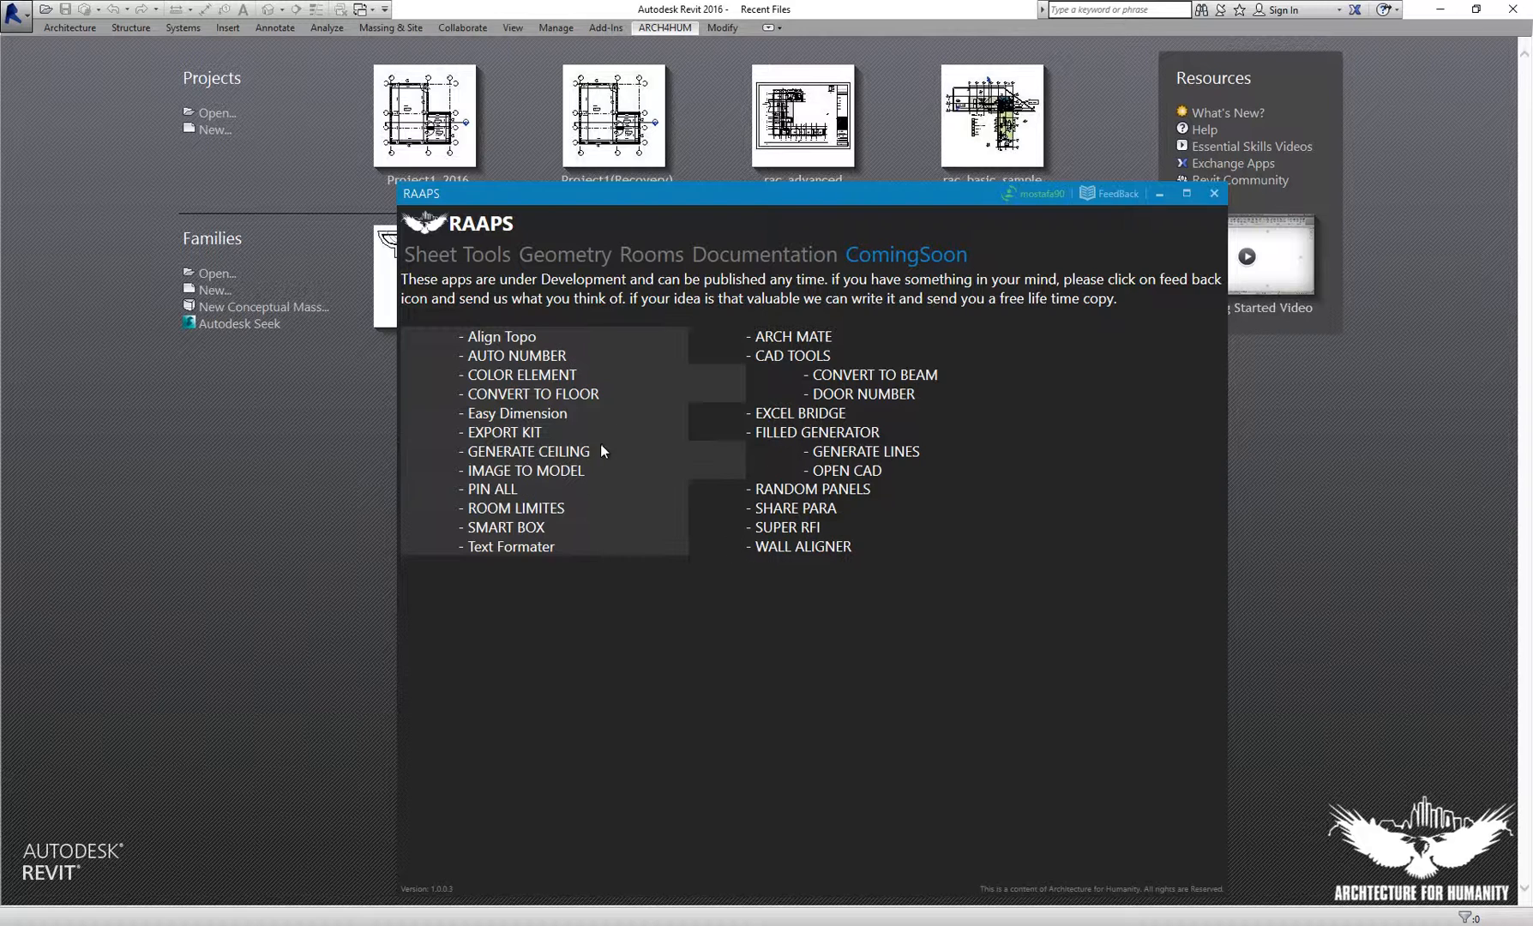
mouse_move(860, 502)
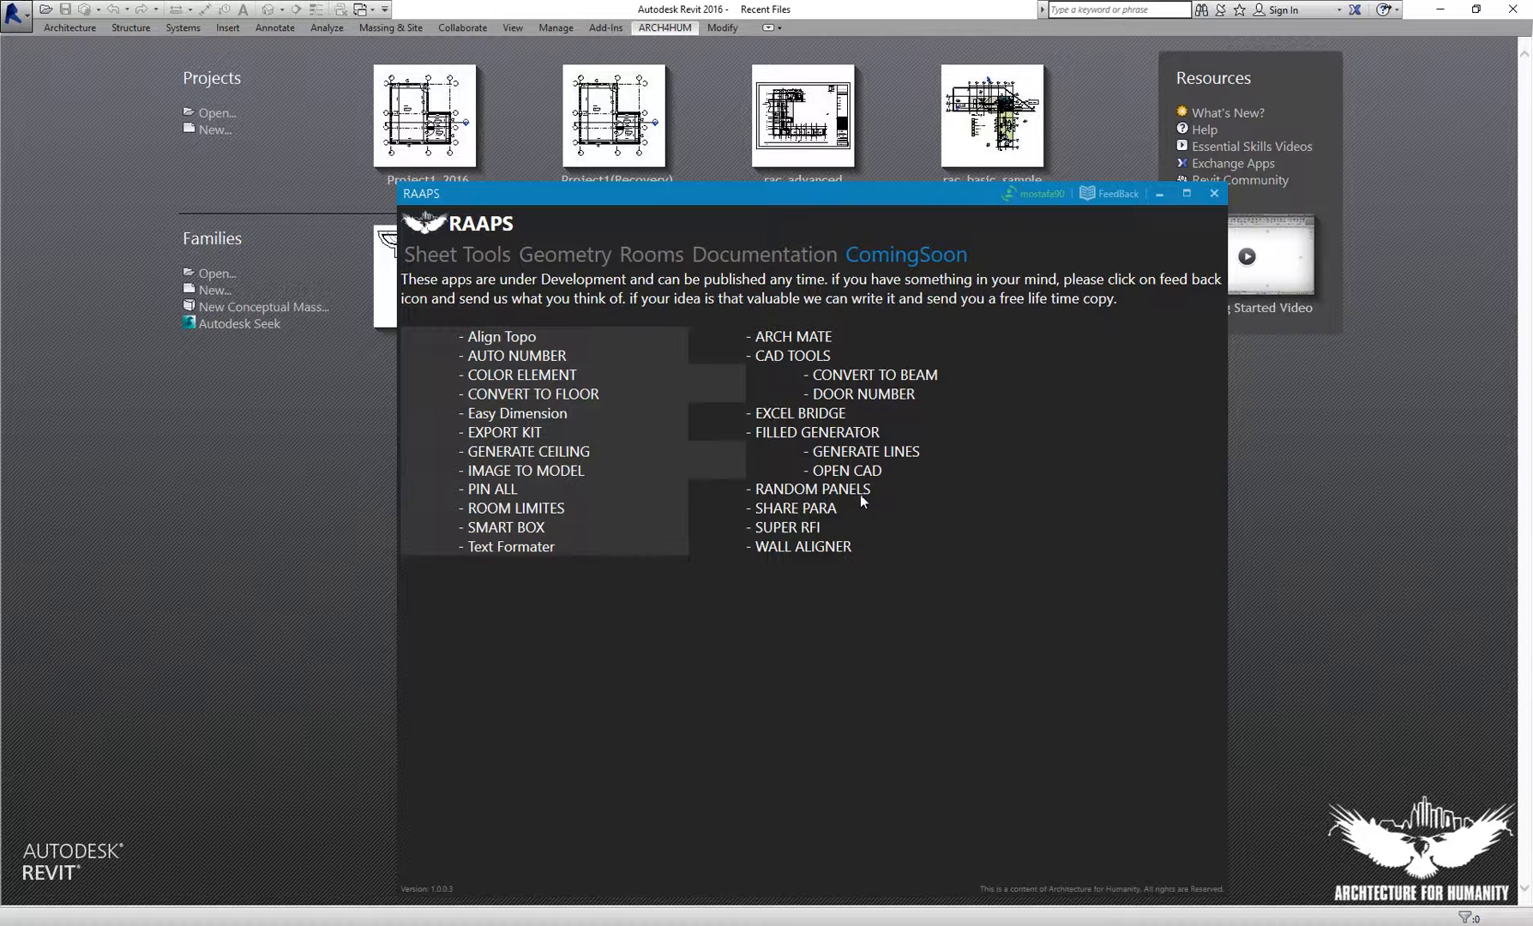
mouse_move(758, 494)
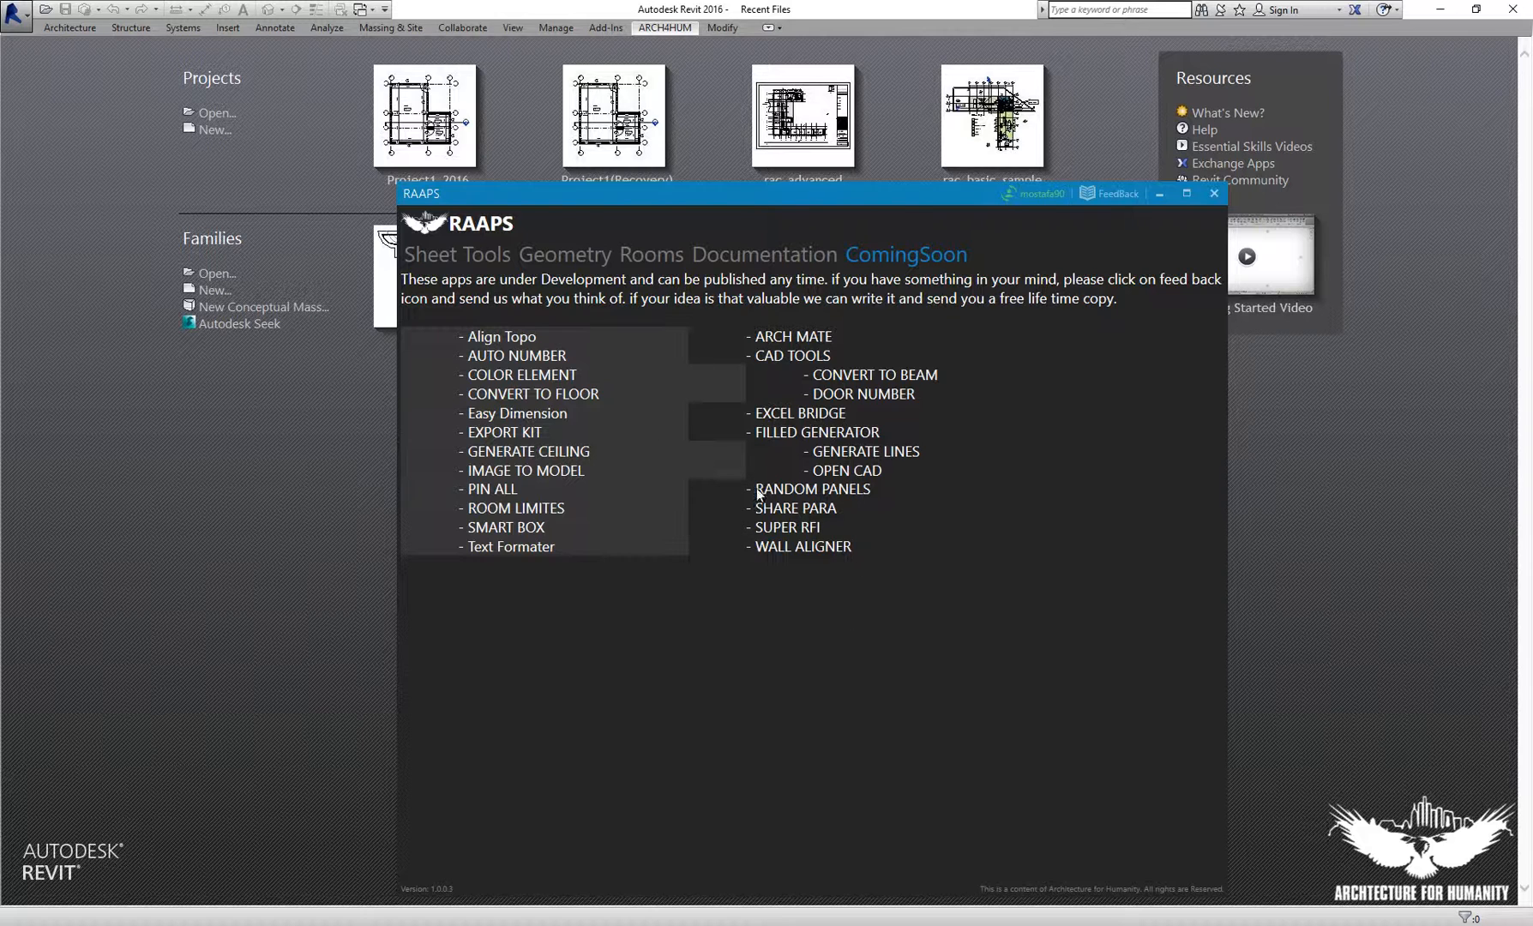
mouse_move(771, 492)
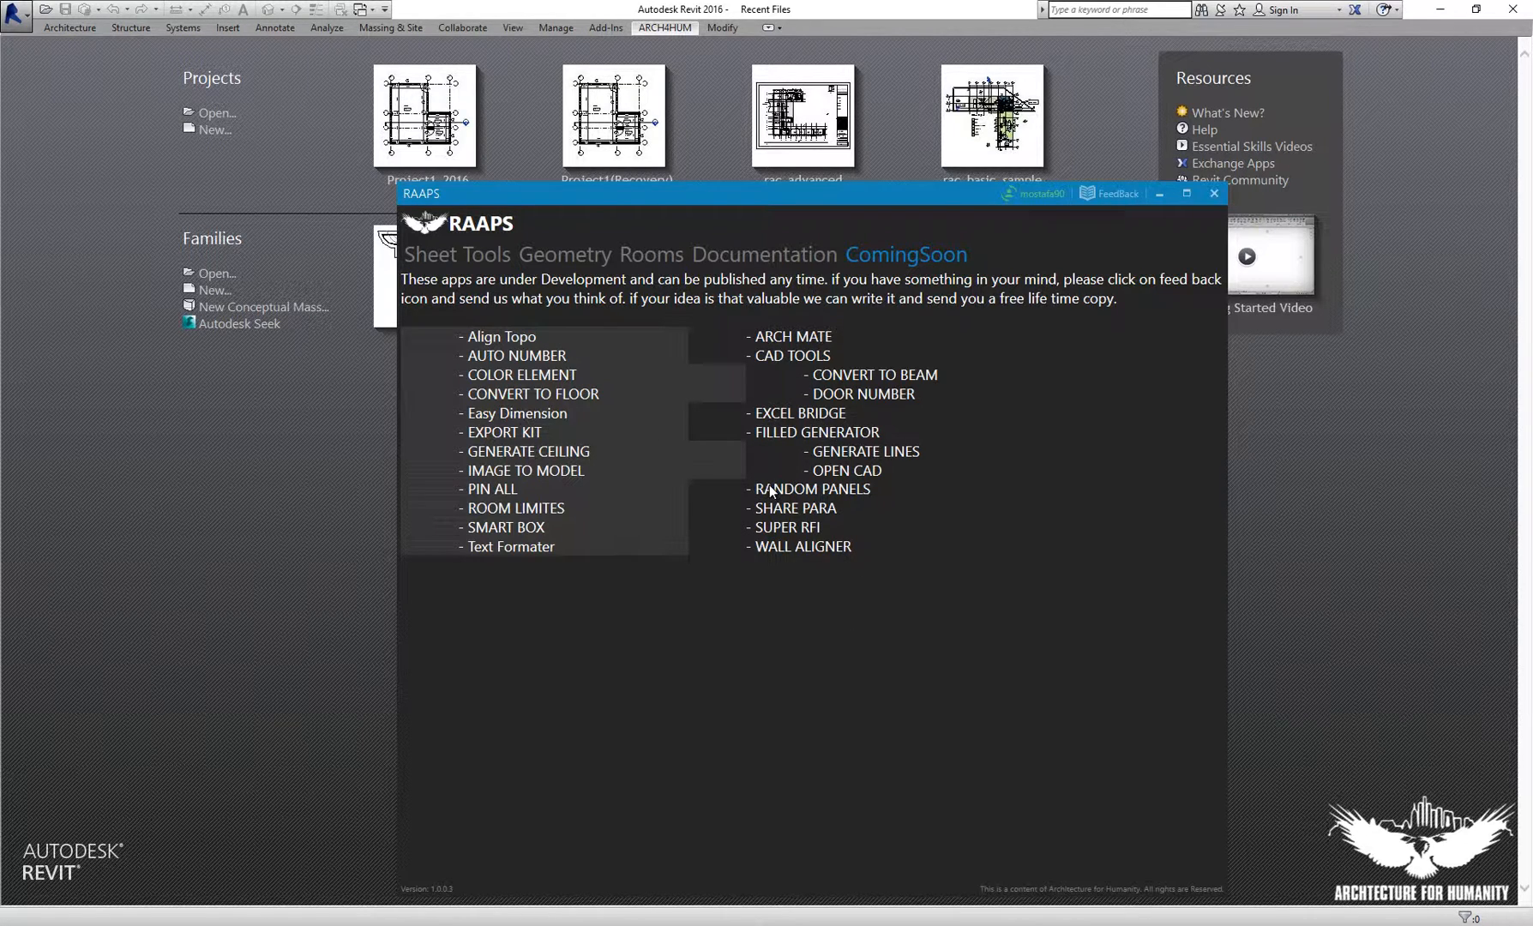
mouse_move(723, 507)
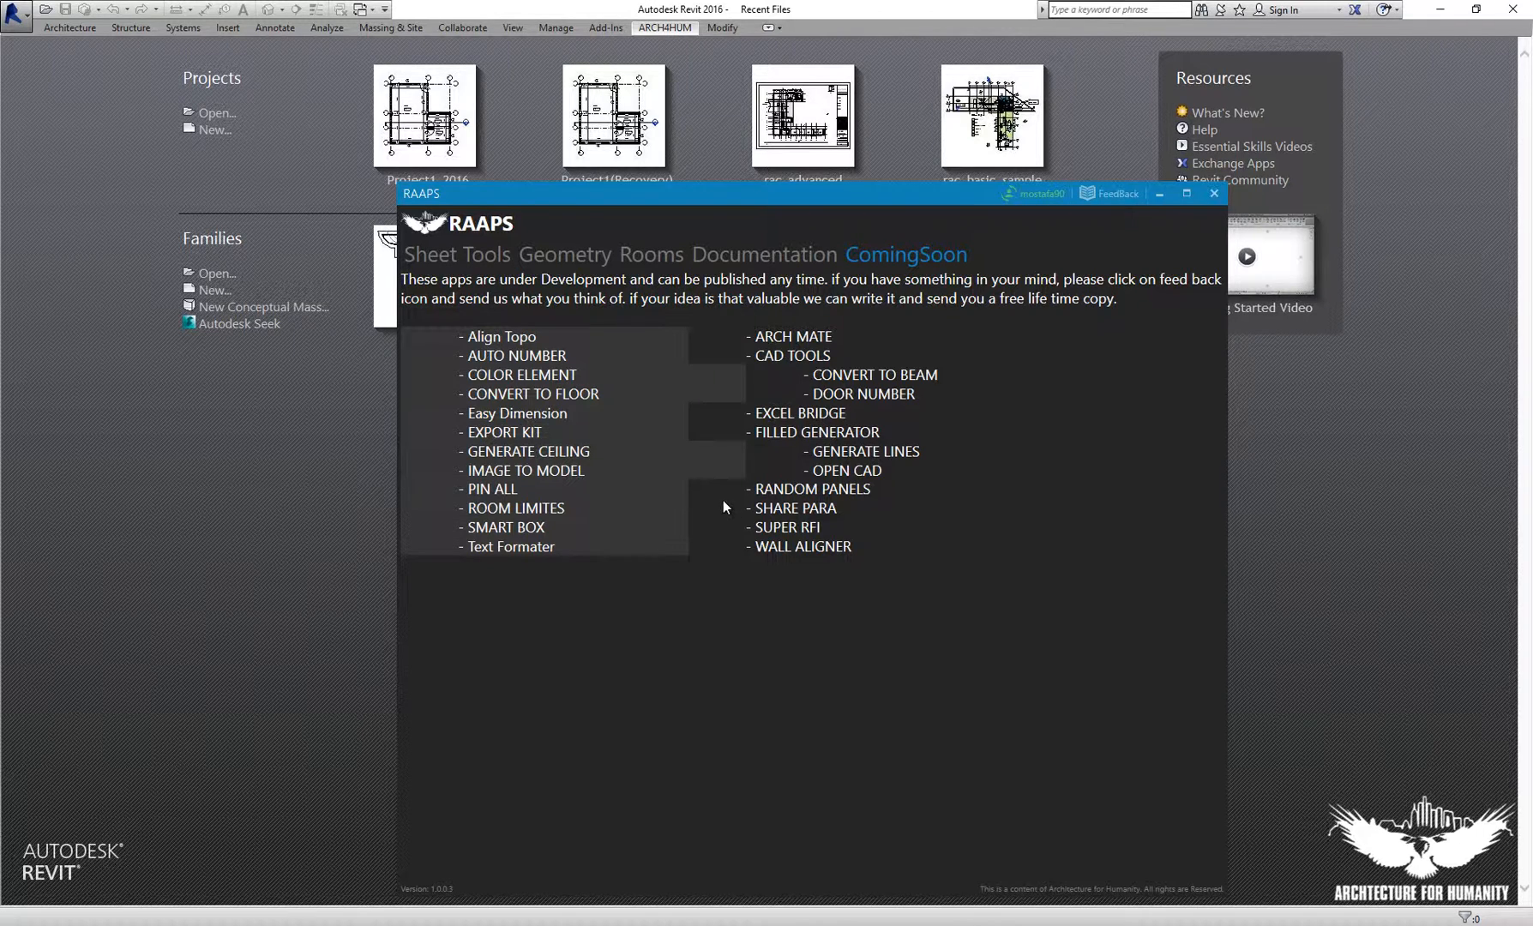
mouse_move(573, 508)
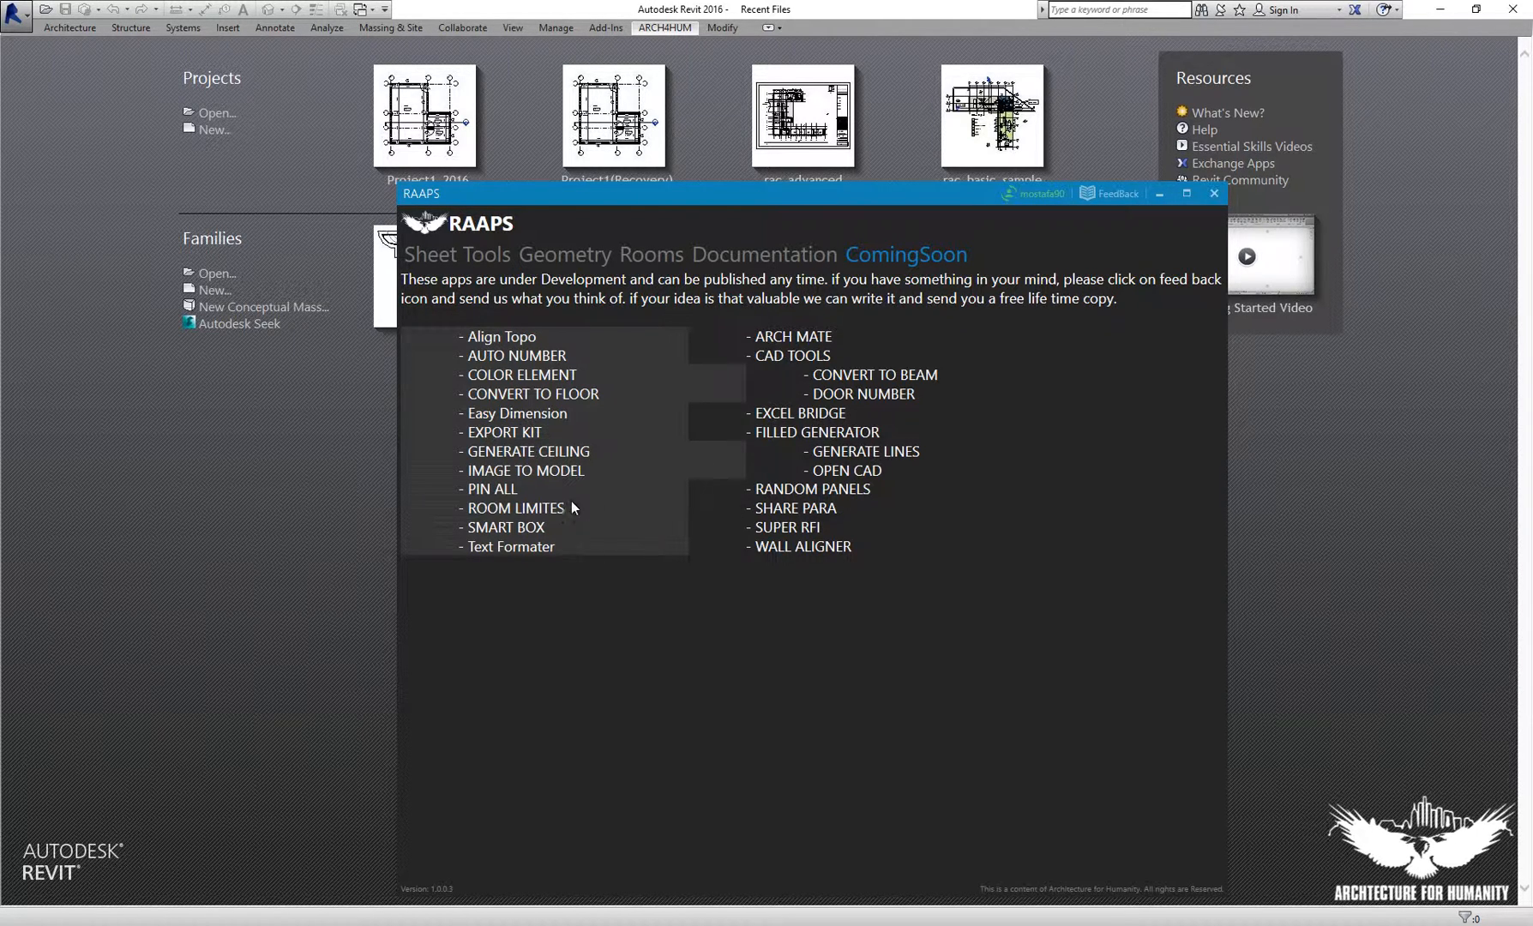
mouse_move(622, 444)
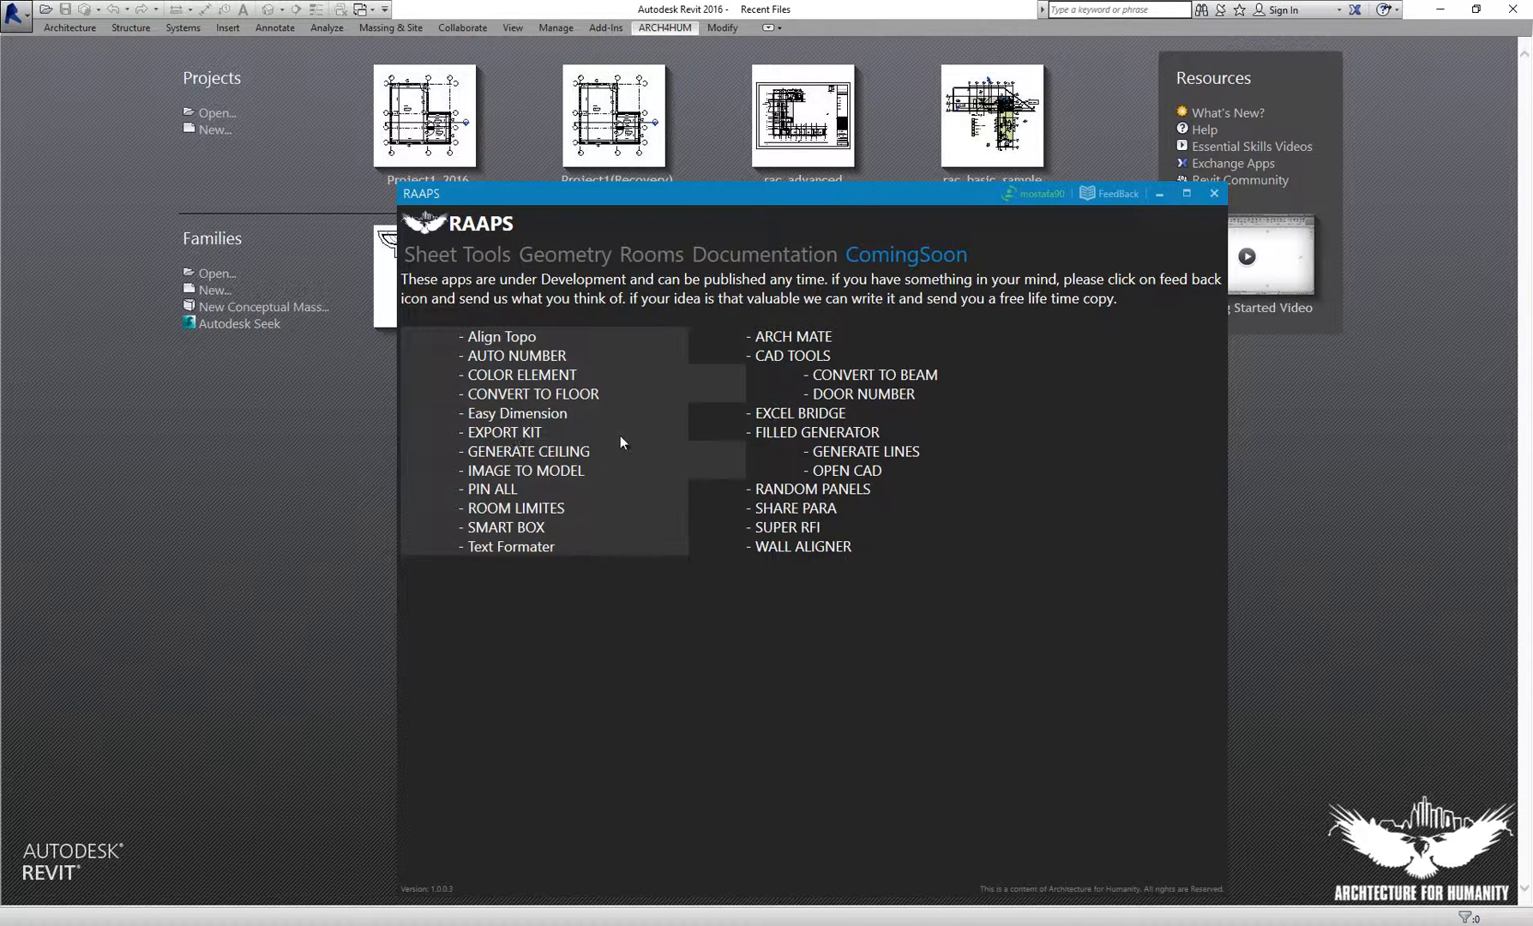
mouse_move(540, 348)
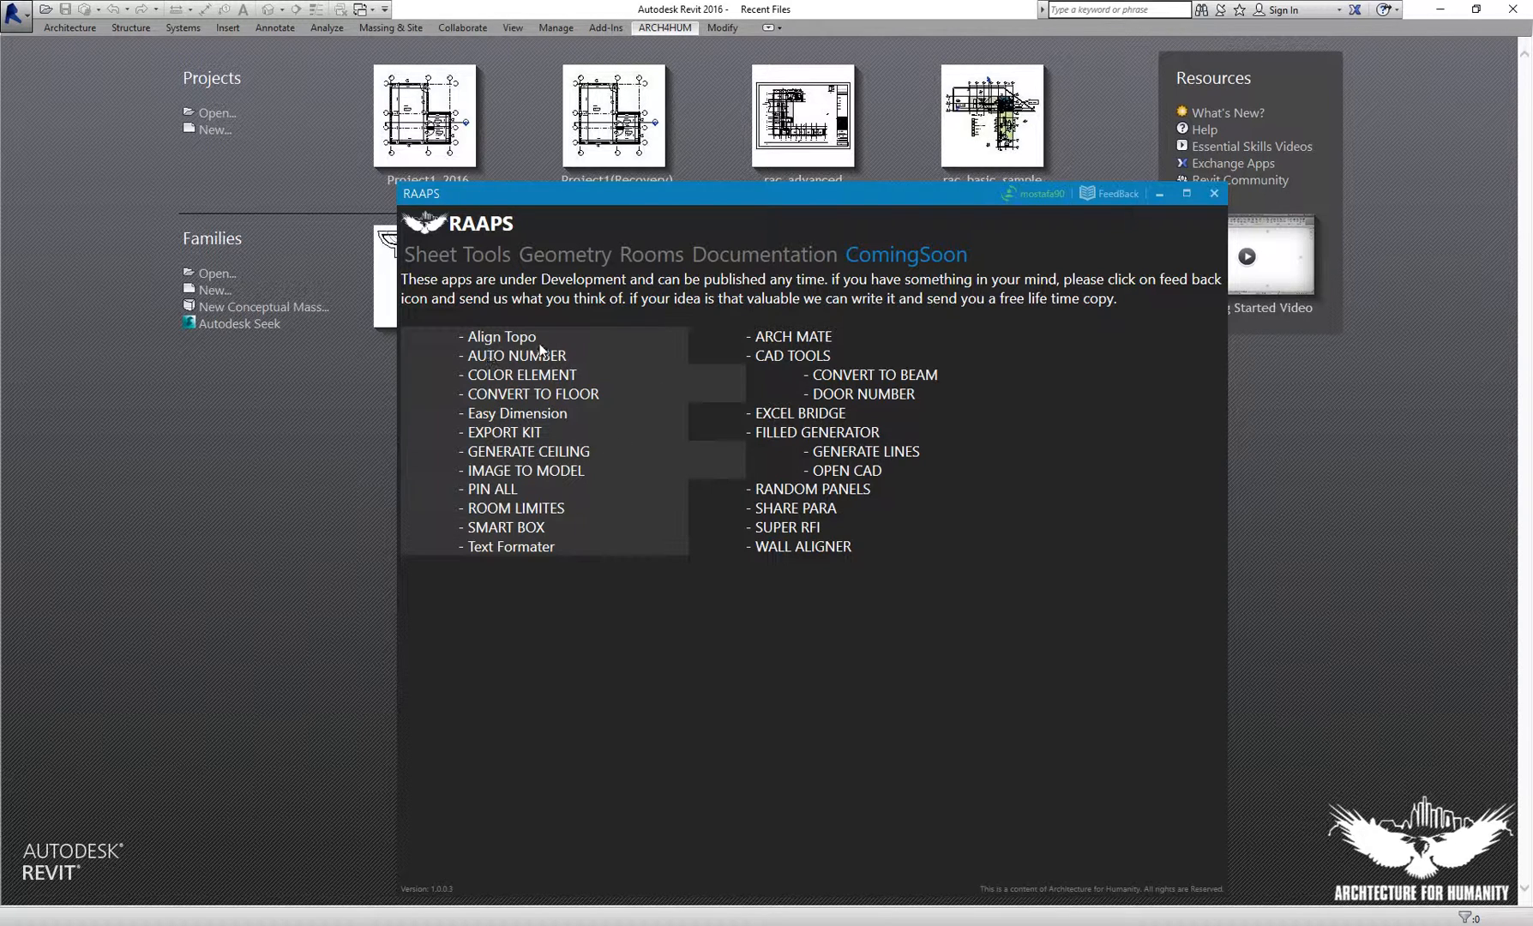
mouse_move(576, 343)
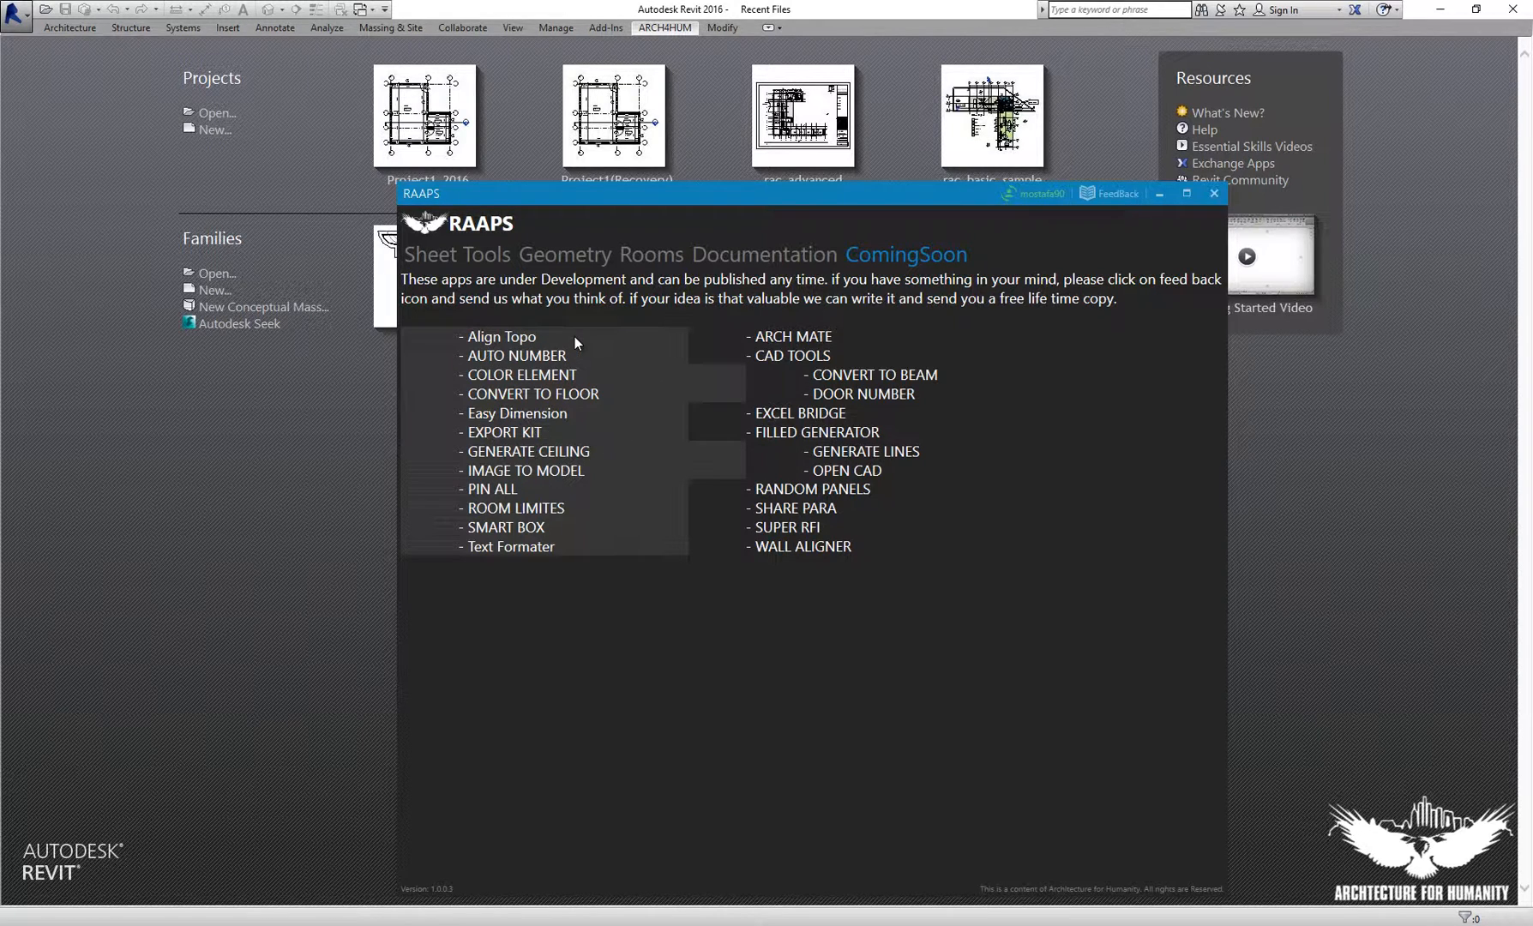
mouse_move(671, 348)
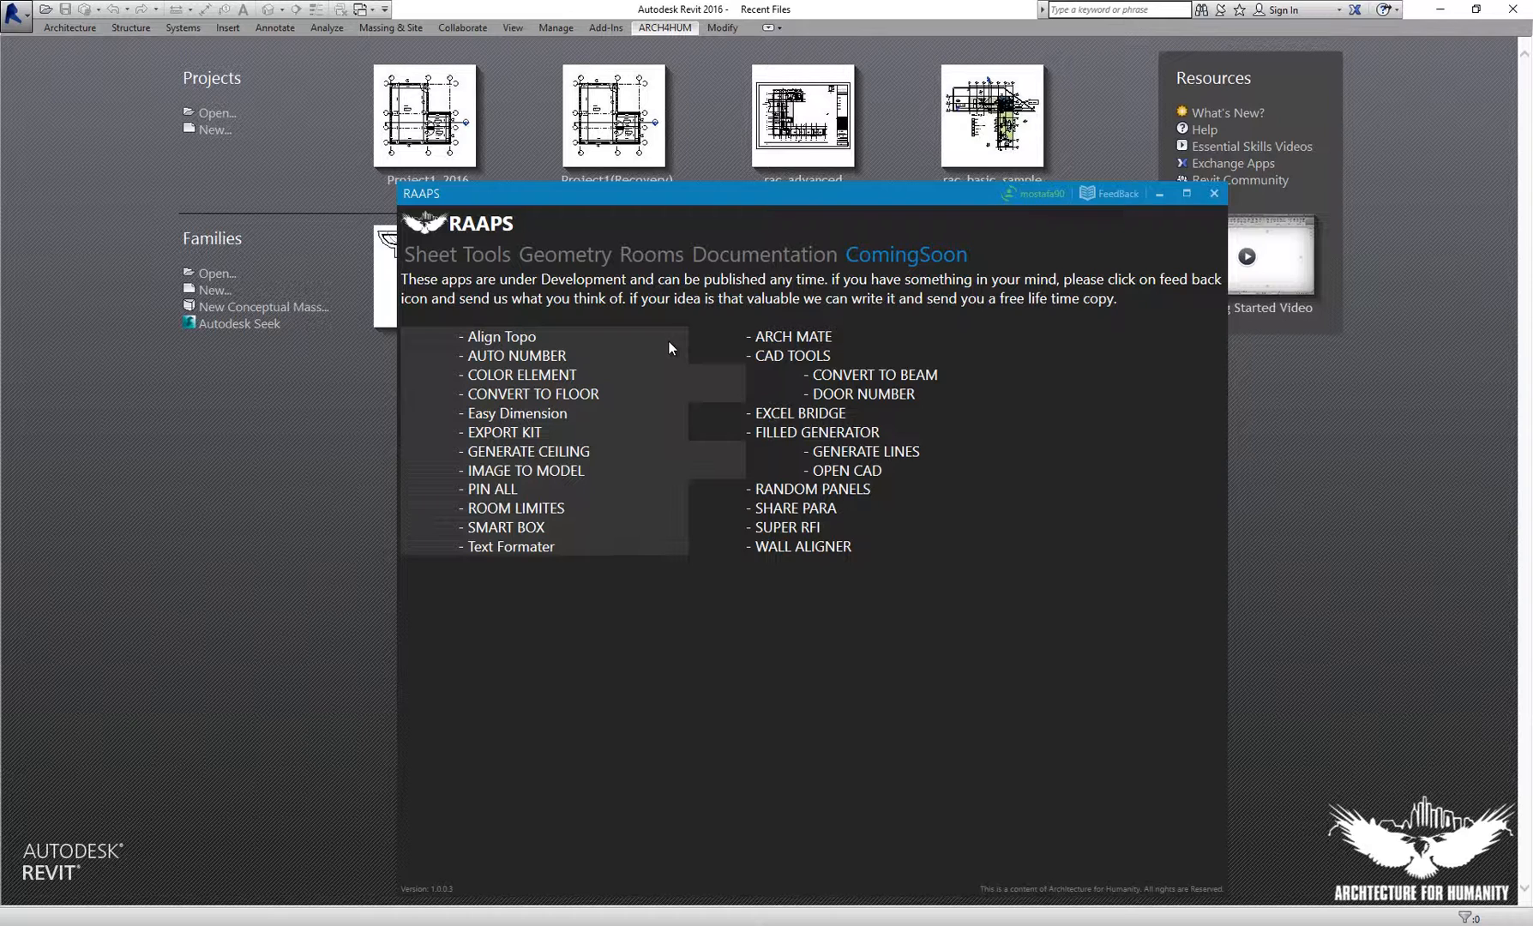
mouse_move(1043, 194)
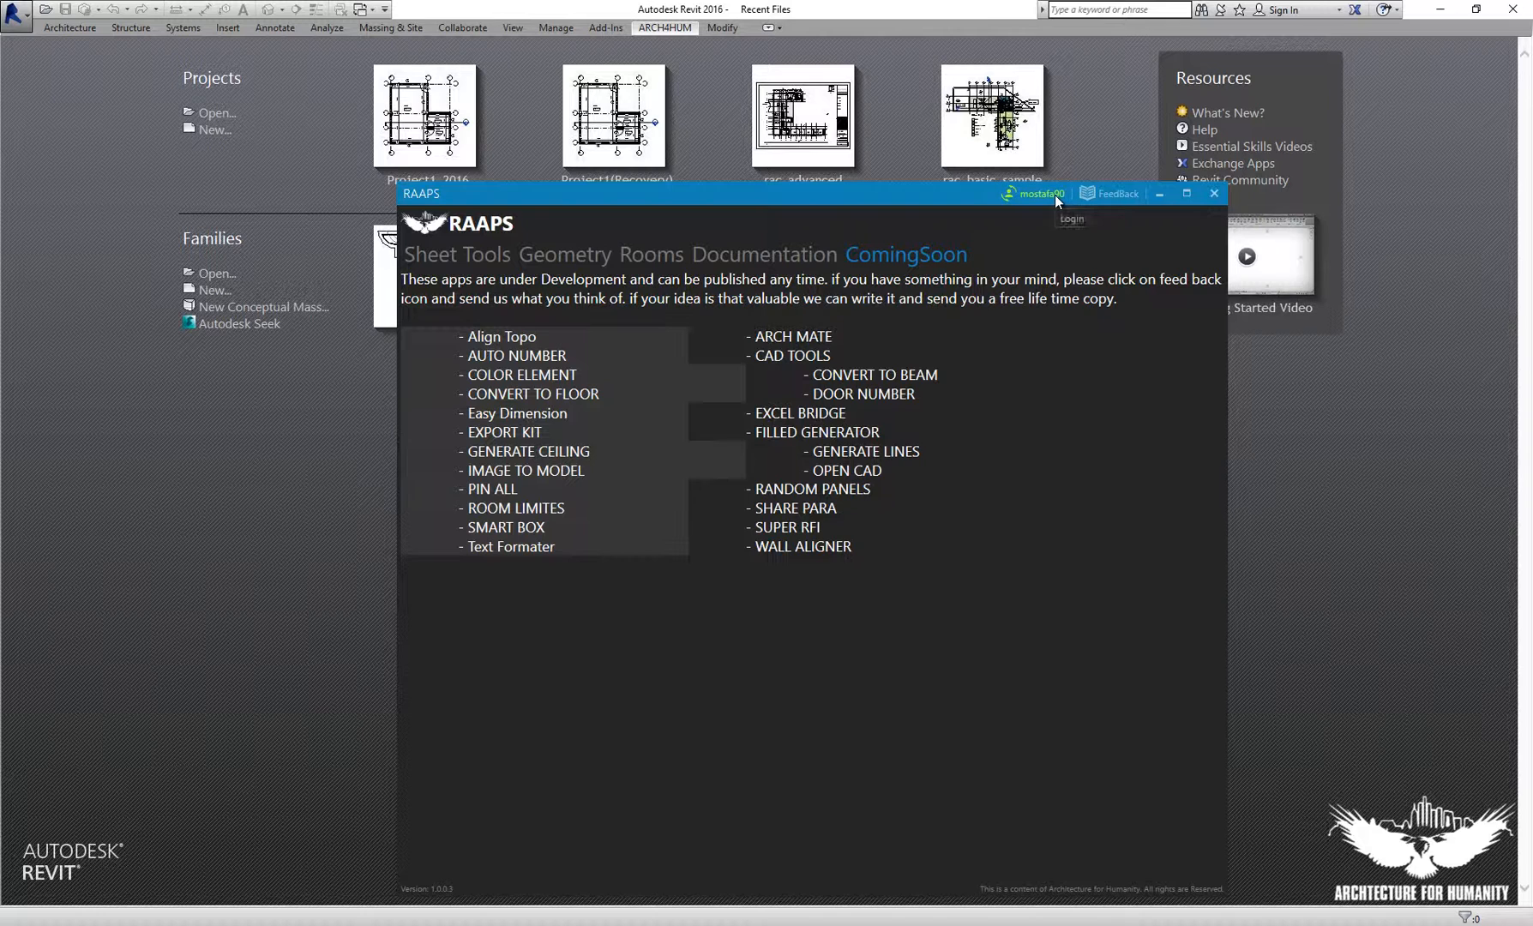
mouse_move(1039, 201)
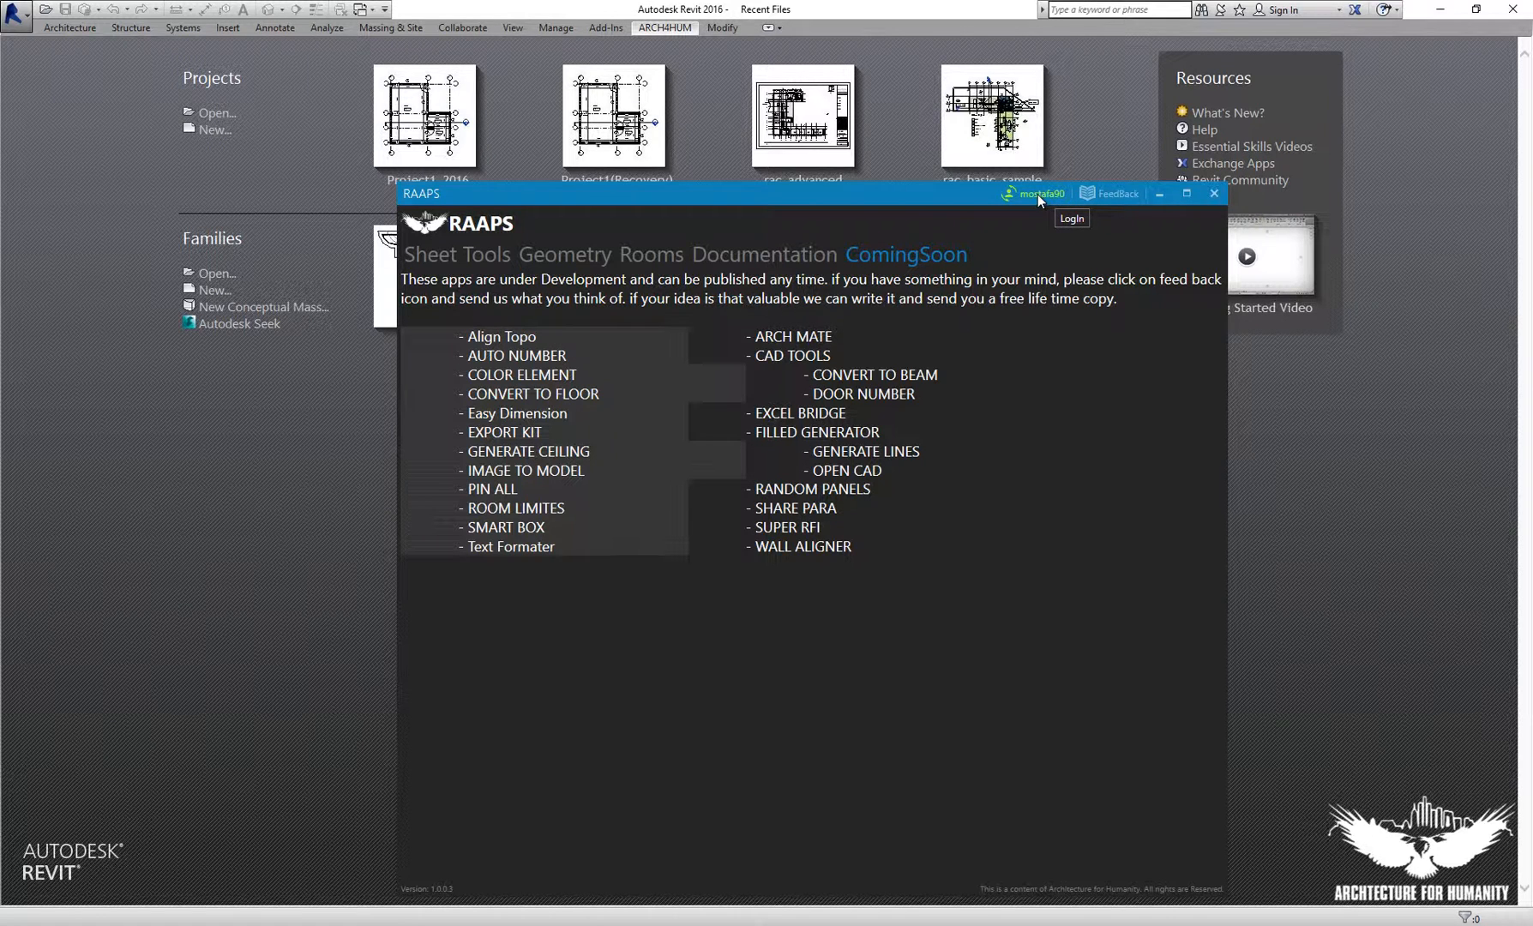
Open the Register form, choose 'I have a transaction number' and confirm.
left_click(1070, 218)
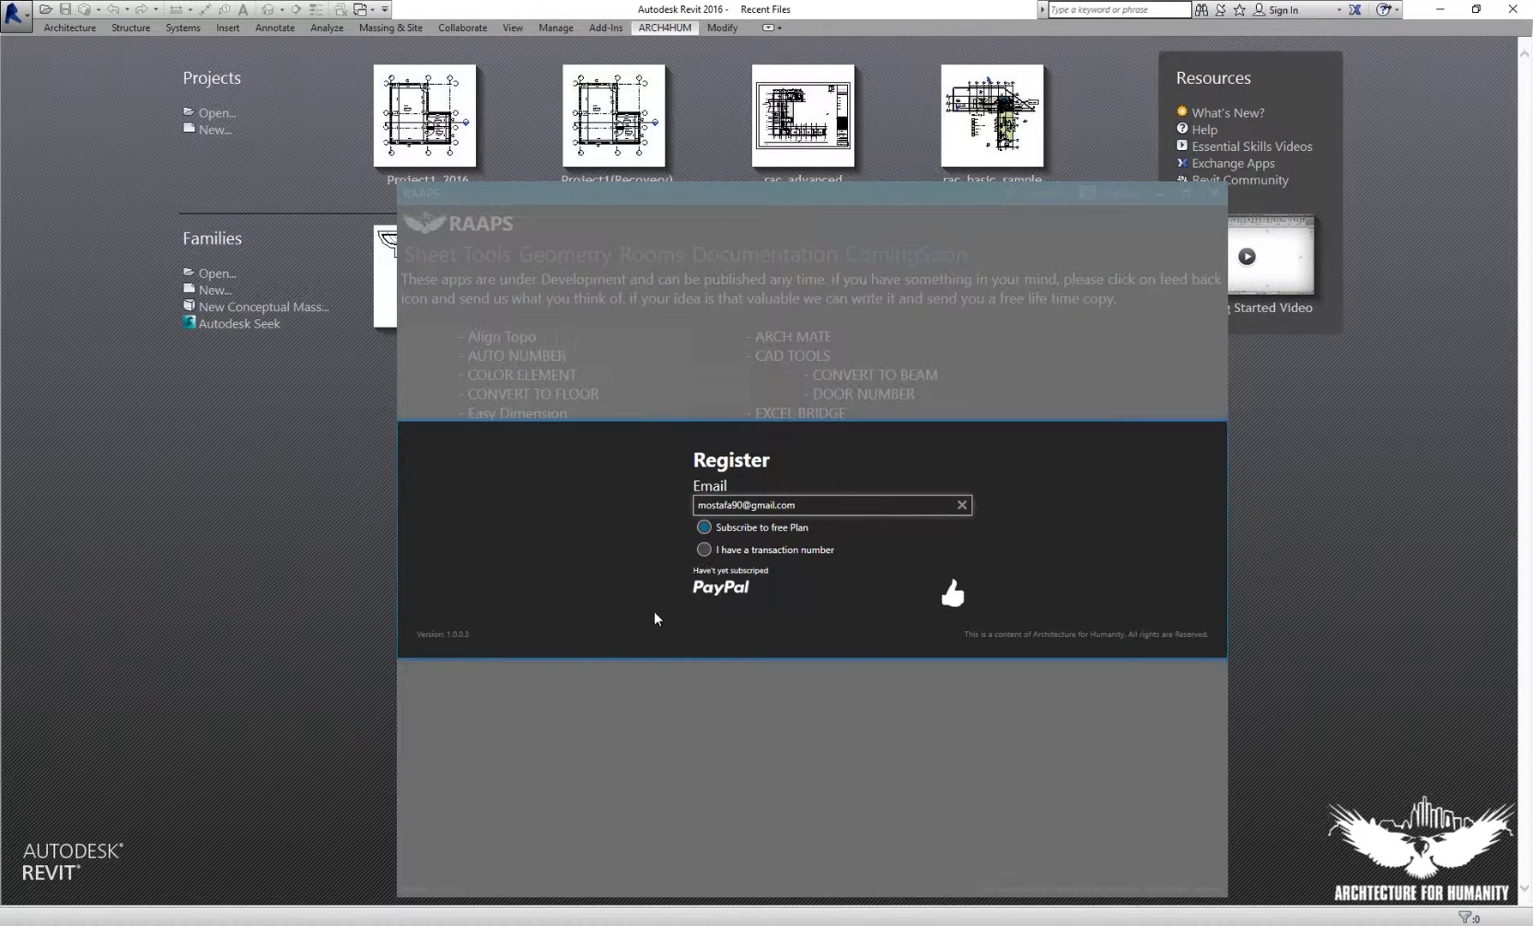
left_click(703, 550)
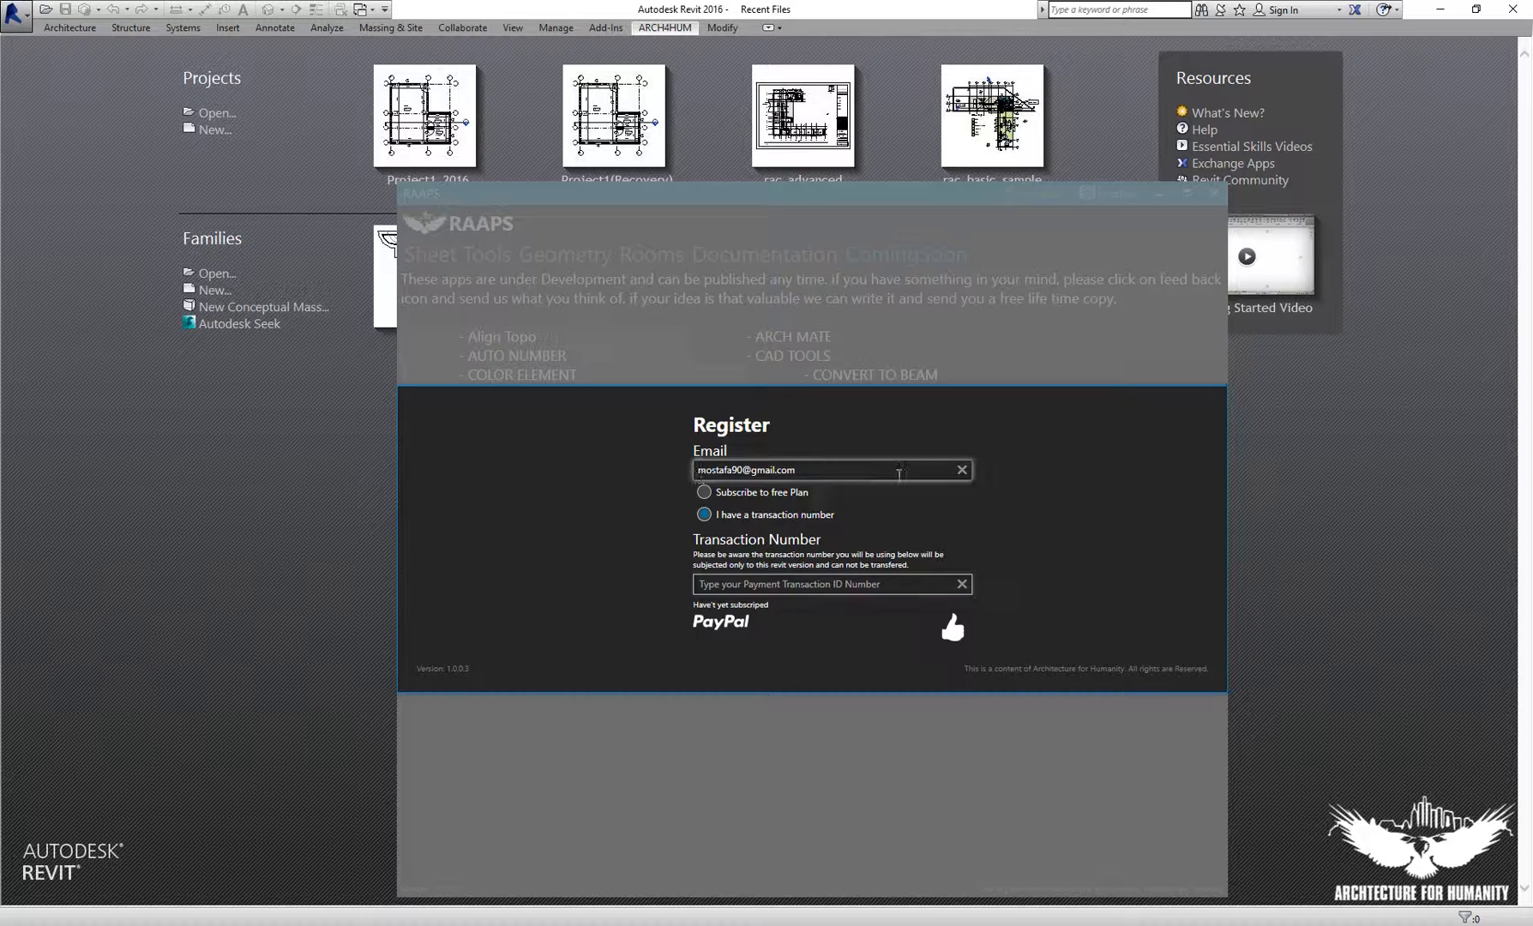
left_click(830, 584)
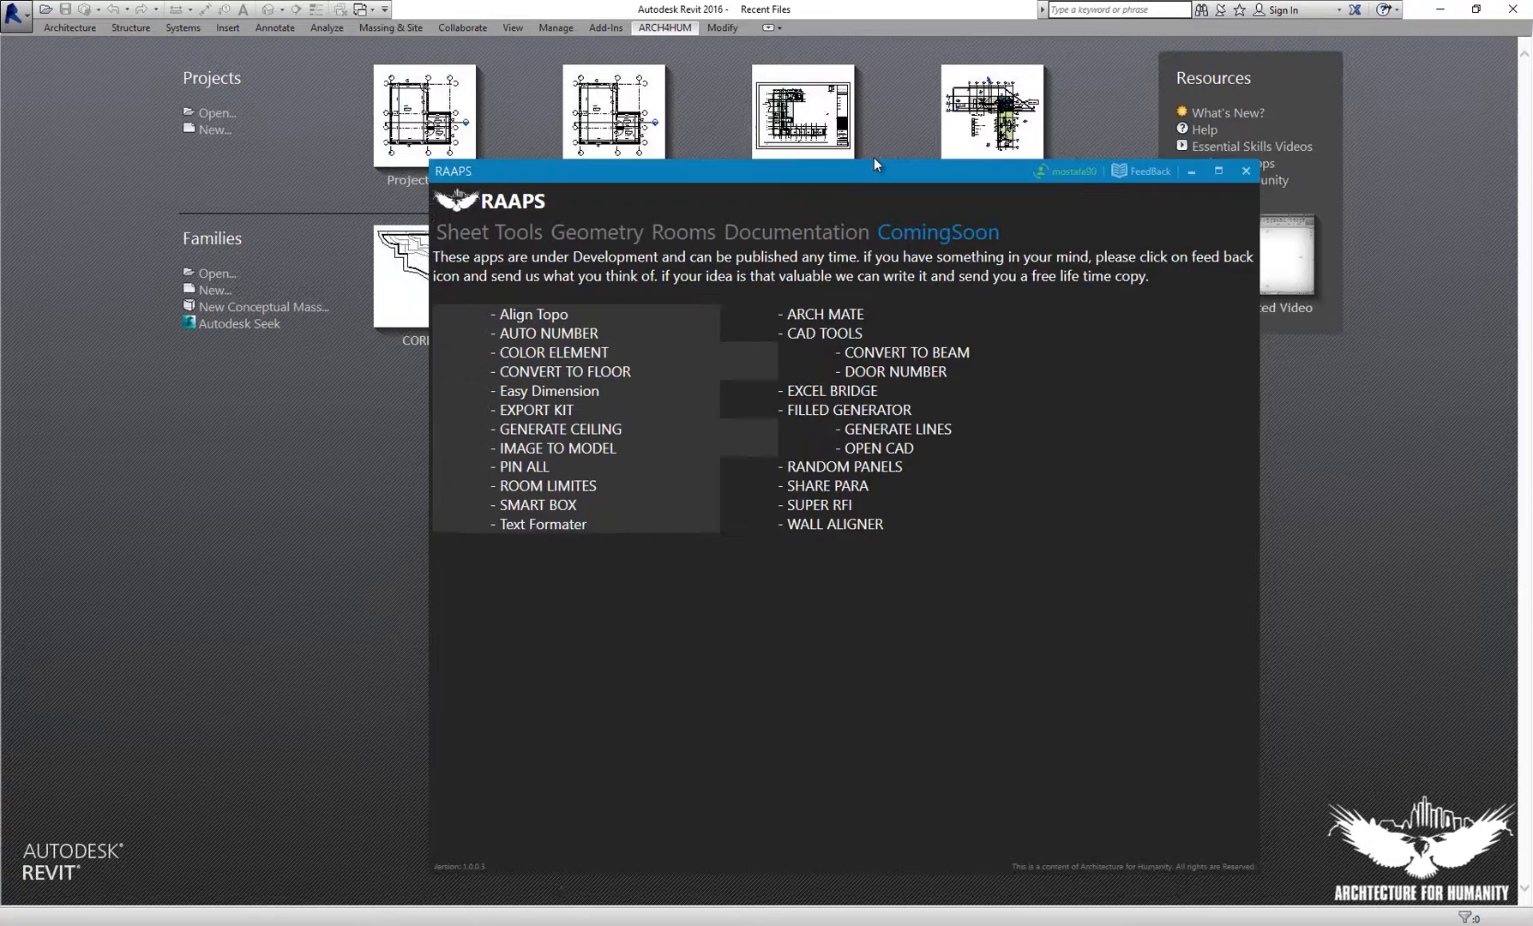
left_click(619, 175)
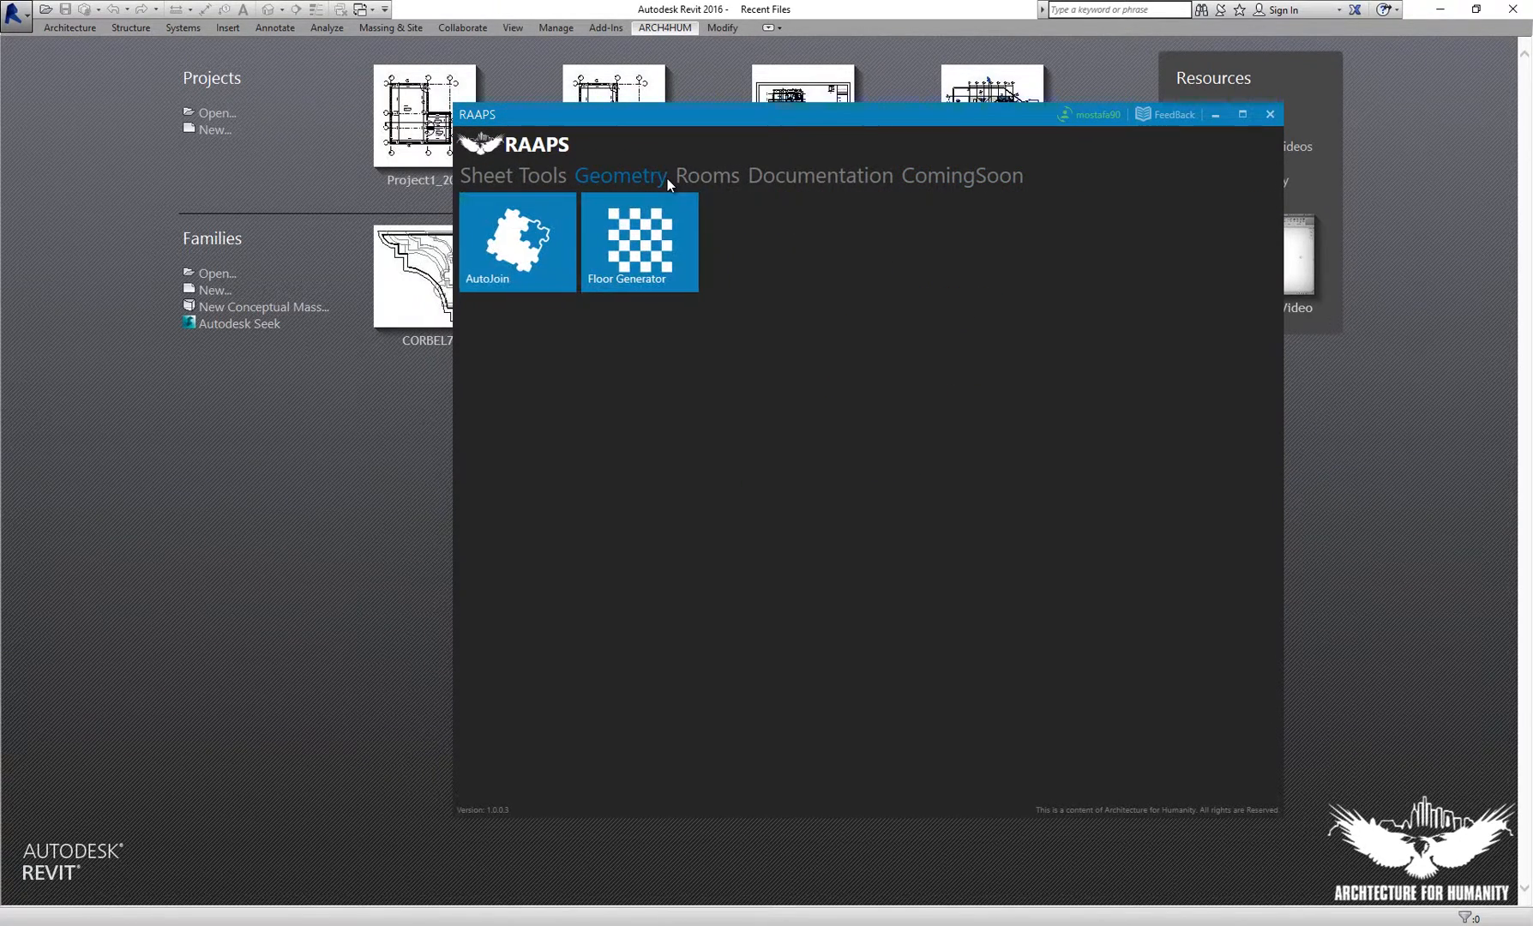
mouse_move(895, 217)
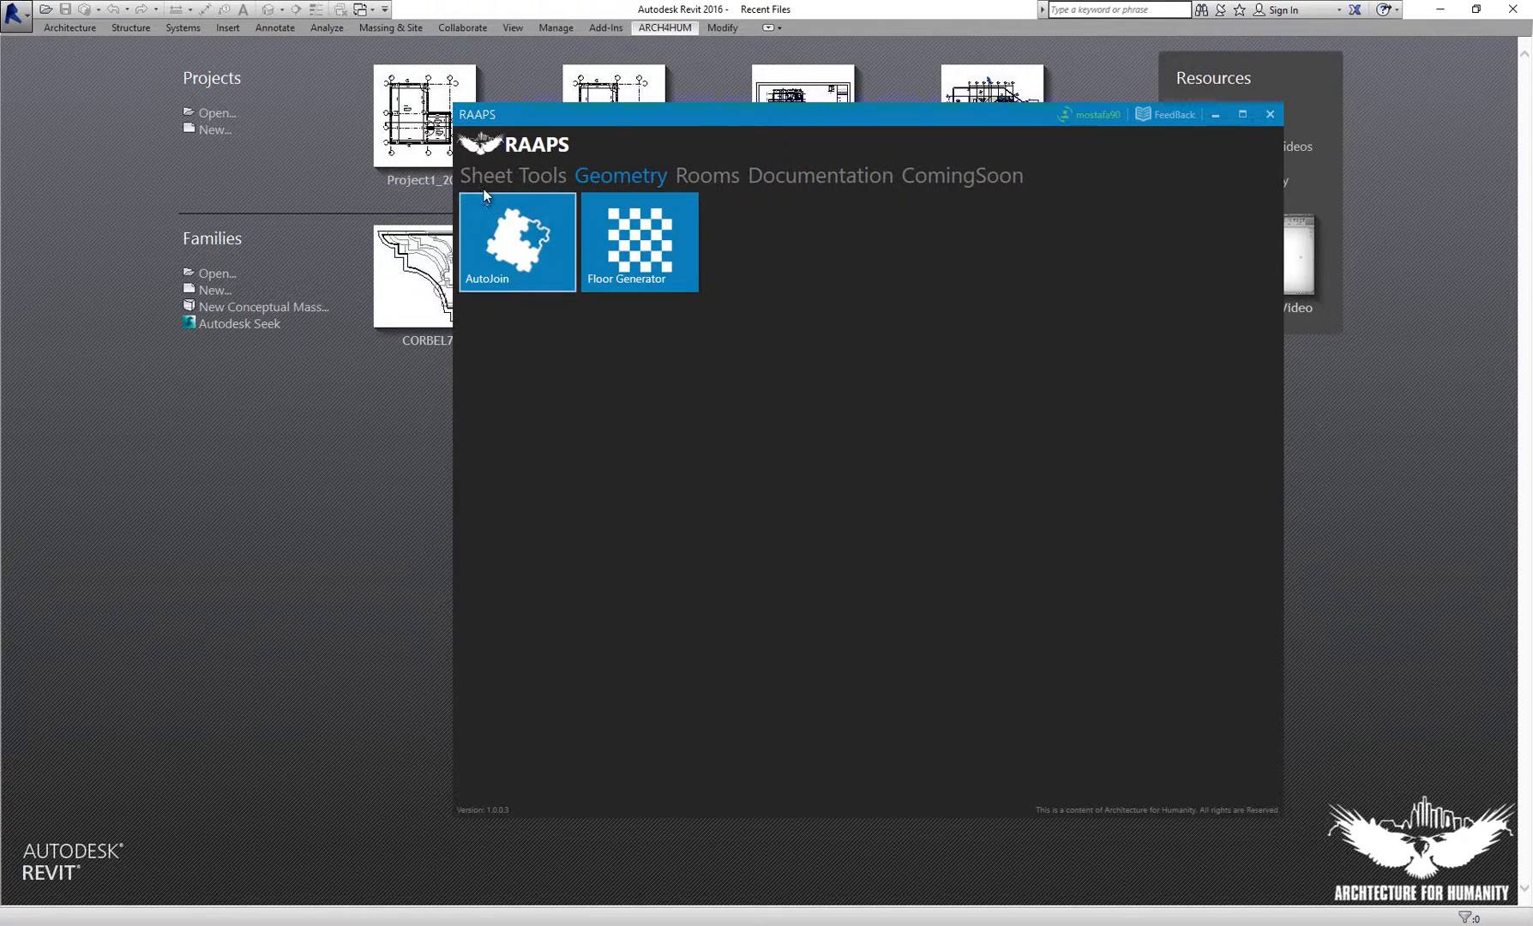
left_click(511, 176)
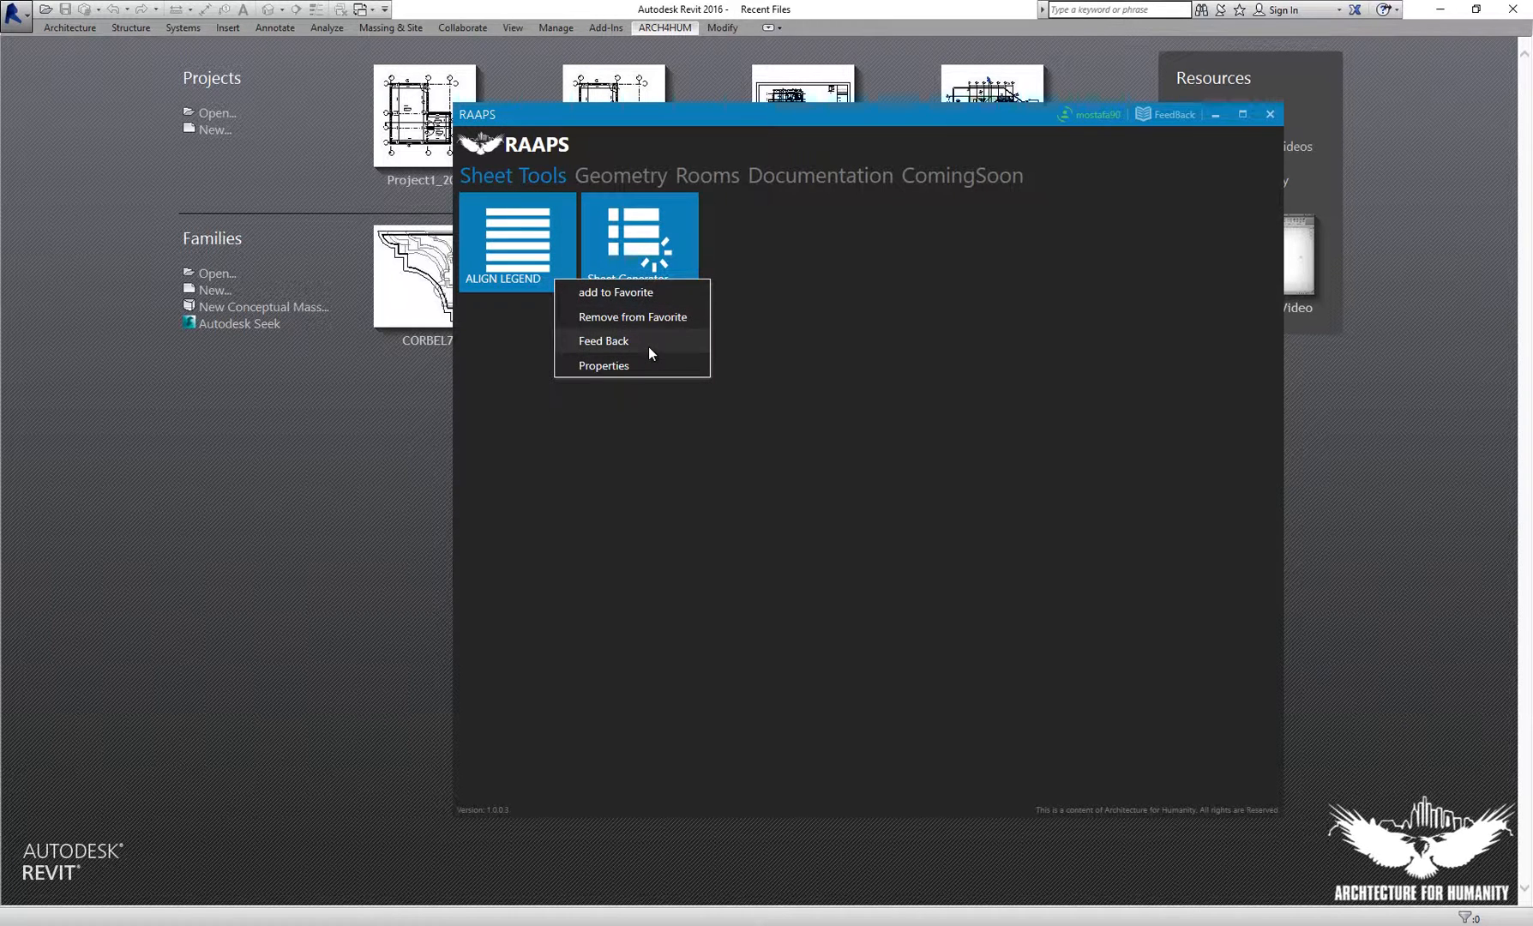
left_click(604, 341)
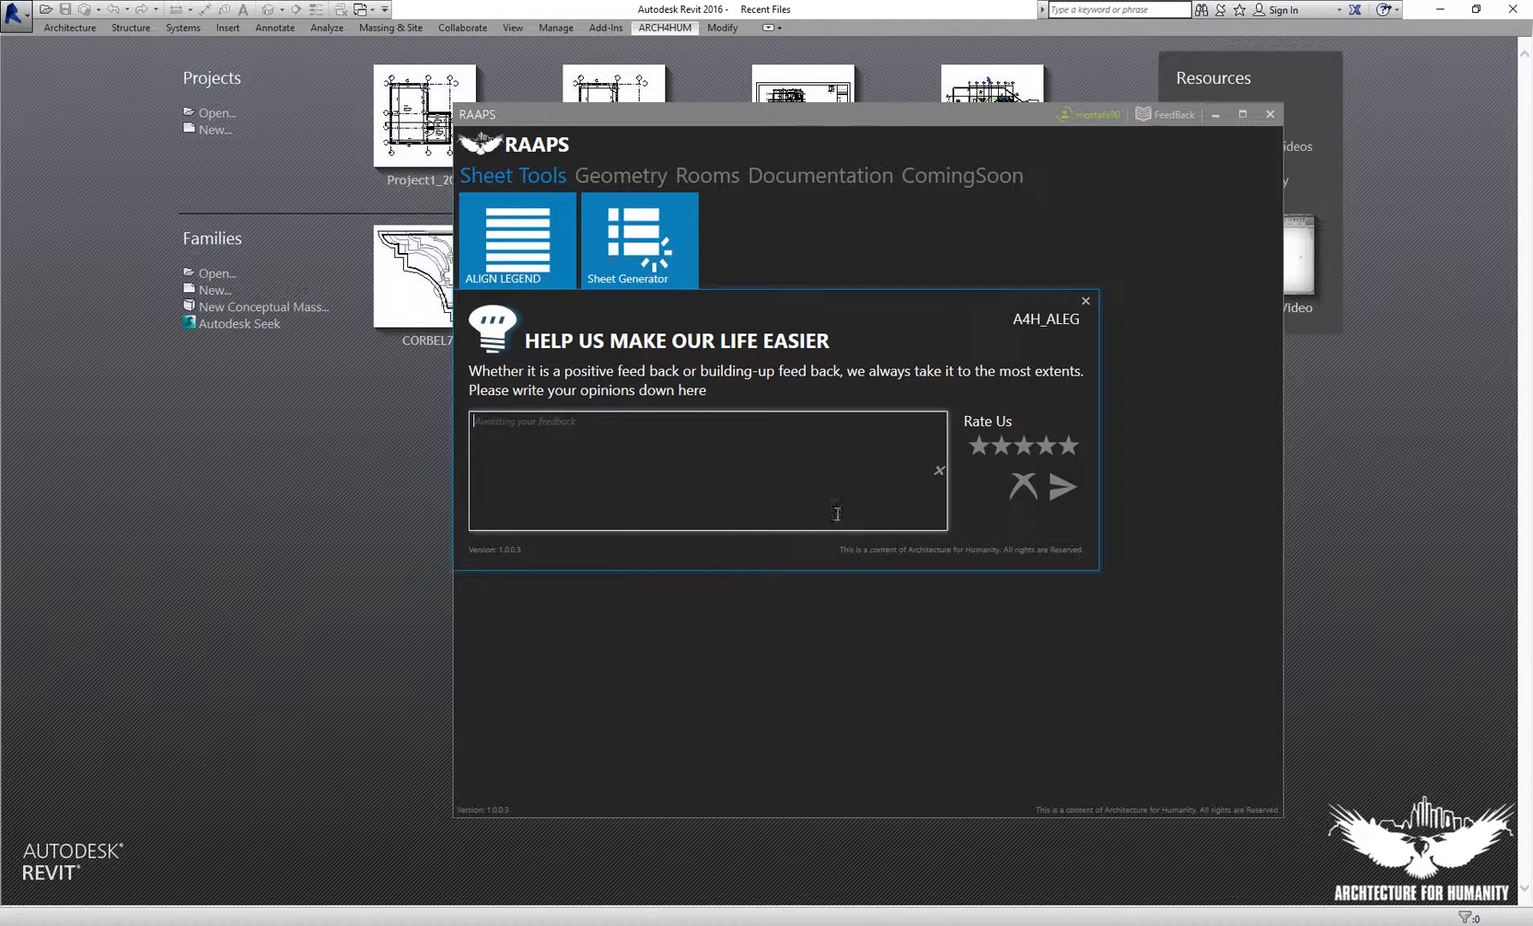
mouse_move(766, 558)
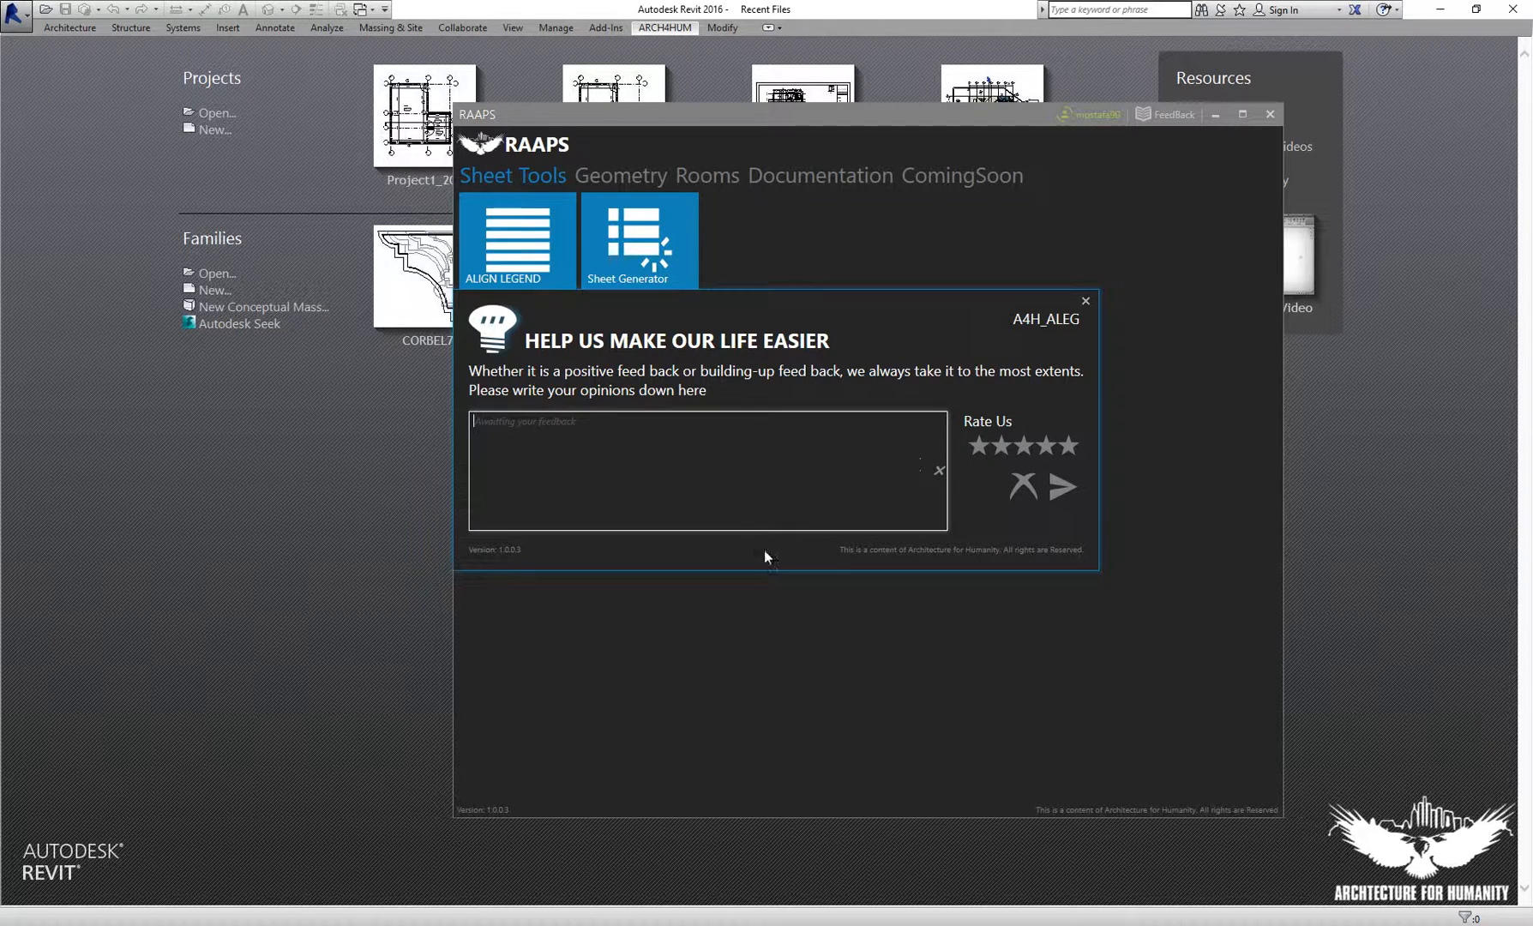
mouse_move(1005, 474)
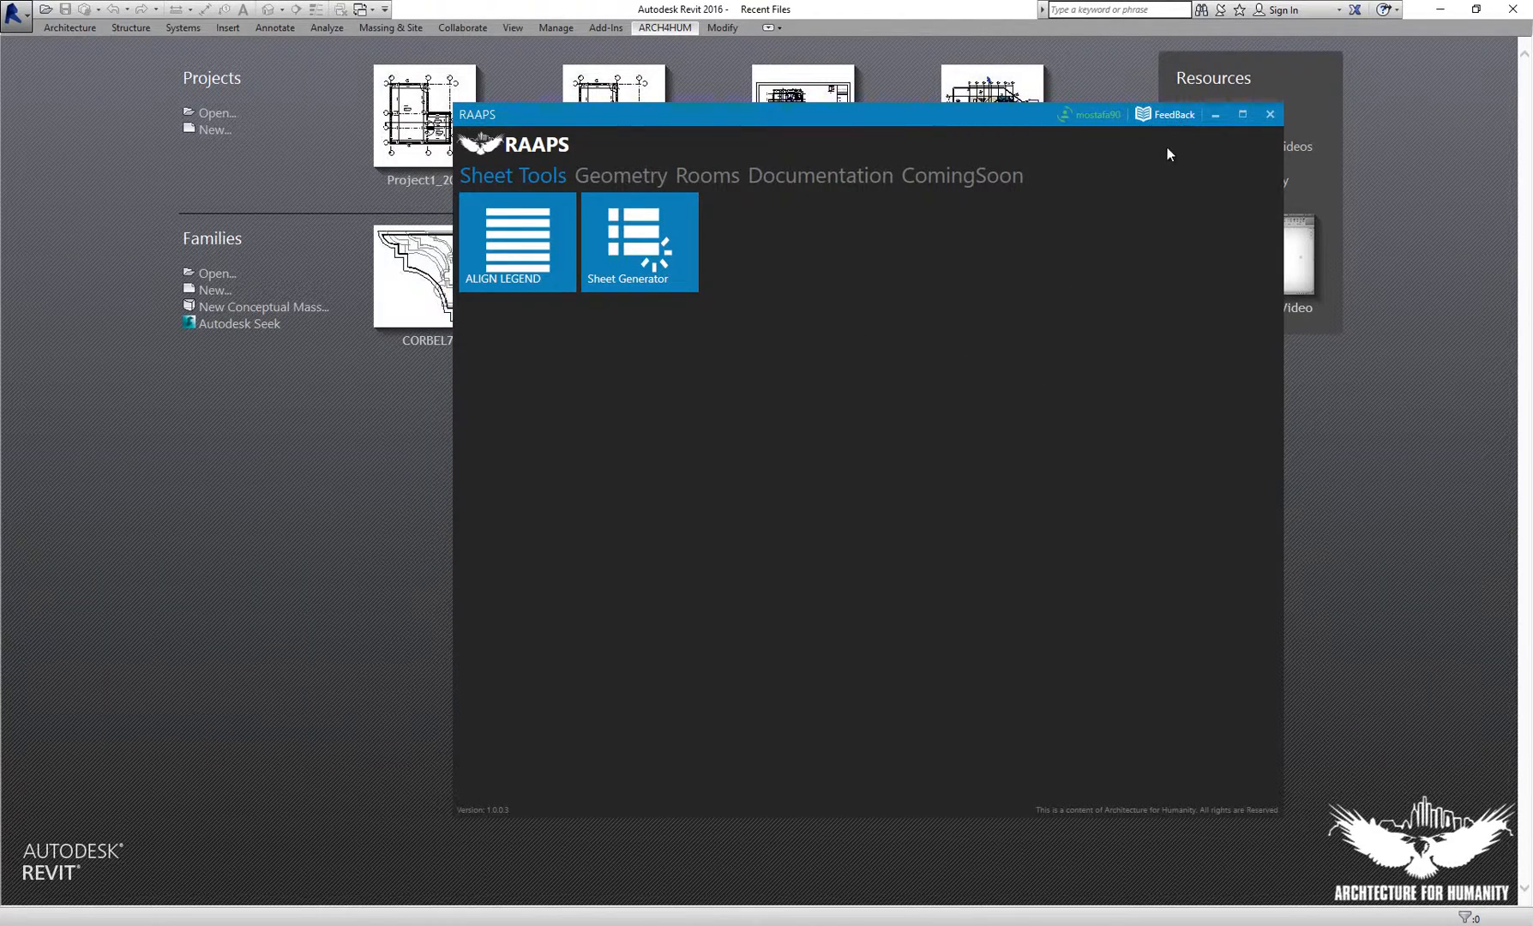
left_click(1173, 115)
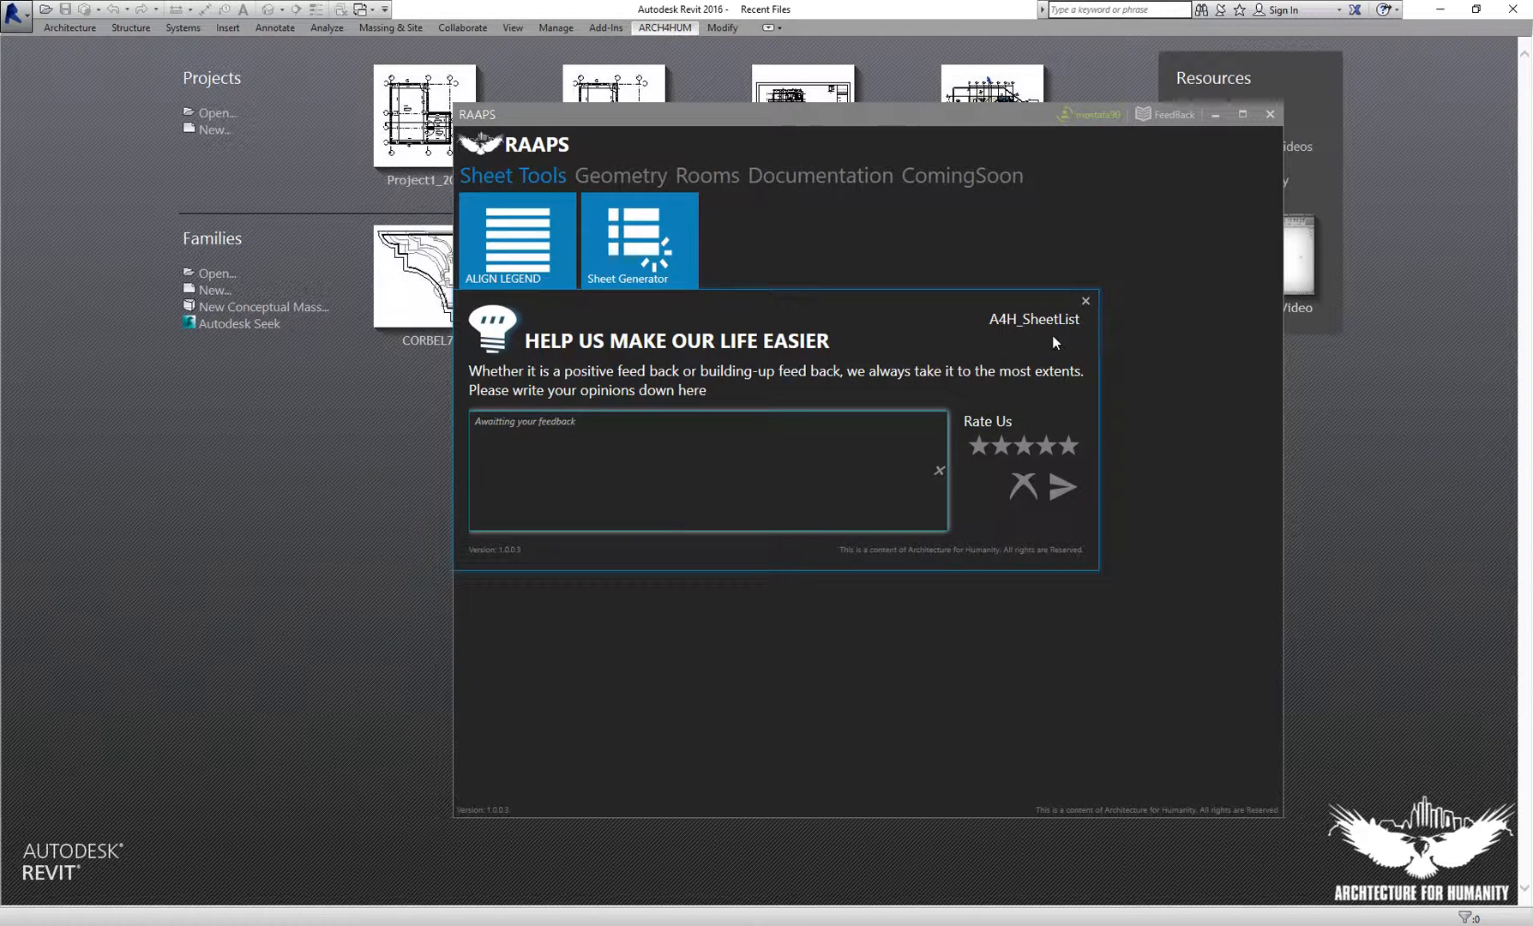
left_click(1084, 300)
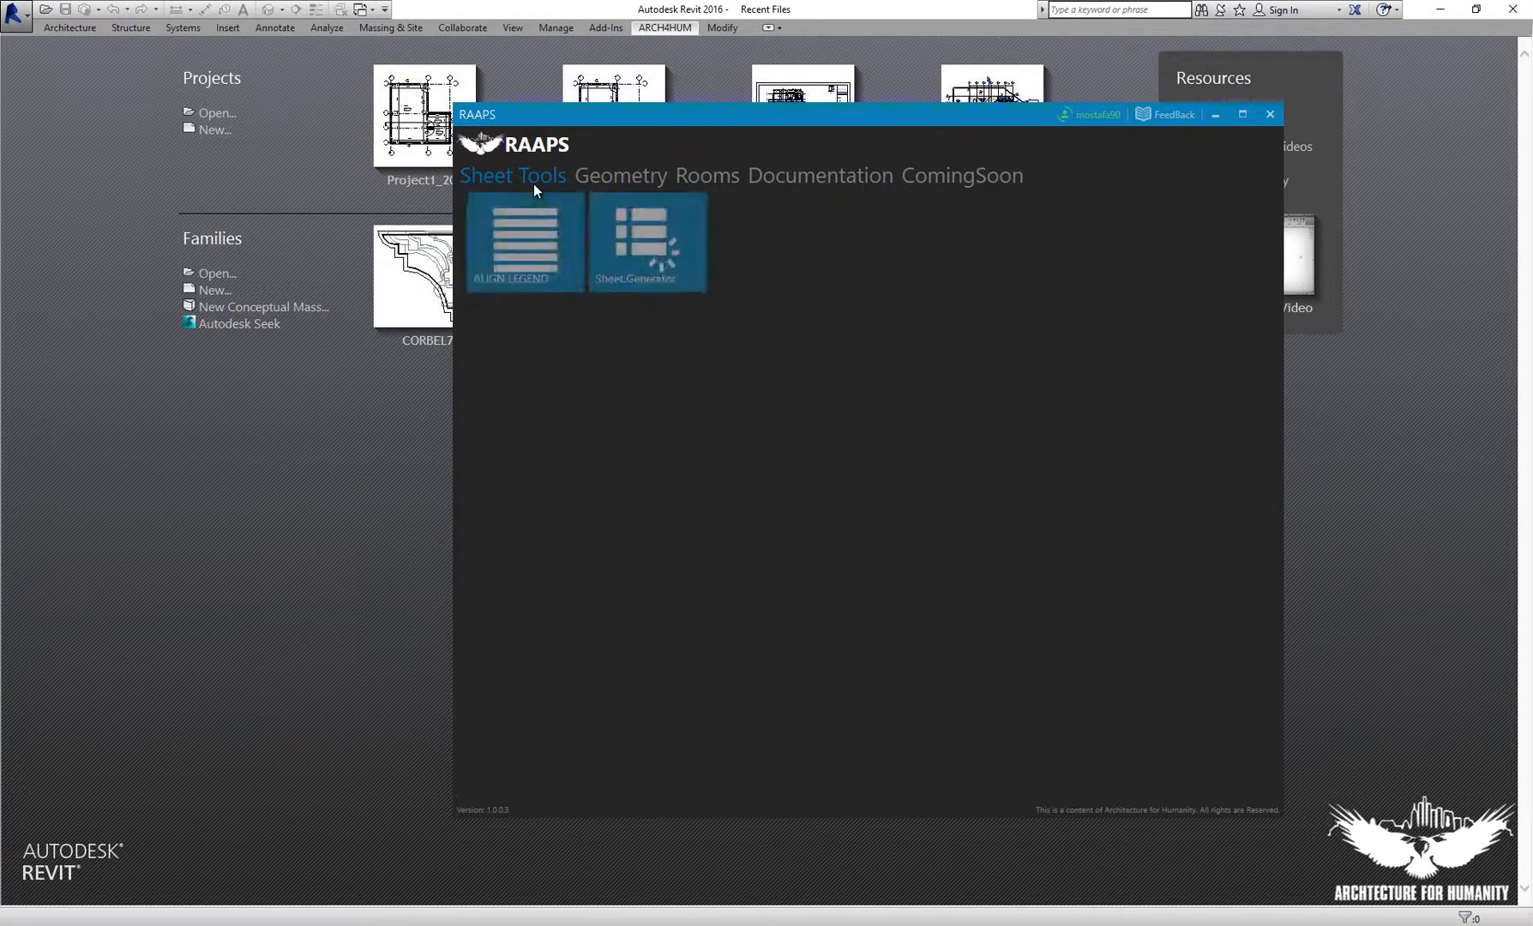
right_click(638, 241)
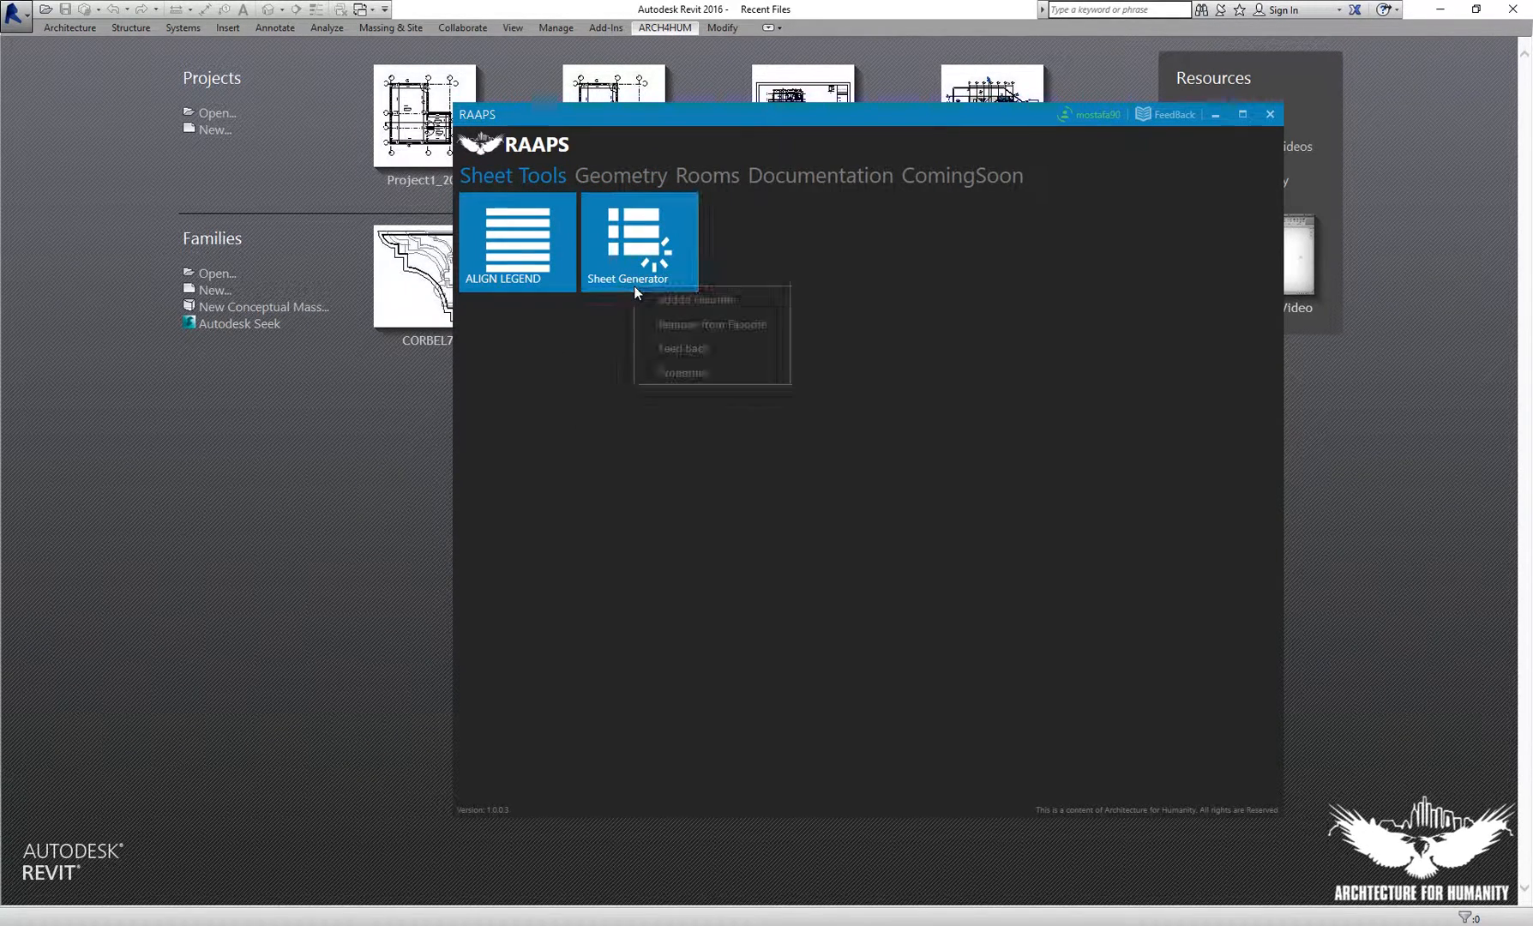
left_click(639, 243)
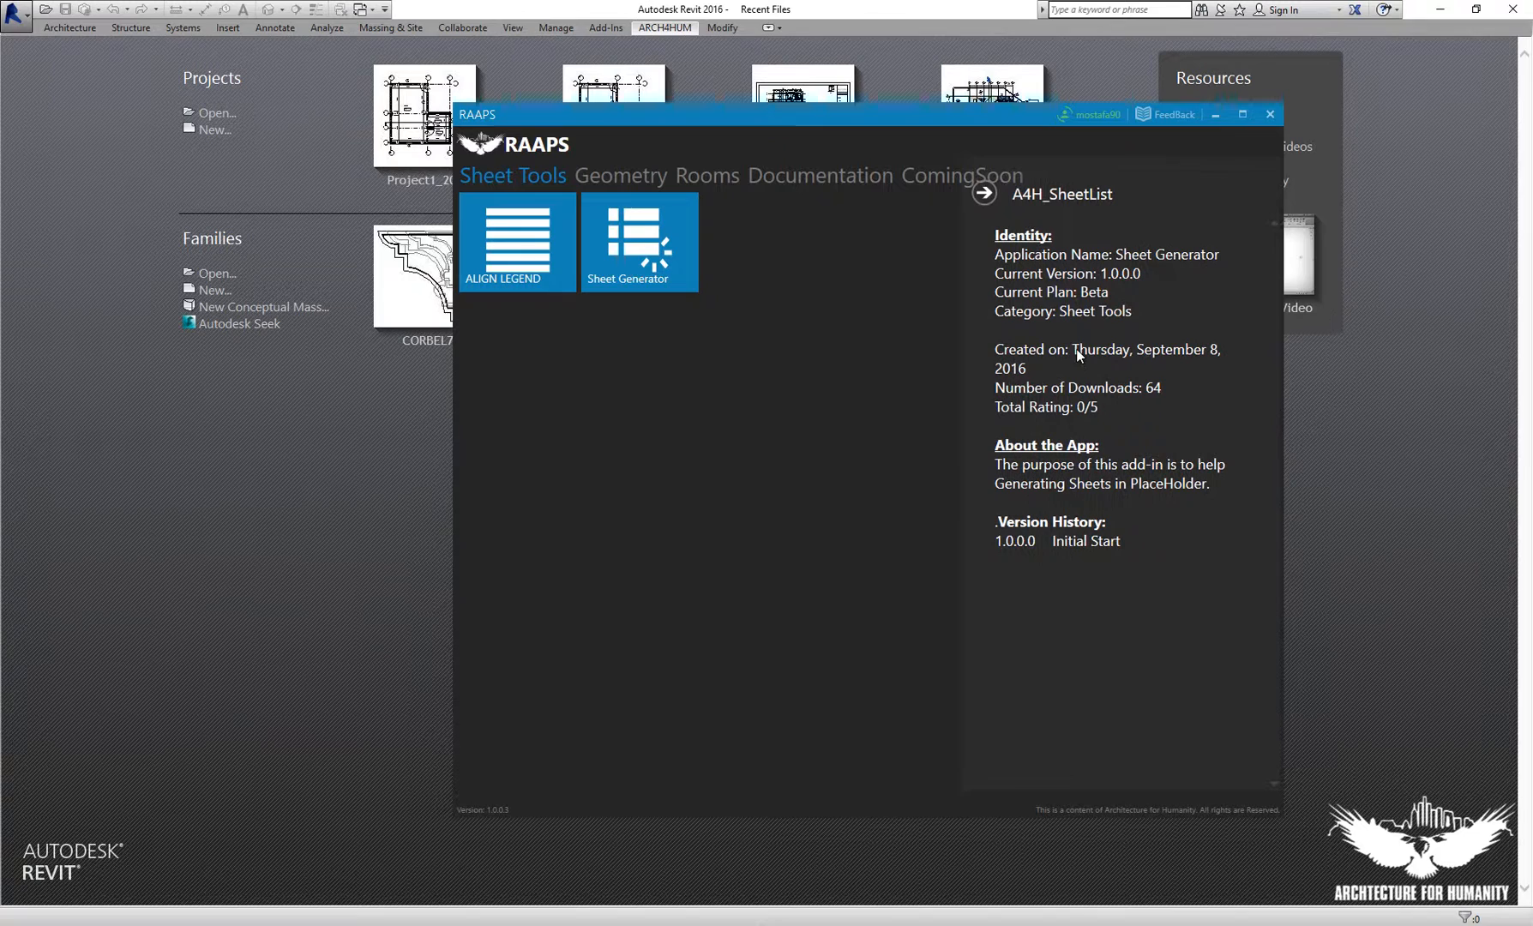
mouse_move(1139, 623)
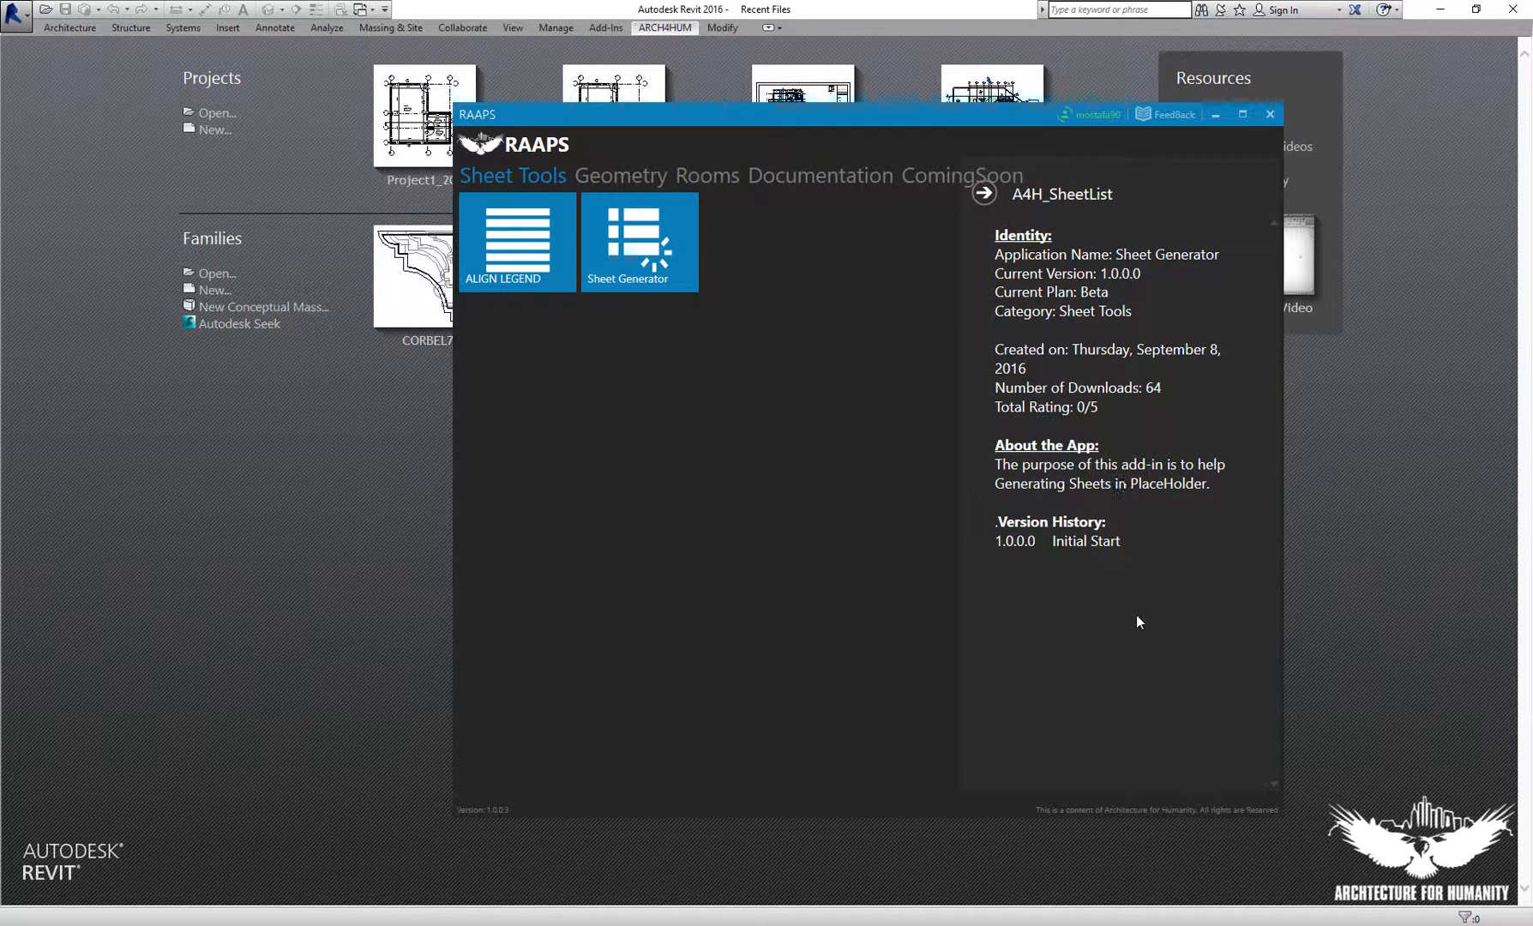
mouse_move(1139, 402)
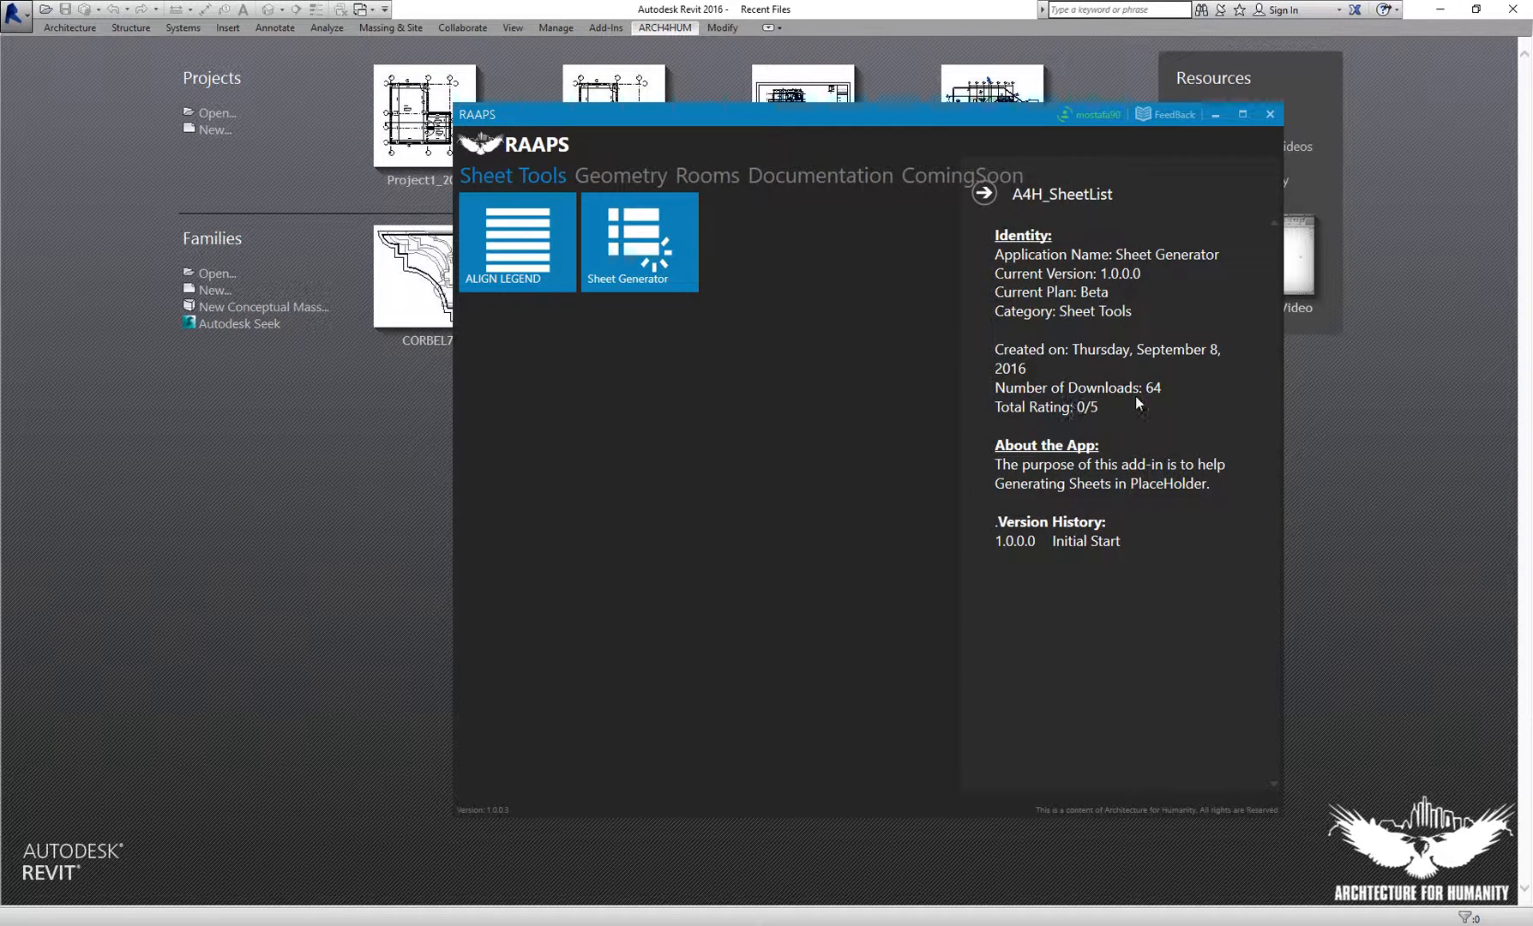
mouse_move(1110, 420)
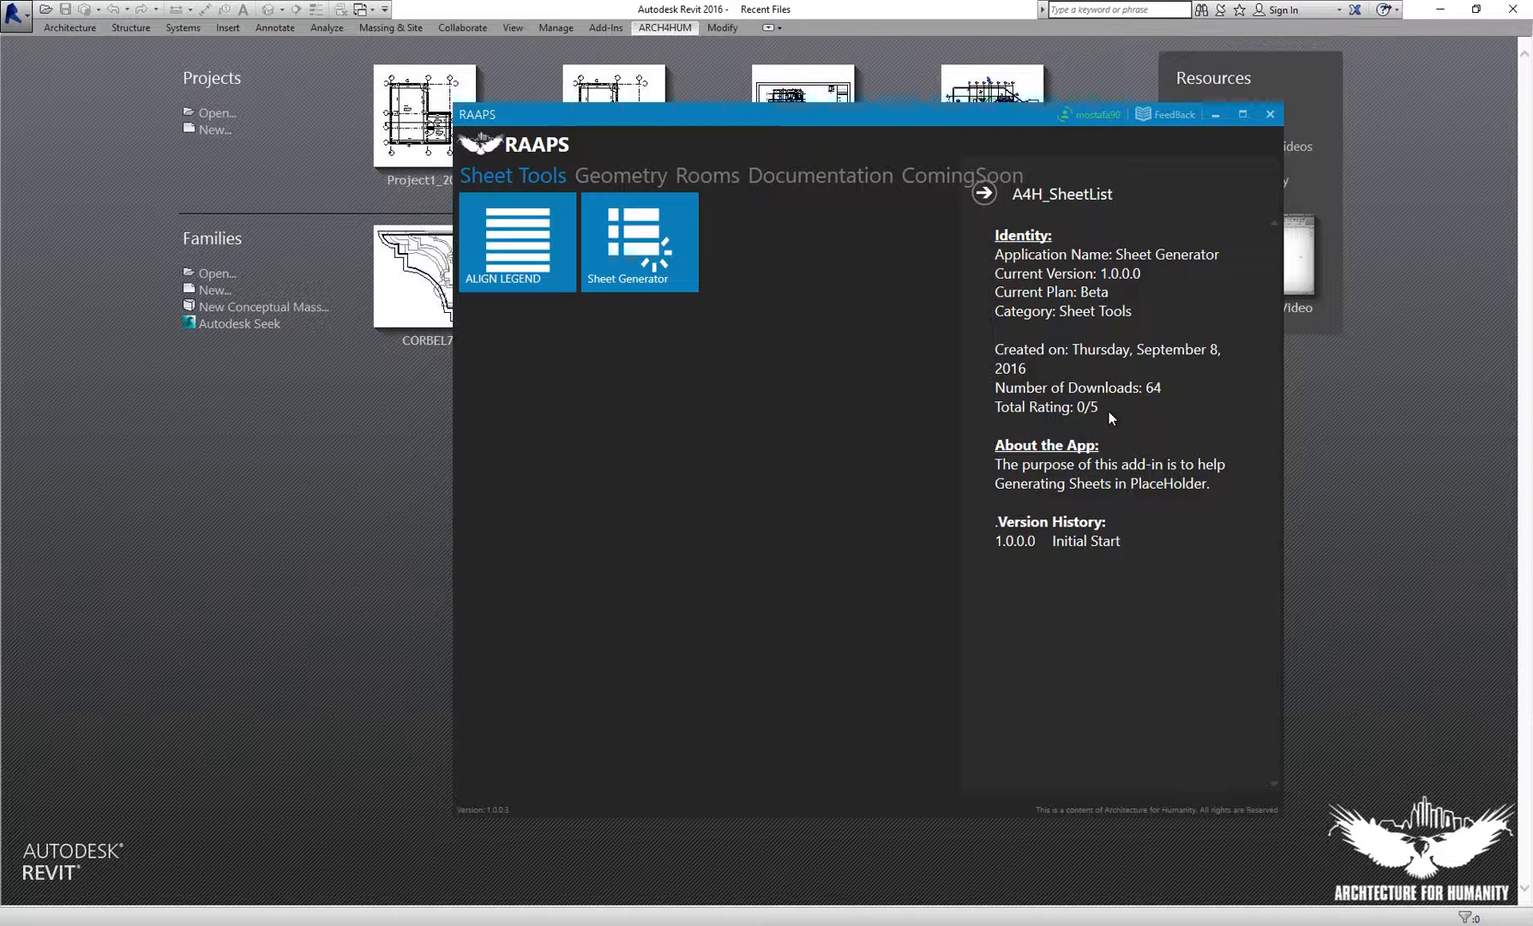
mouse_move(1046, 550)
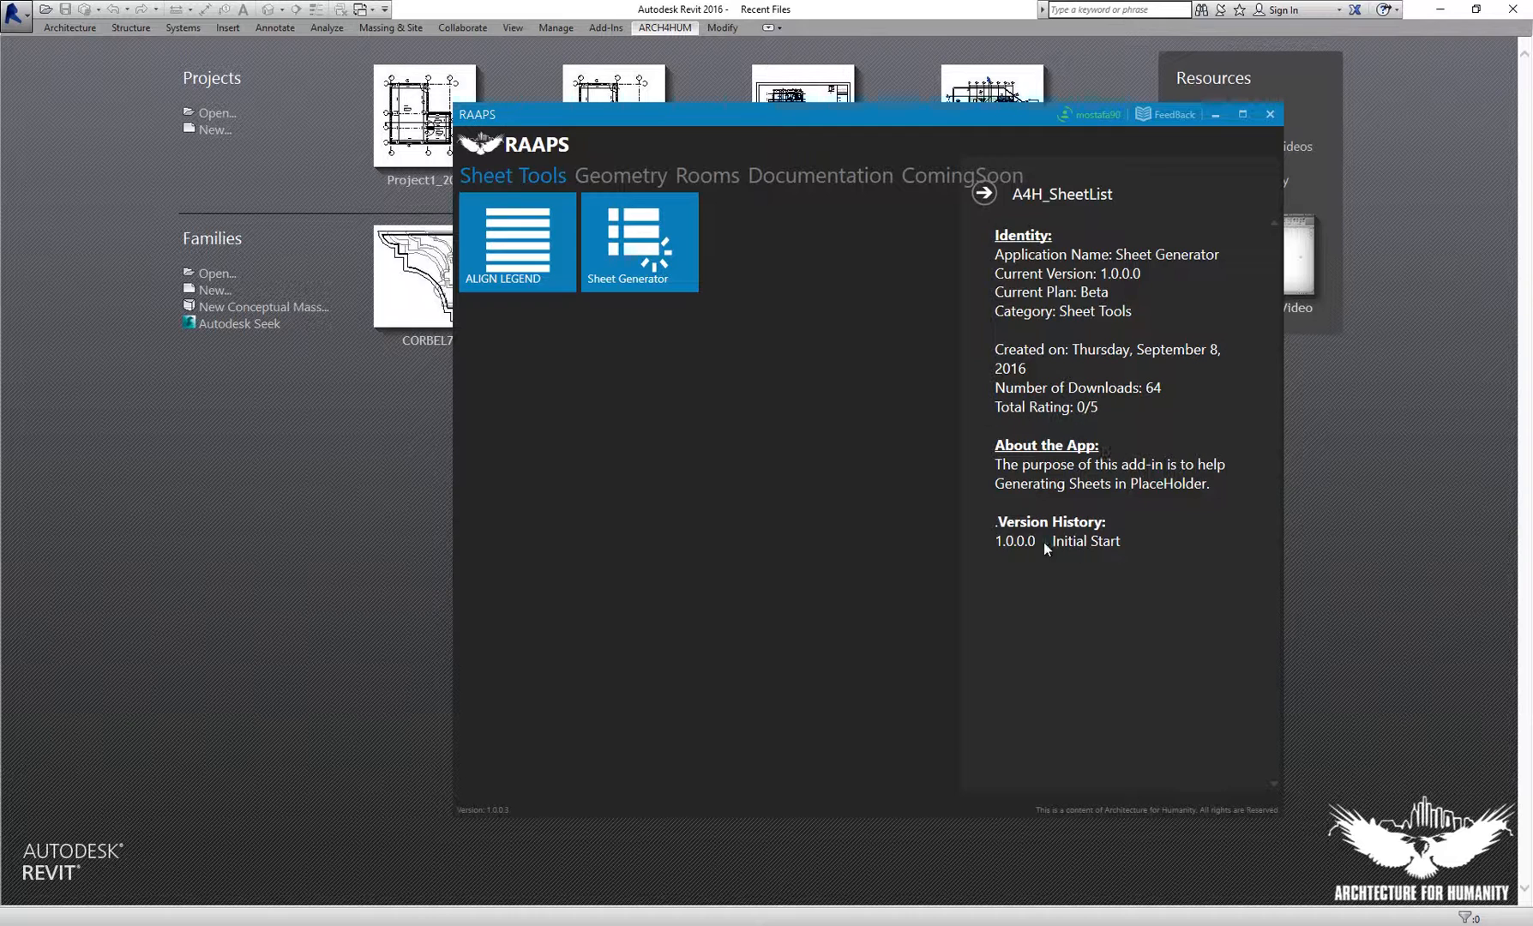
mouse_move(871, 451)
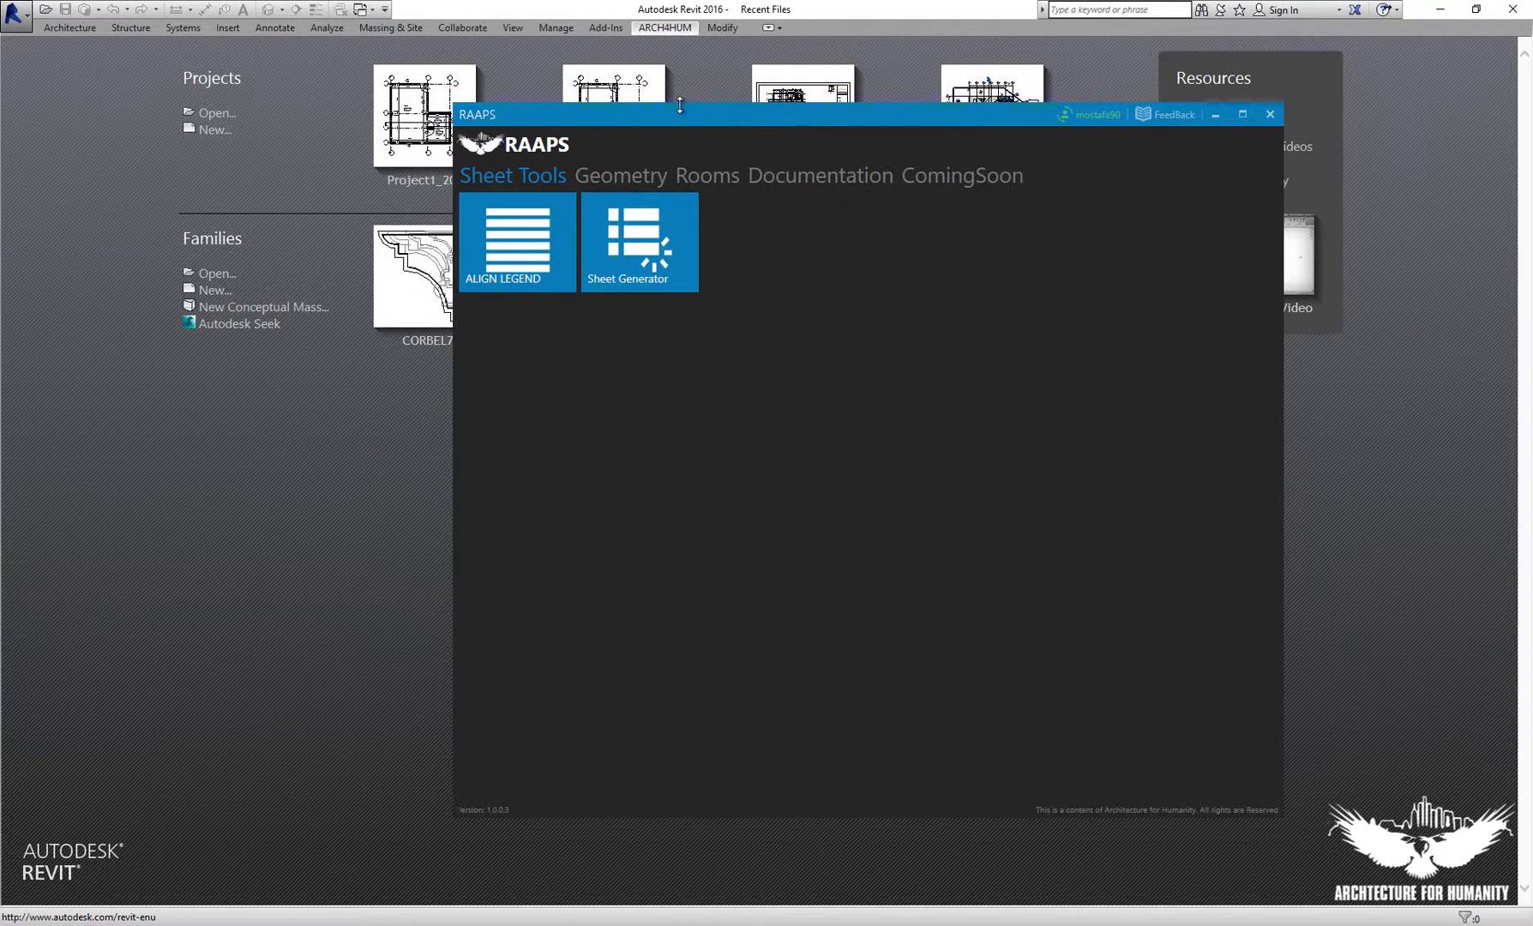
Move the RAAPS window aside, close it and open Project1_2016 from Recent Files.
left_click_drag(679, 113, 758, 117)
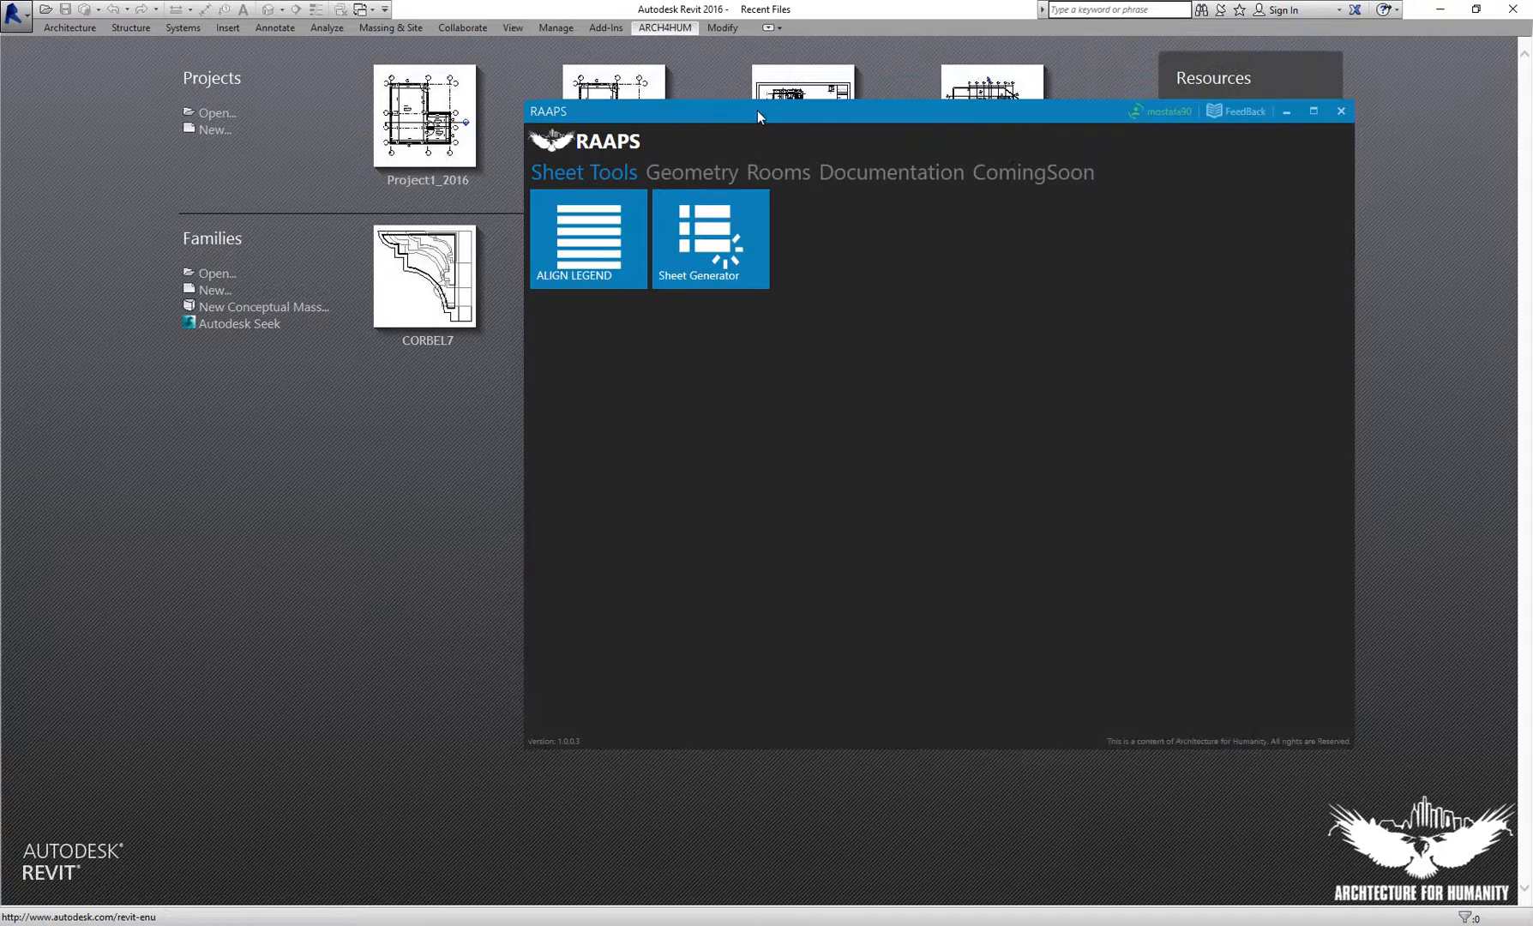
left_click_drag(758, 110, 650, 103)
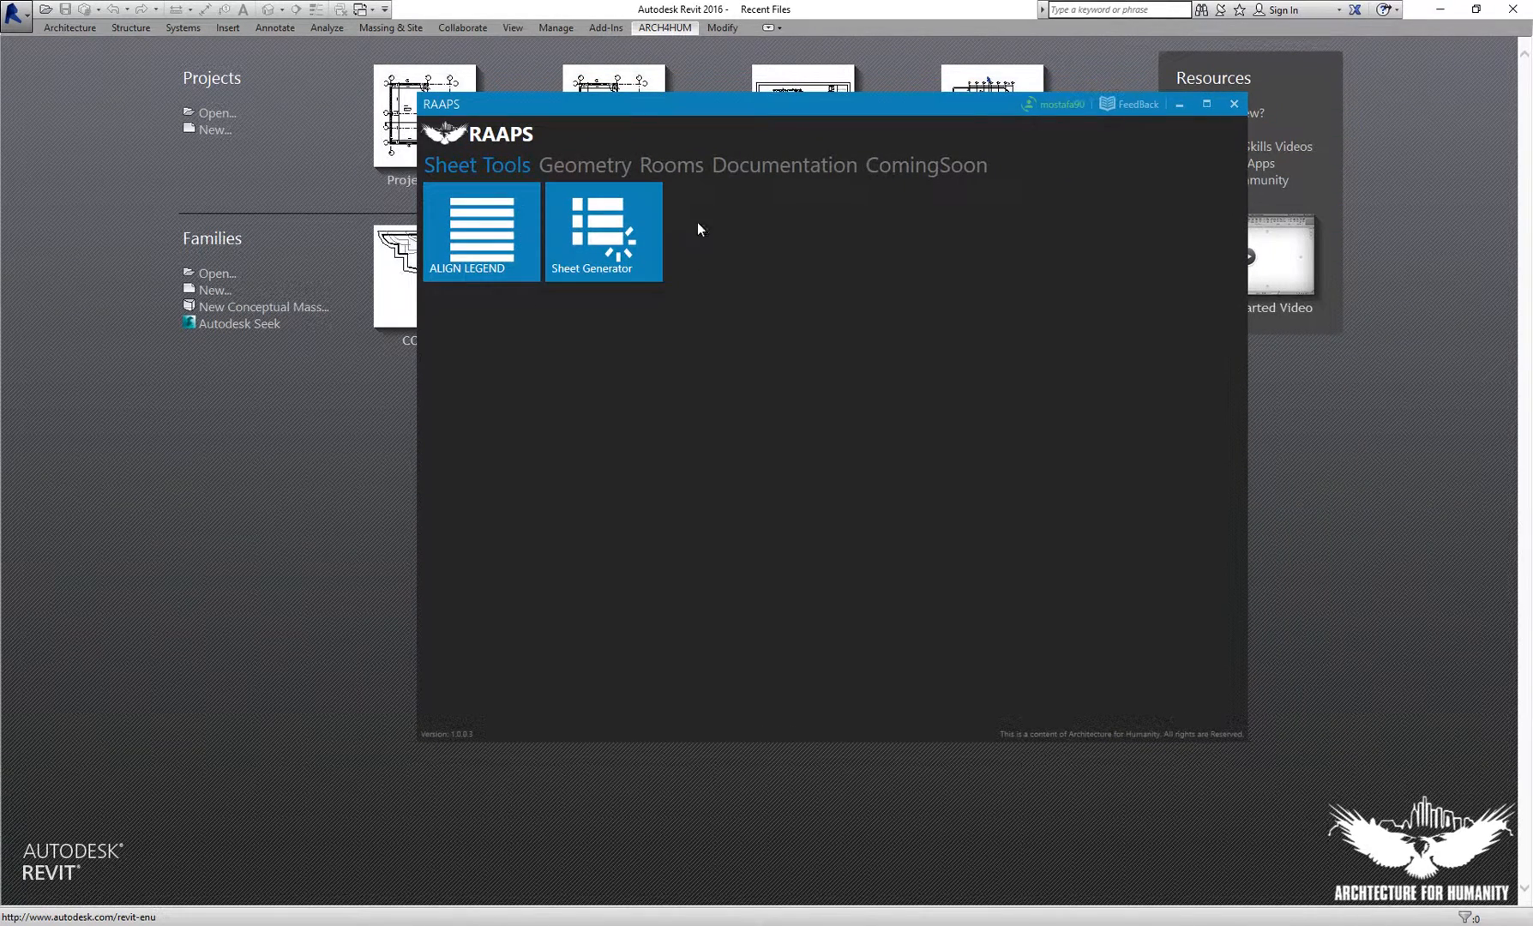
mouse_move(1139, 214)
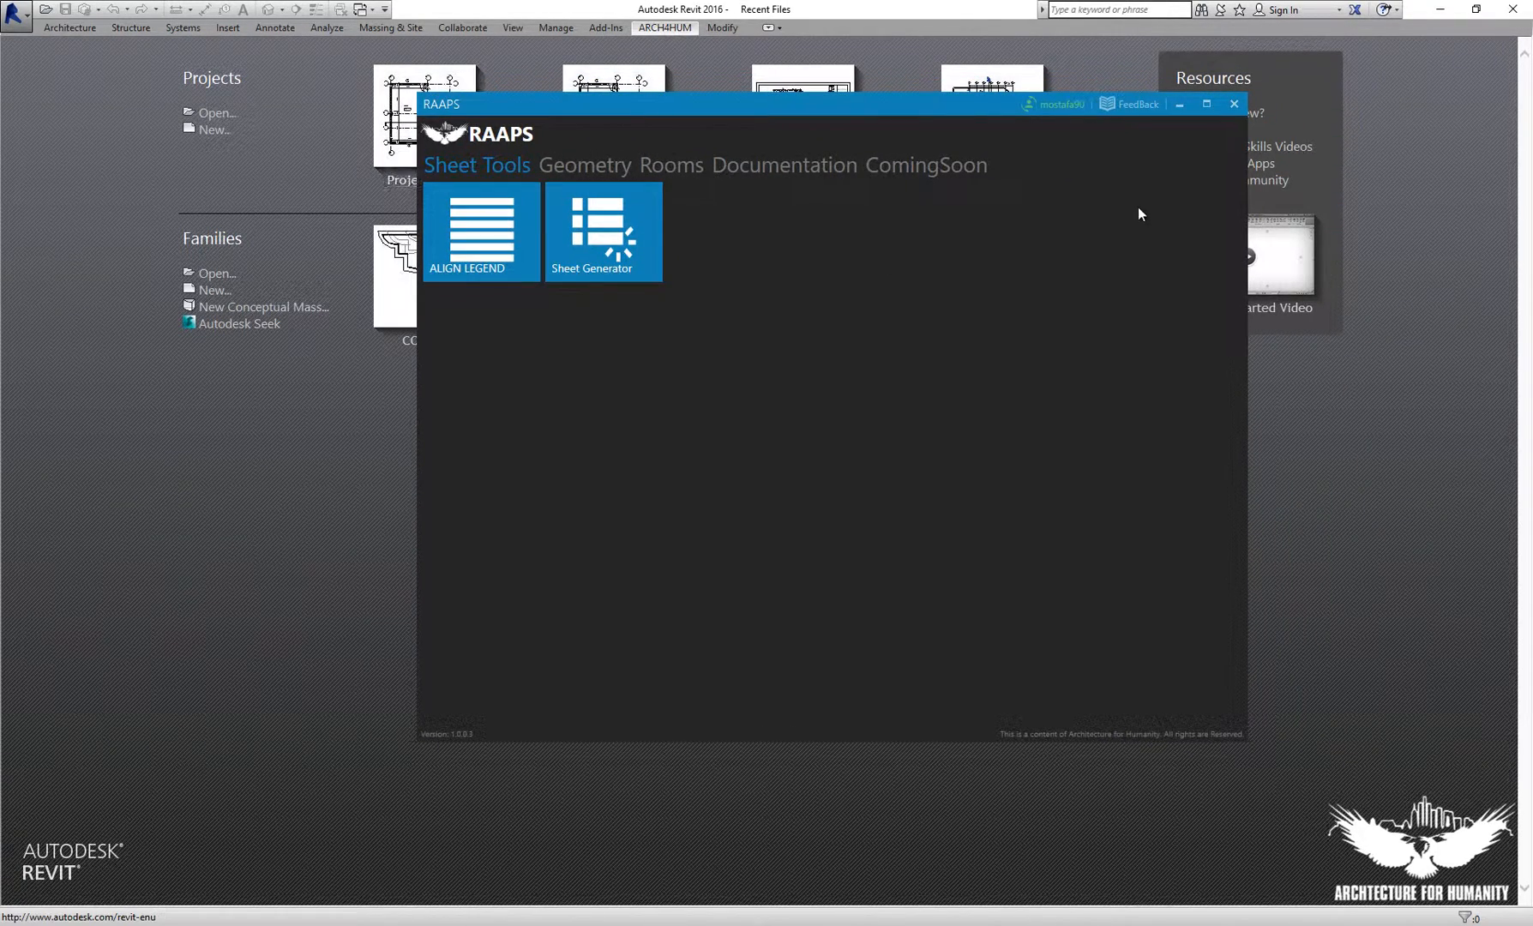
left_click(1234, 104)
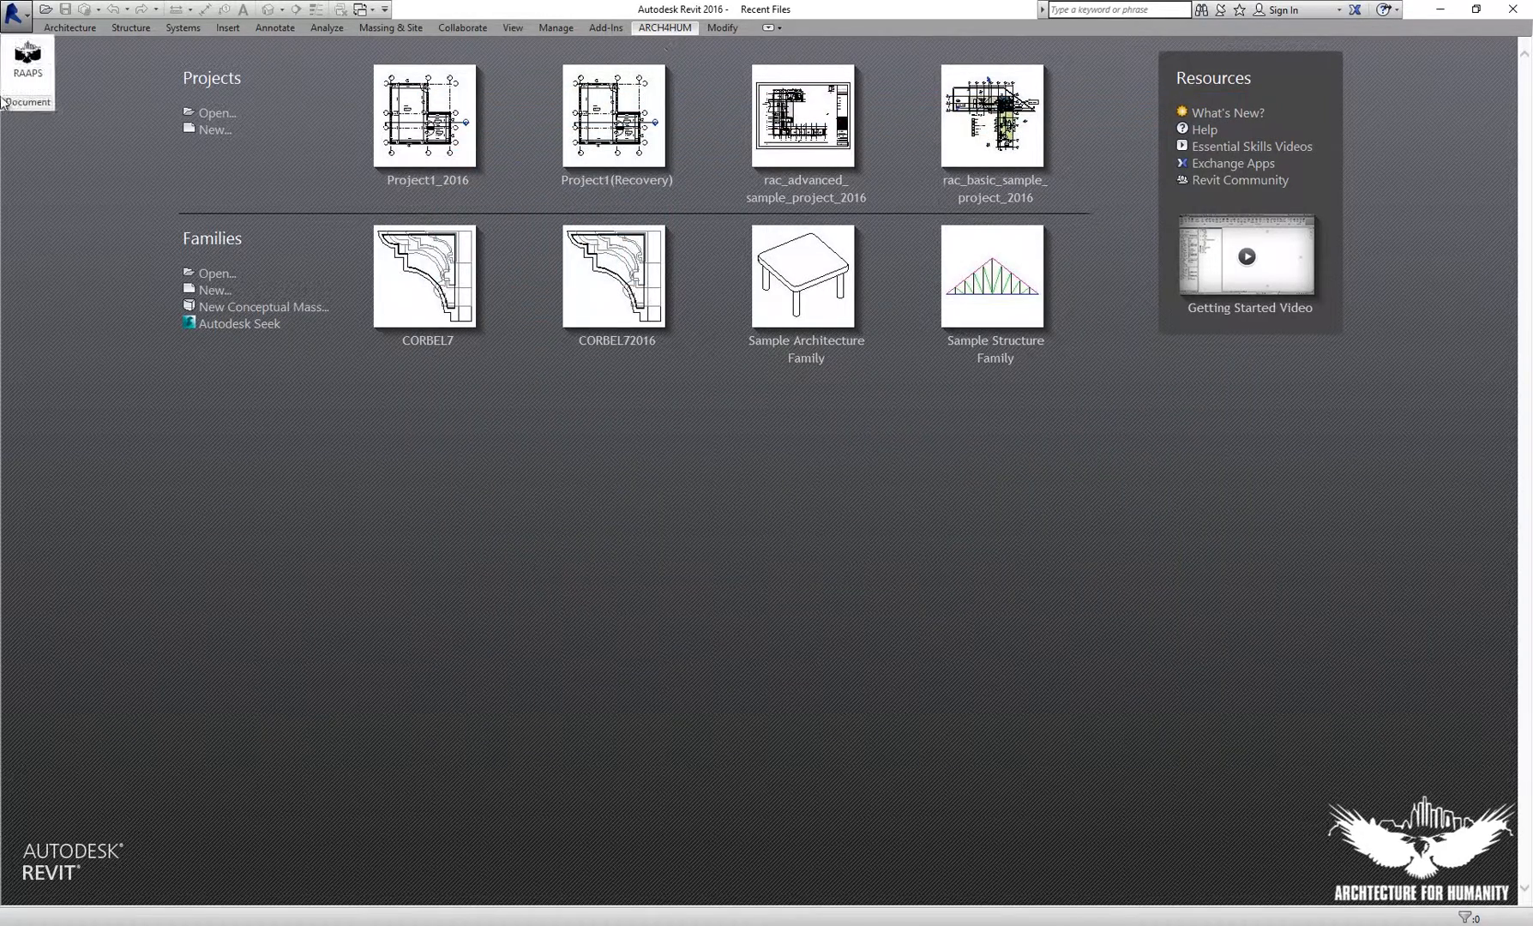
left_click(24, 66)
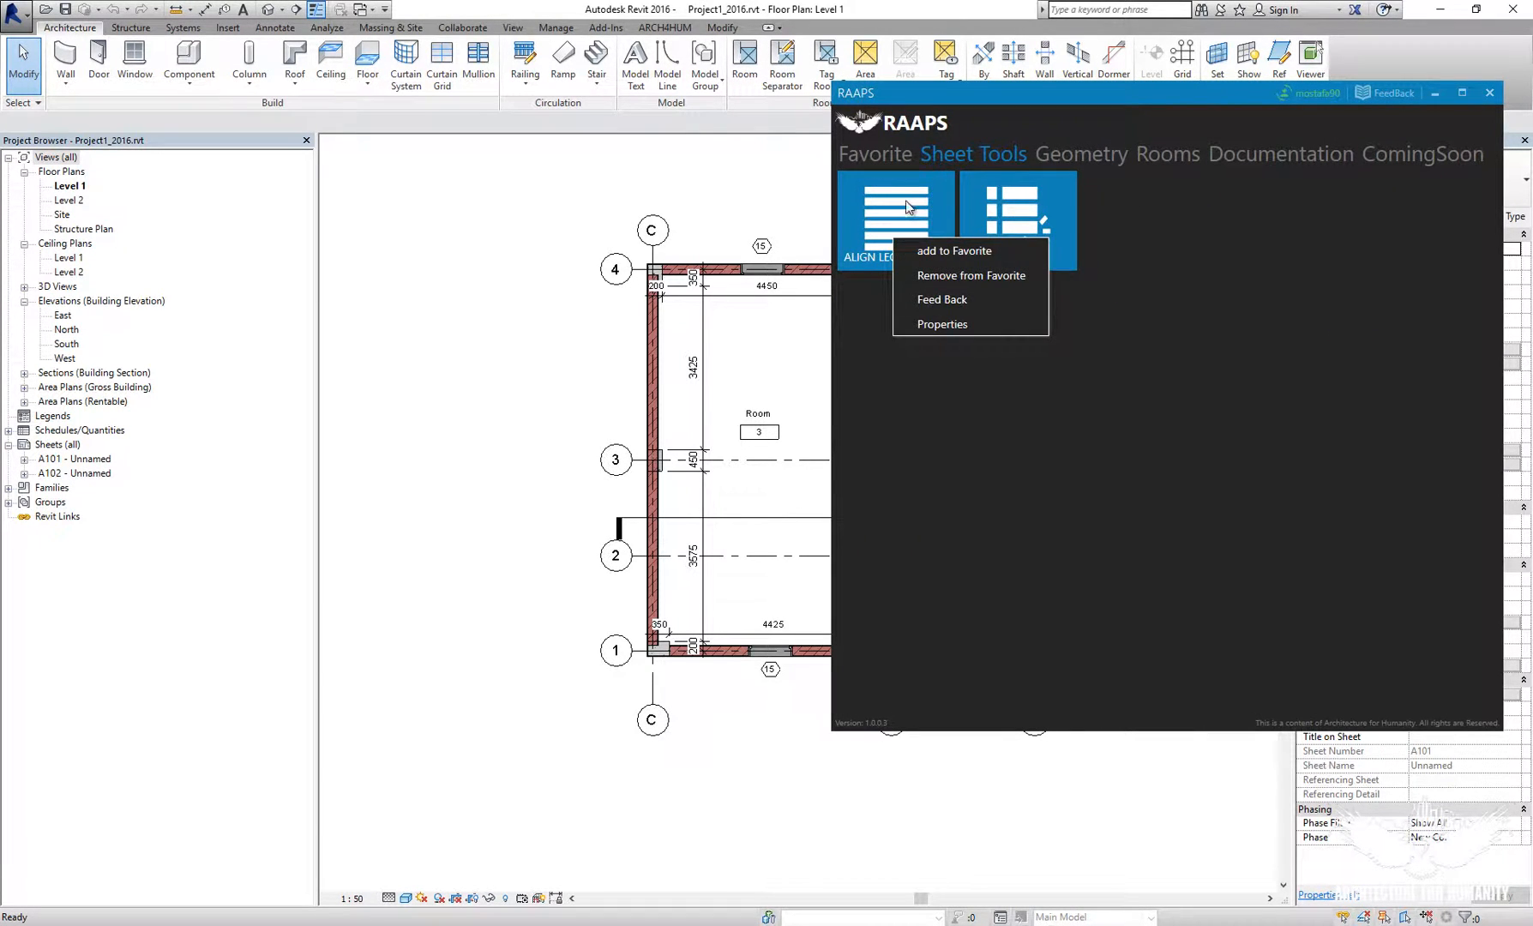
mouse_move(974, 171)
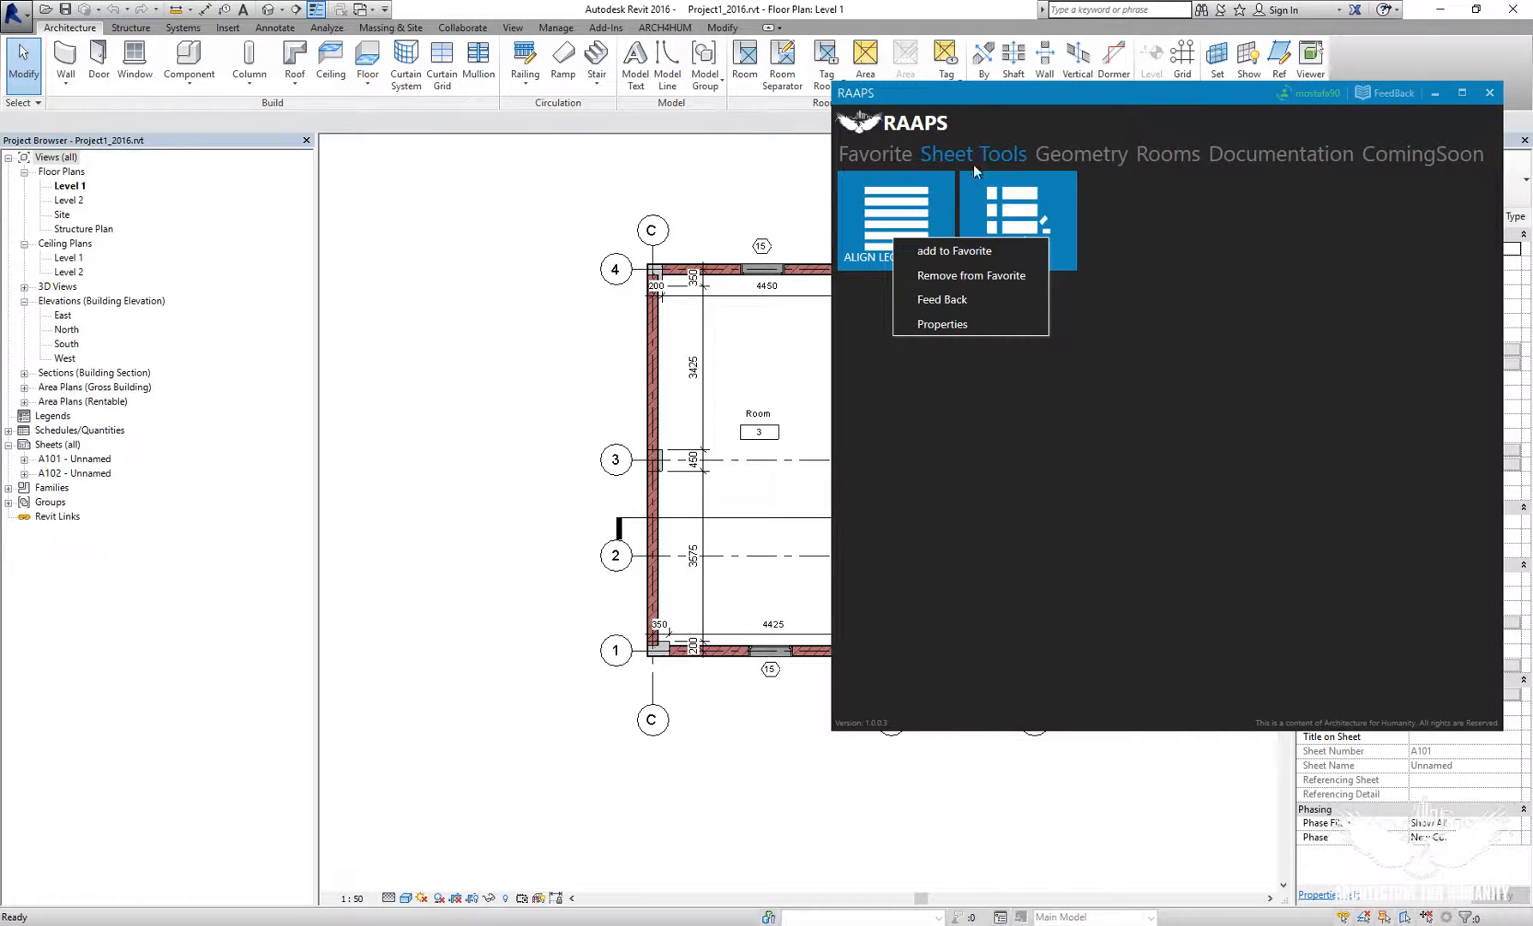
Switch through the Geometry and Sheet Tools categories to add their apps to Favorites.
left_click(1080, 154)
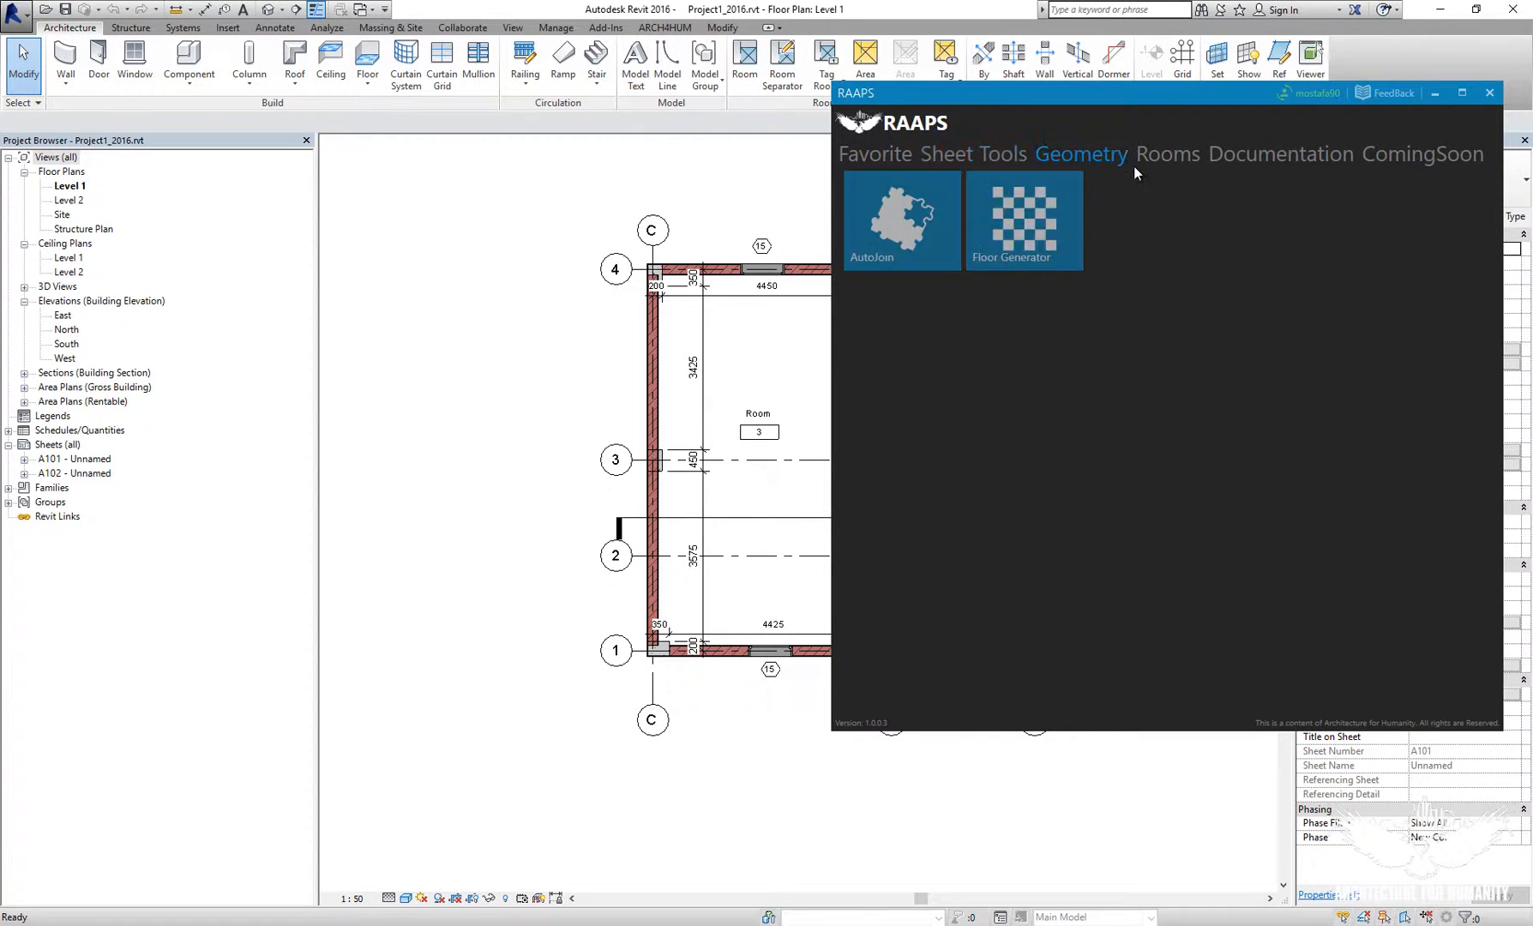
left_click(972, 155)
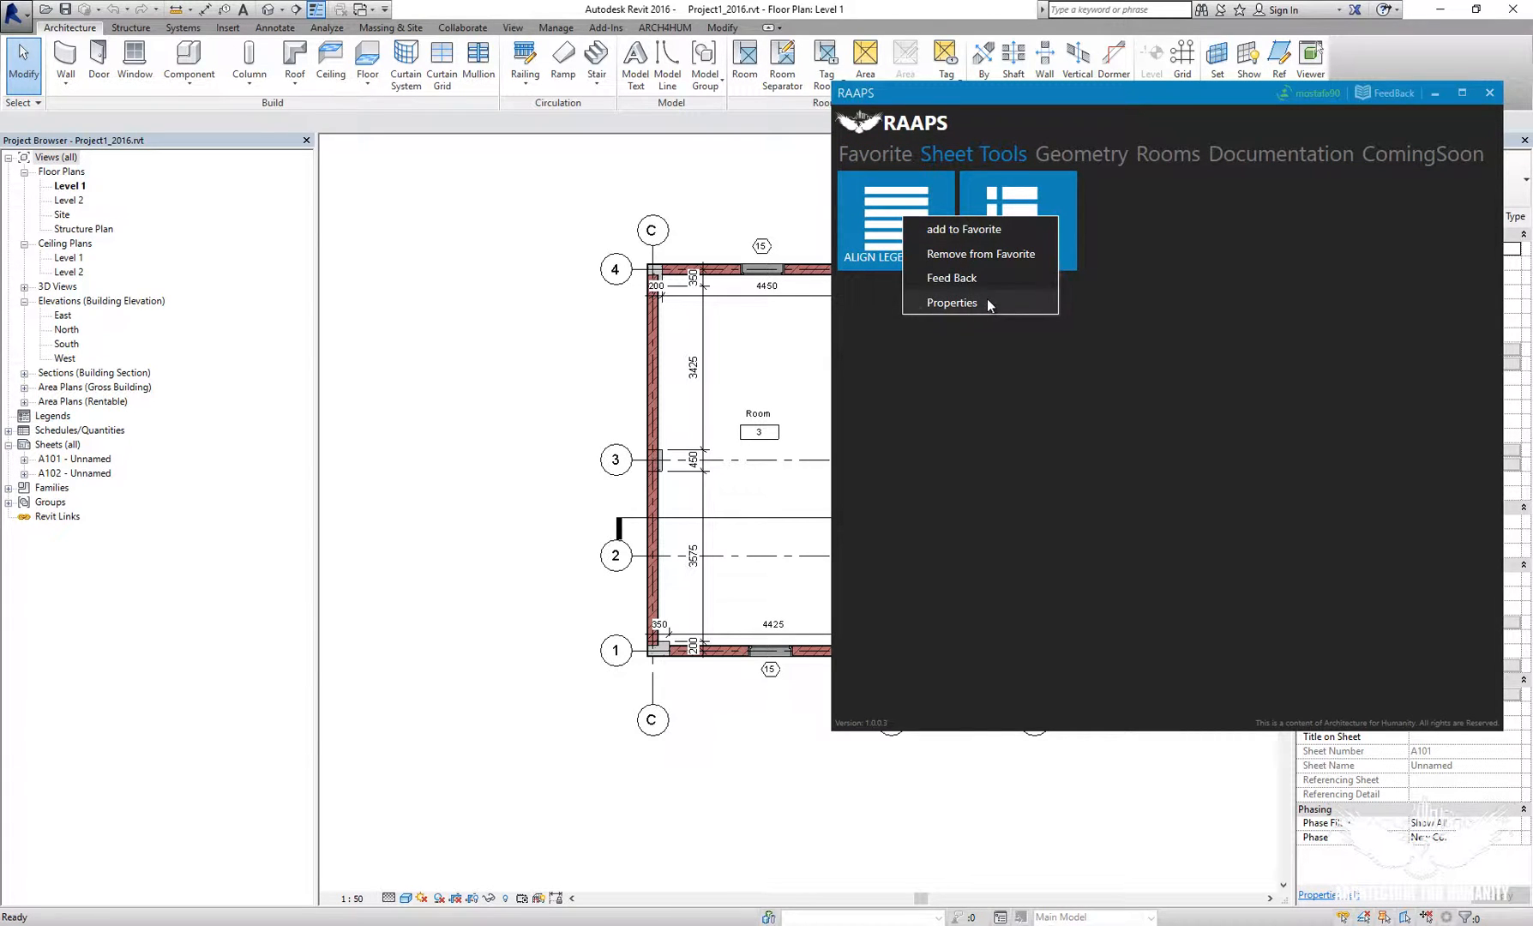
left_click(875, 155)
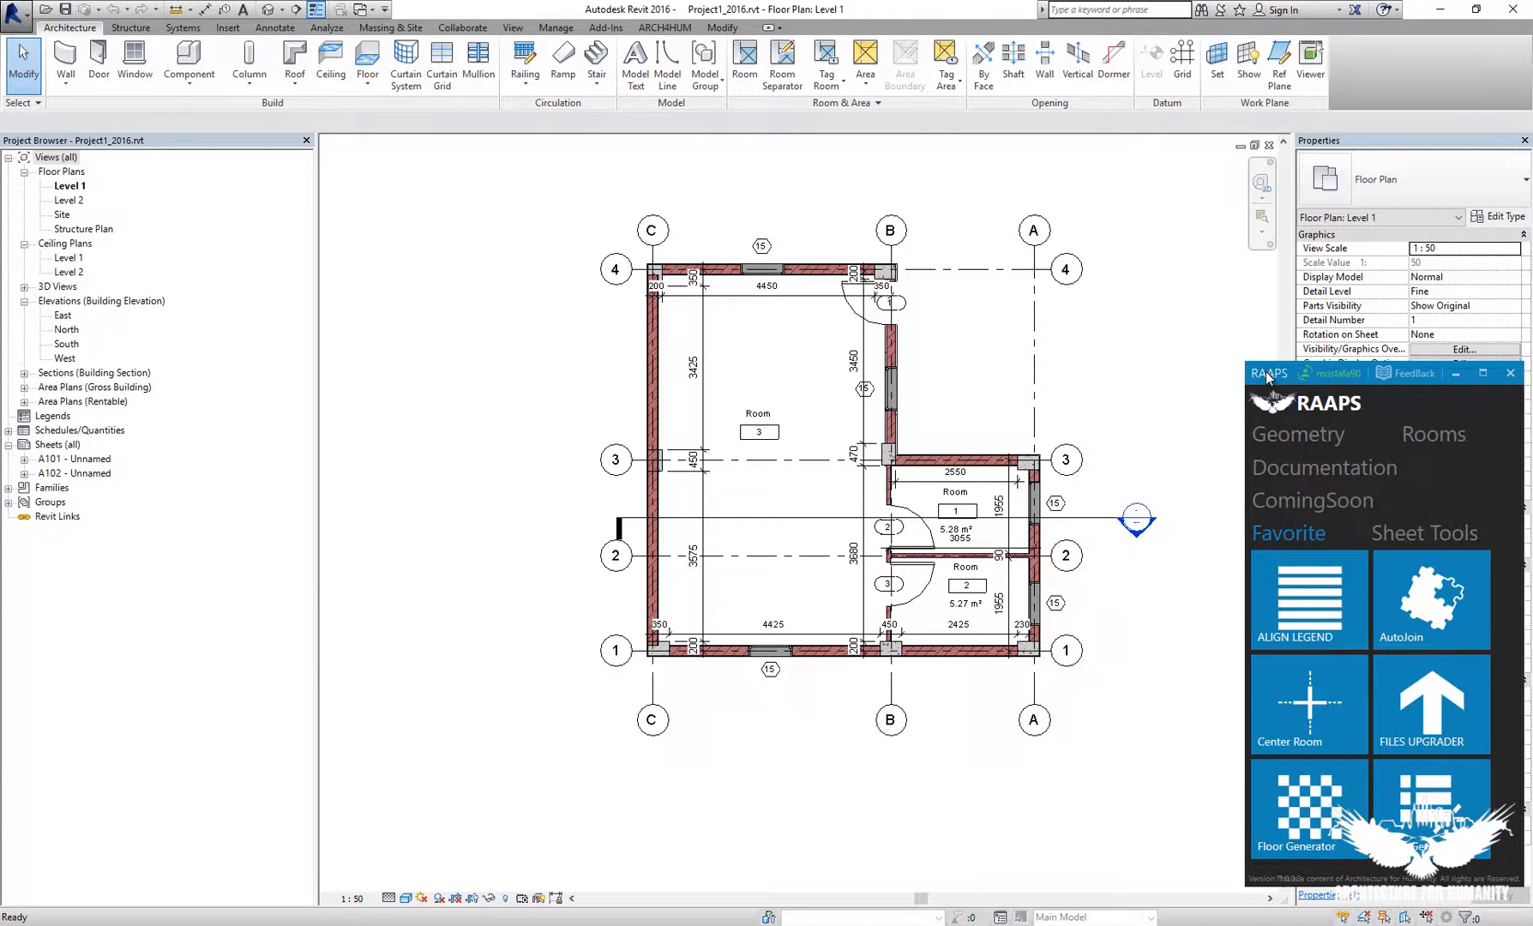
mouse_move(1269, 375)
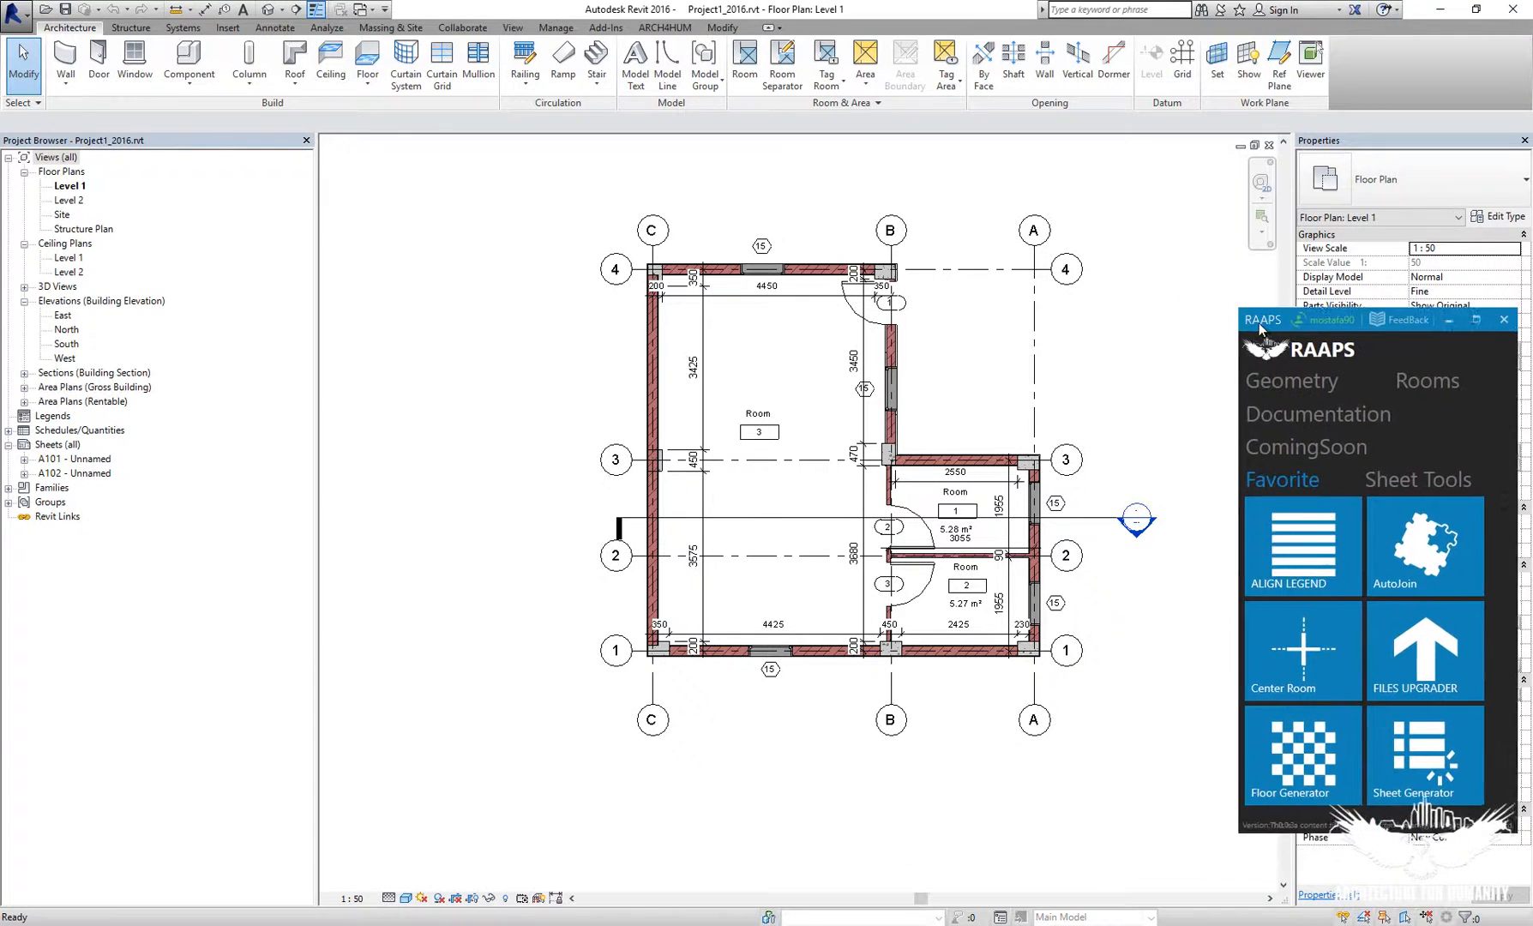
Drag the narrow RAAPS Favorites panel to the left side of the Level 1 floor plan.
left_click_drag(1260, 318, 1107, 287)
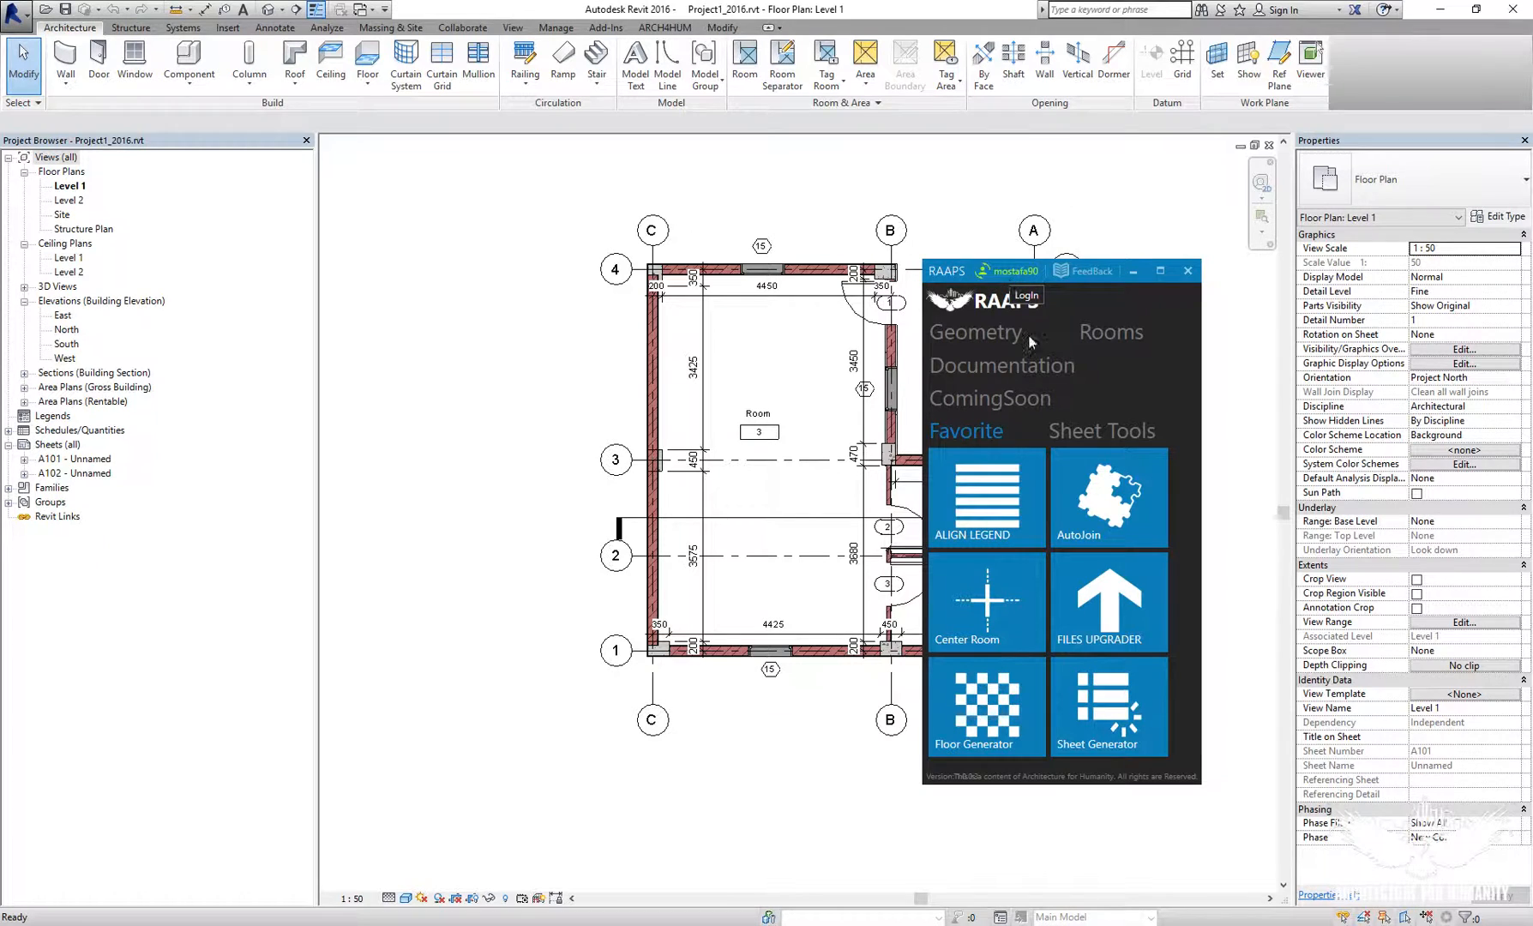
mouse_move(1049, 497)
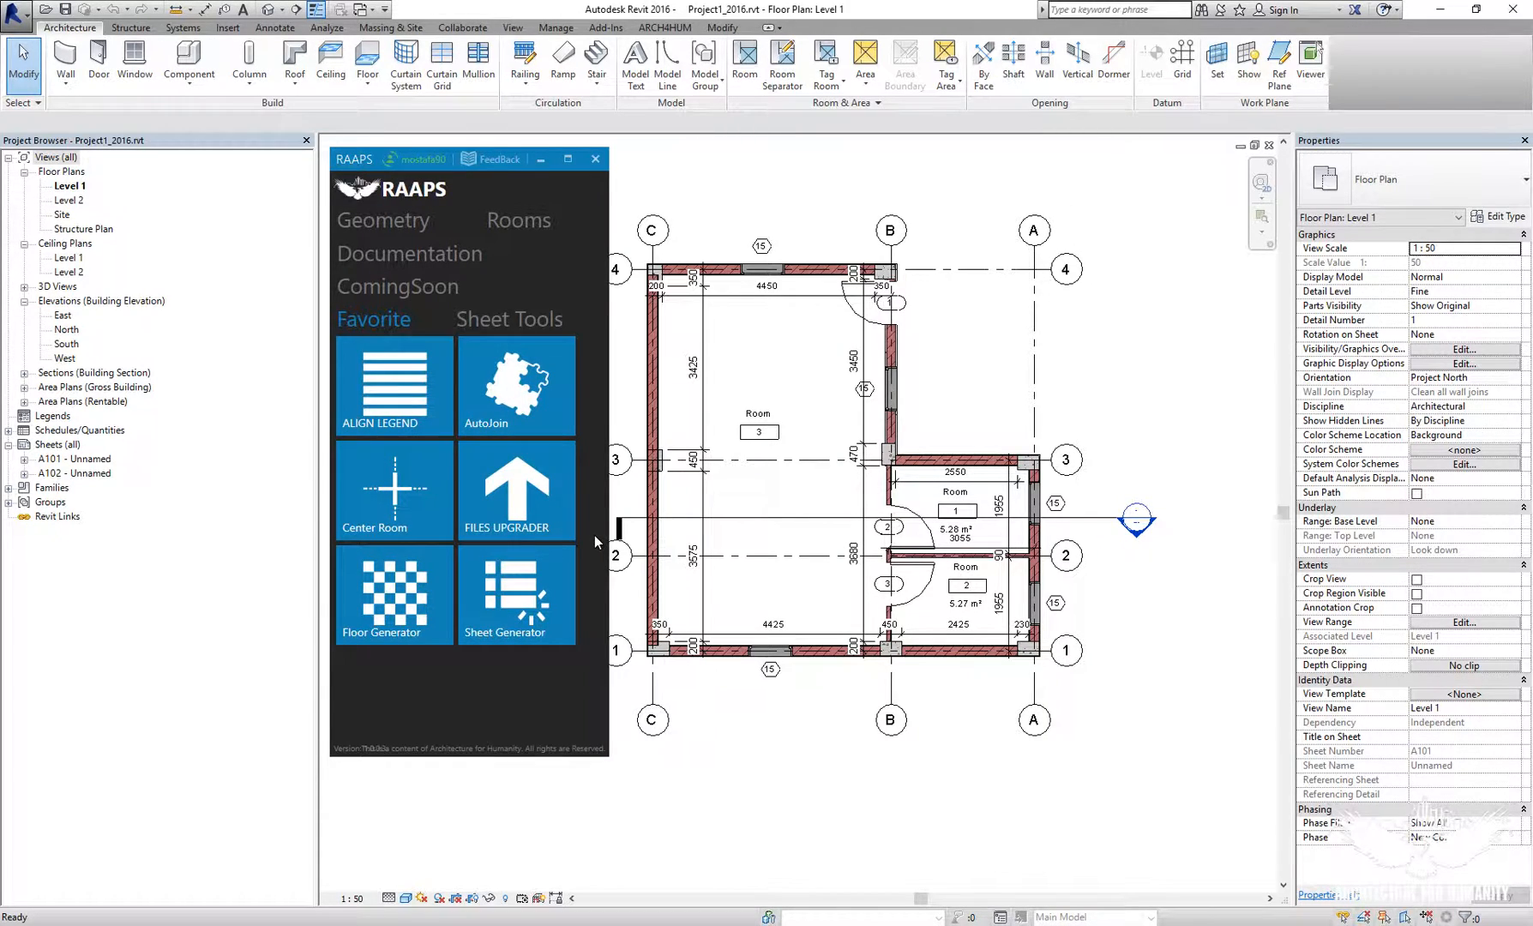
mouse_move(946, 142)
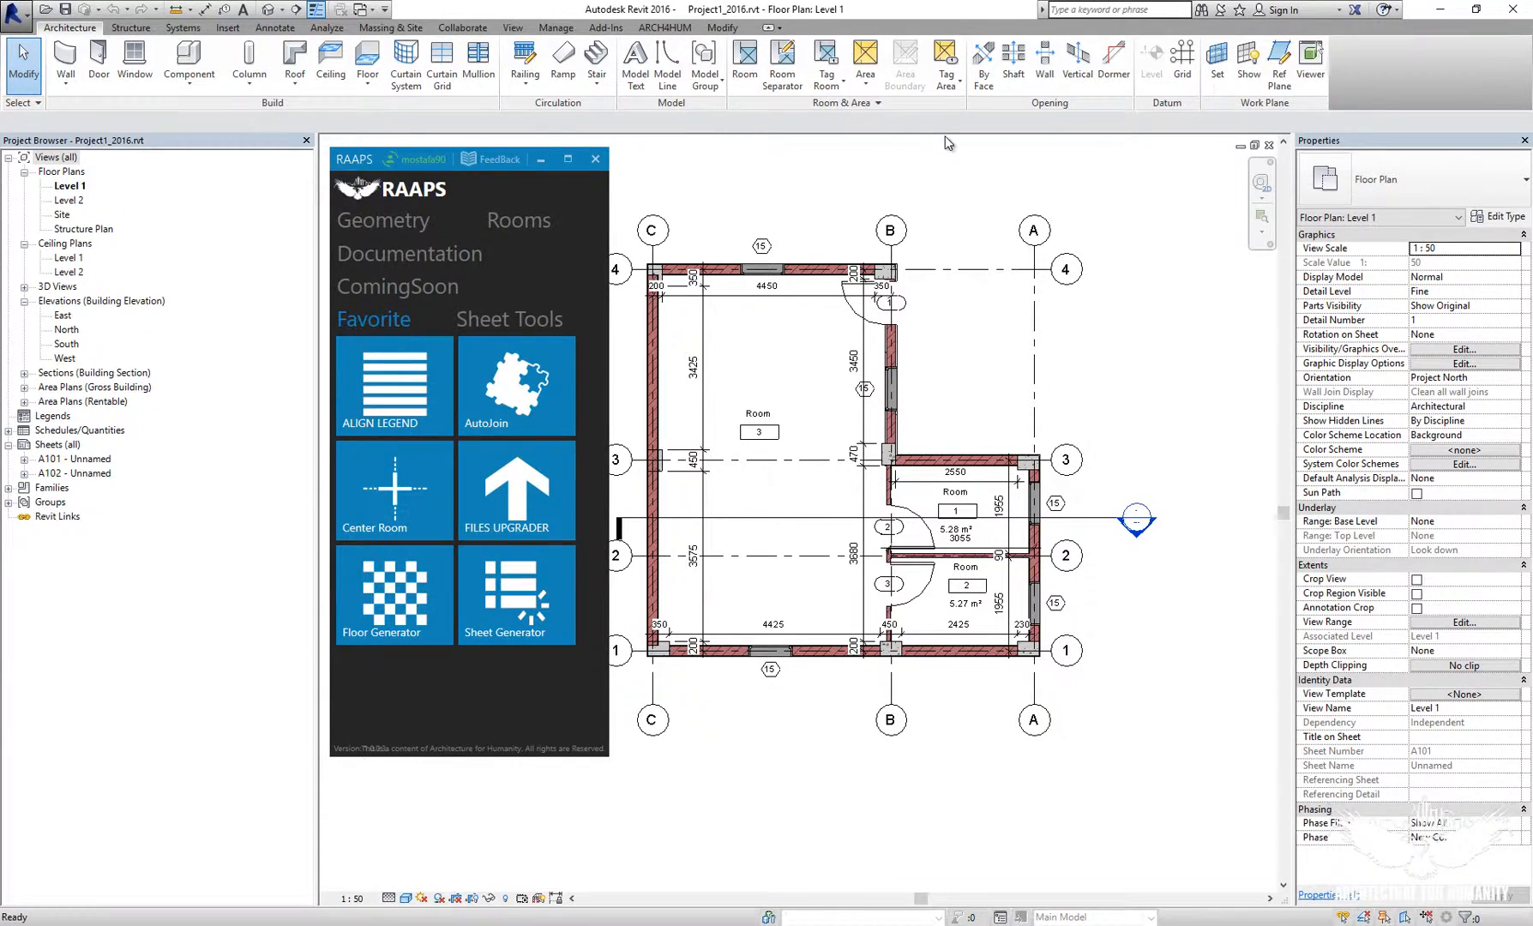